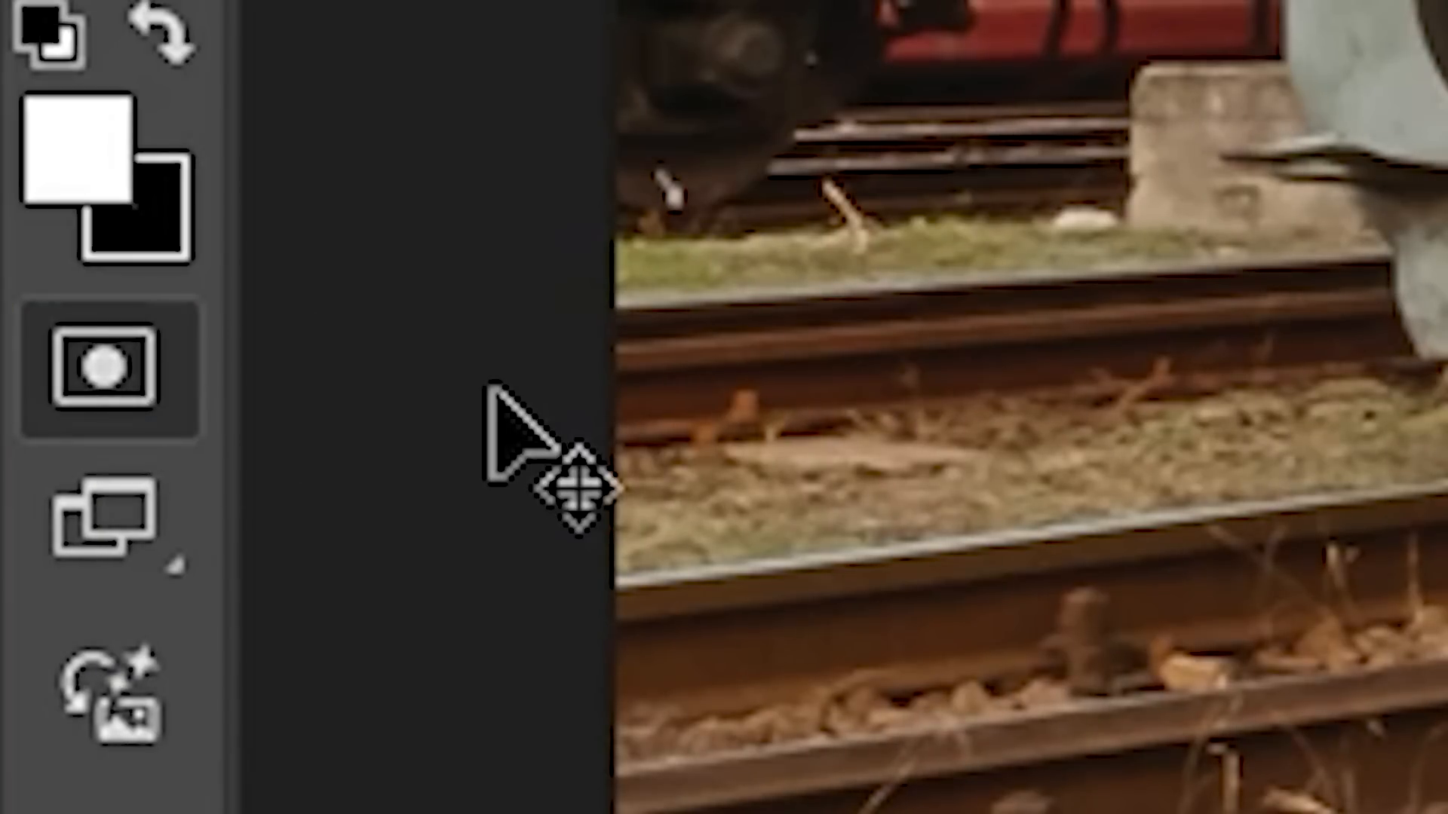
# Set Quick Mask to show selected areas in yellow at 50% opacity and enter Quick Mask mode on the railyard photo.
pyautogui.doubleClick(101, 370)
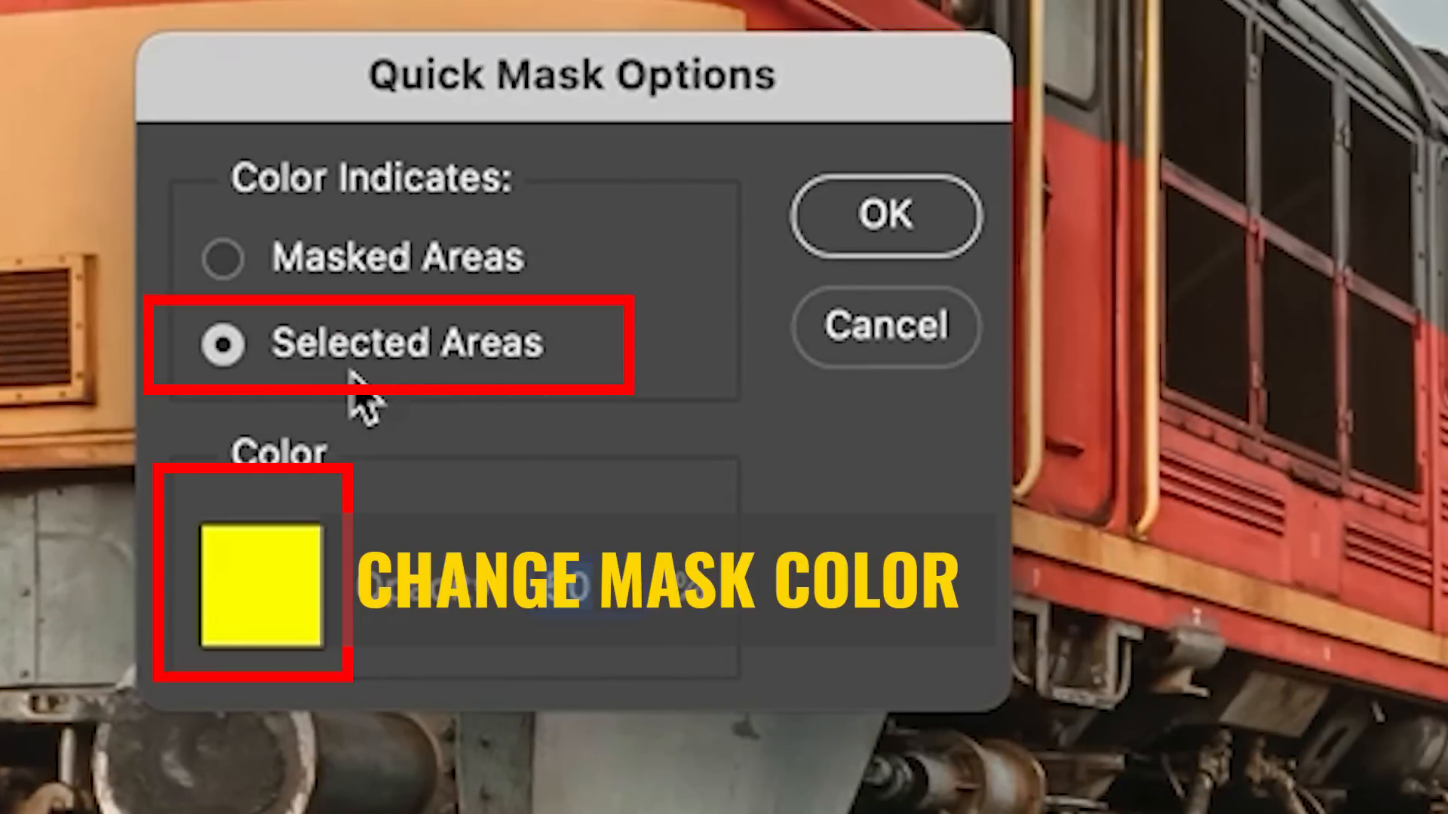
pyautogui.moveTo(513, 268)
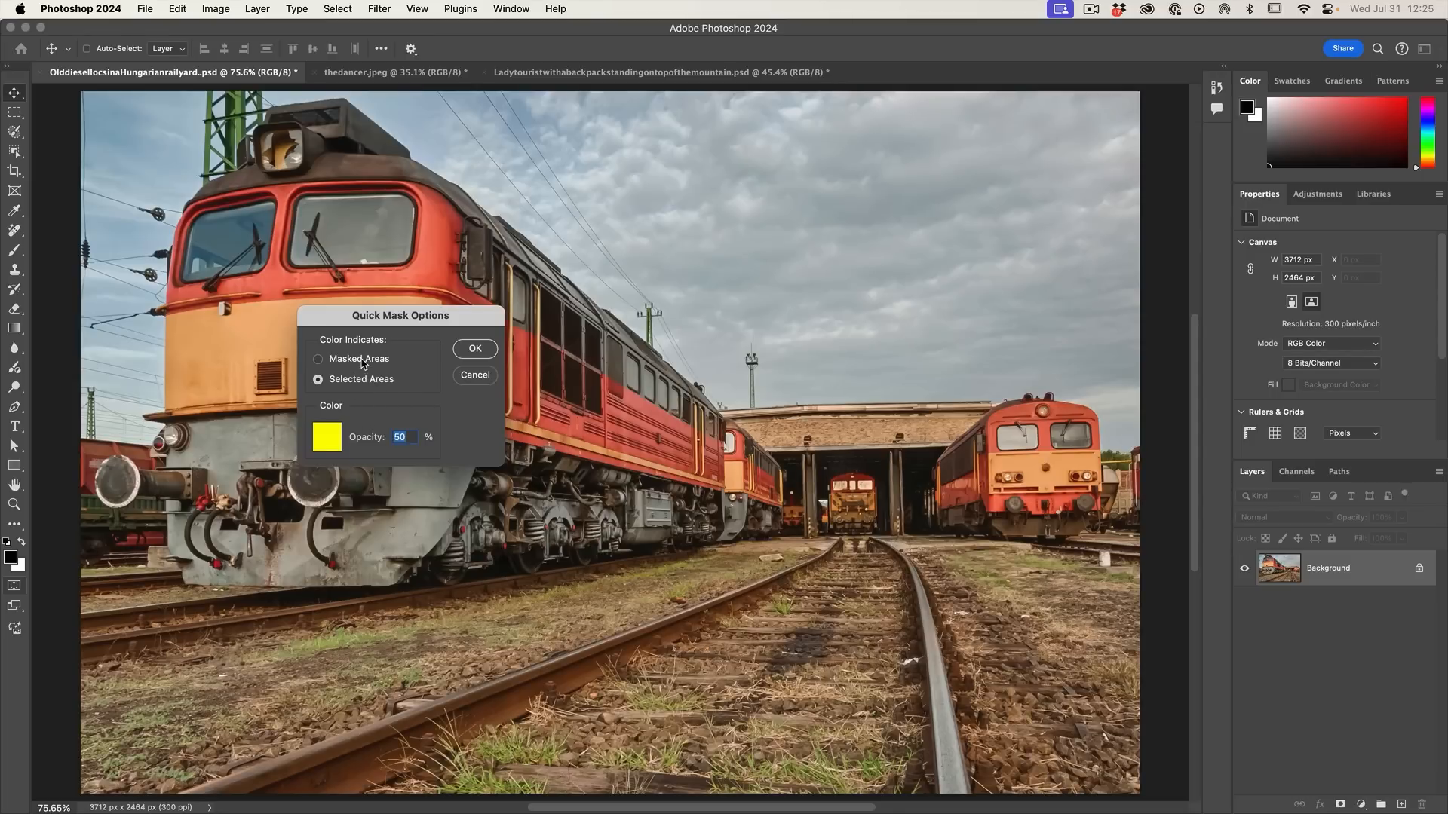
pyautogui.click(473, 349)
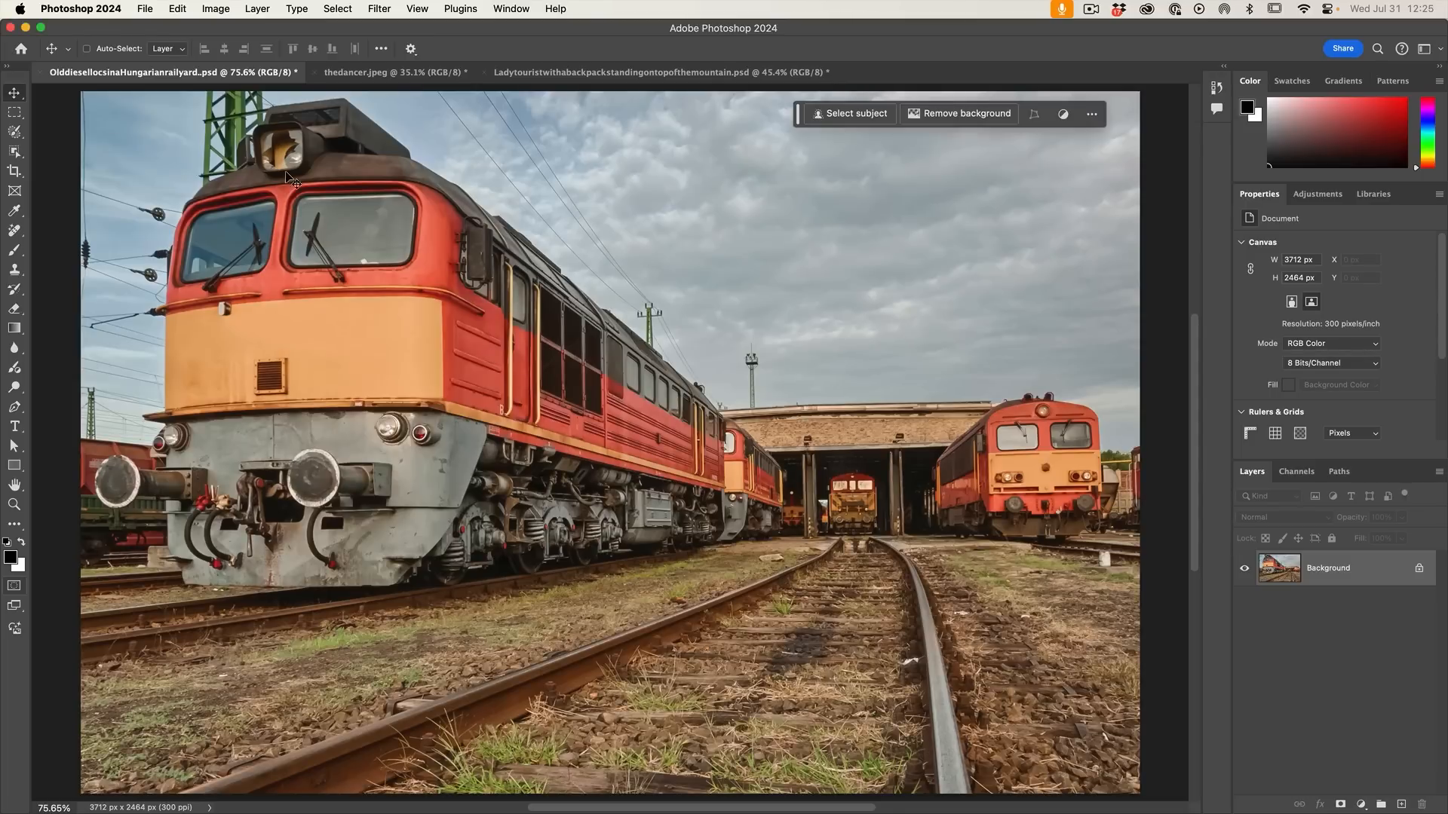
pyautogui.click(15, 585)
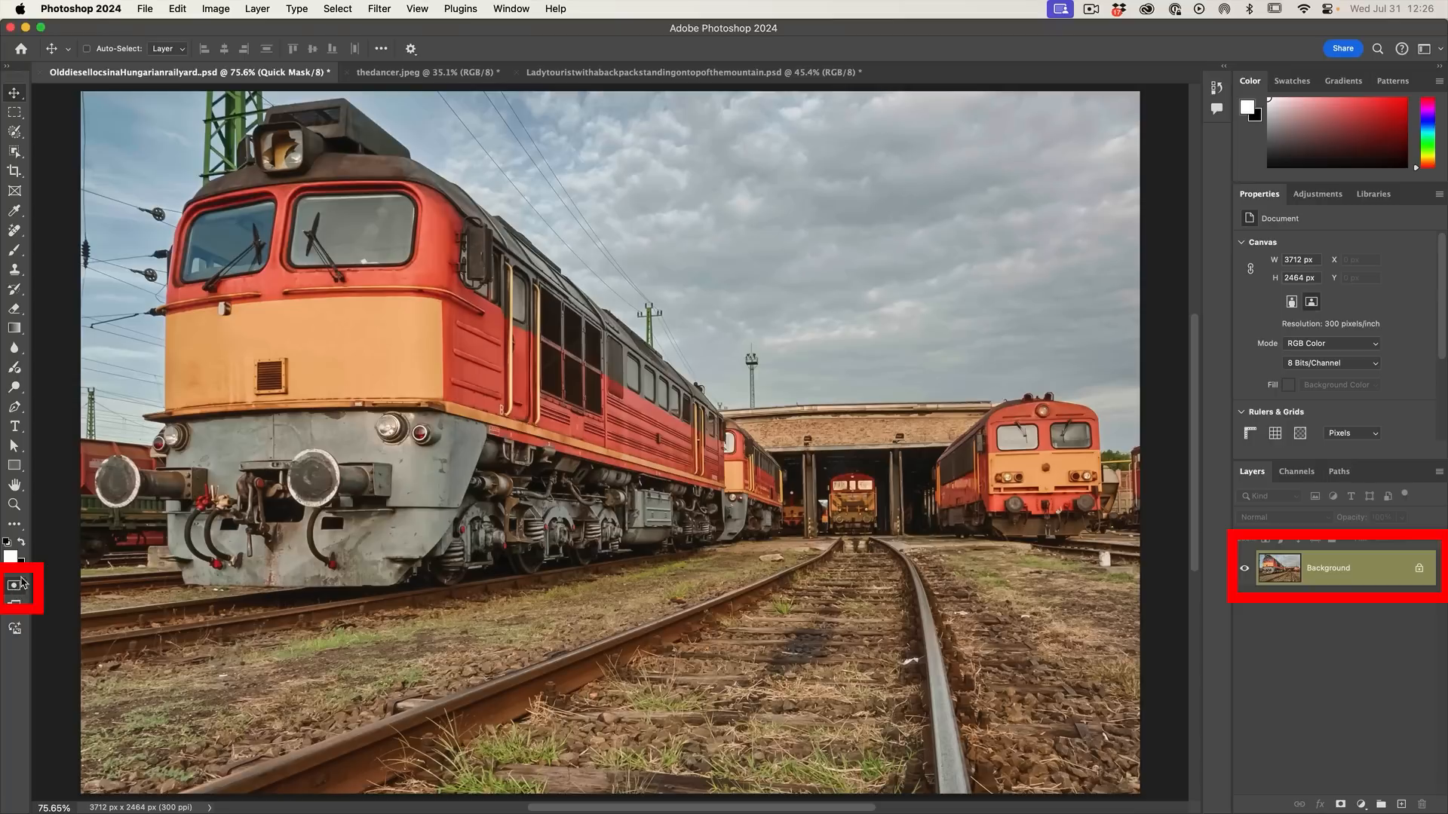
# Pick a grey foreground at 80% brightness and fill the quick mask channel with it.
pyautogui.click(15, 587)
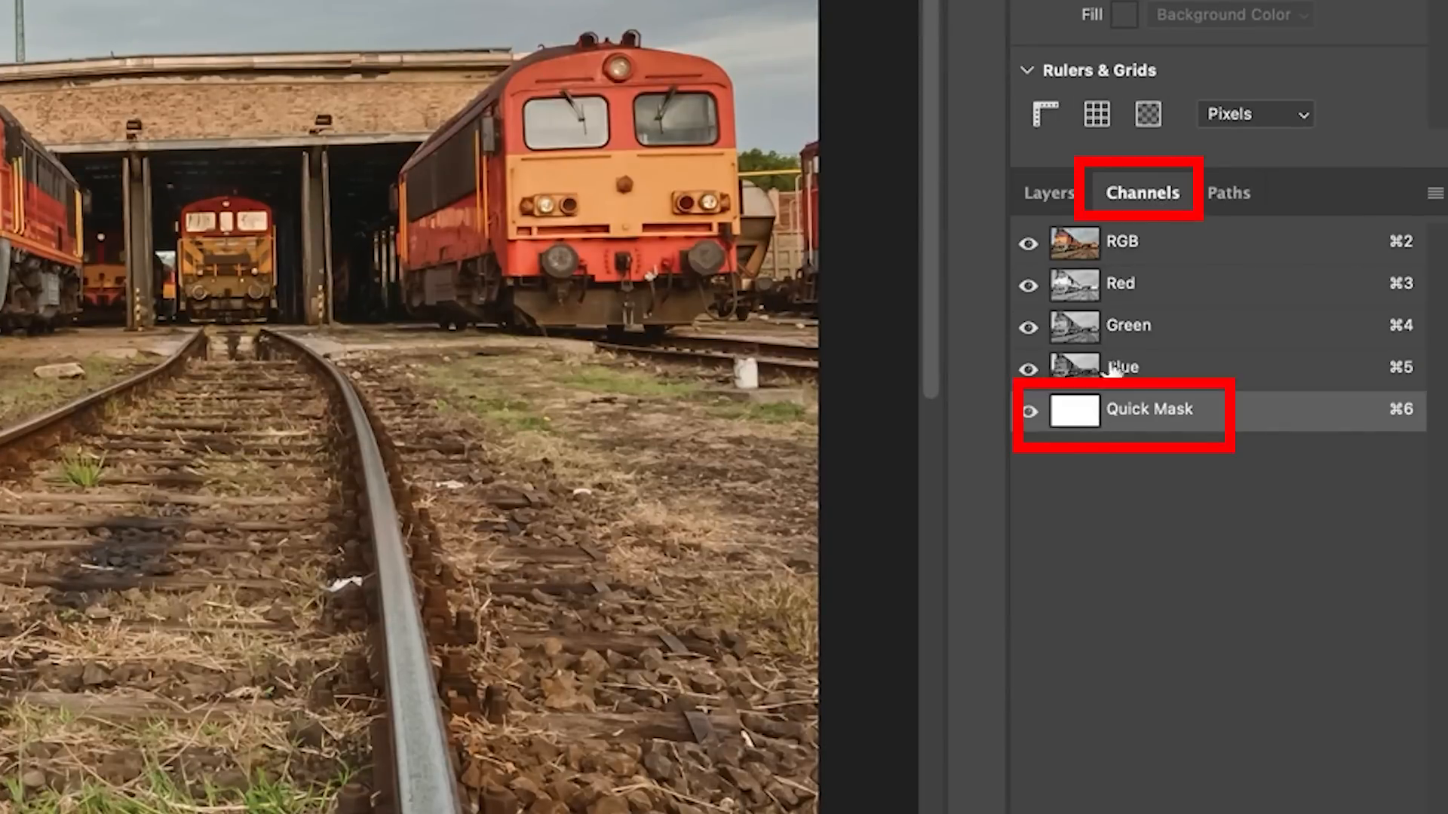
pyautogui.moveTo(1179, 339)
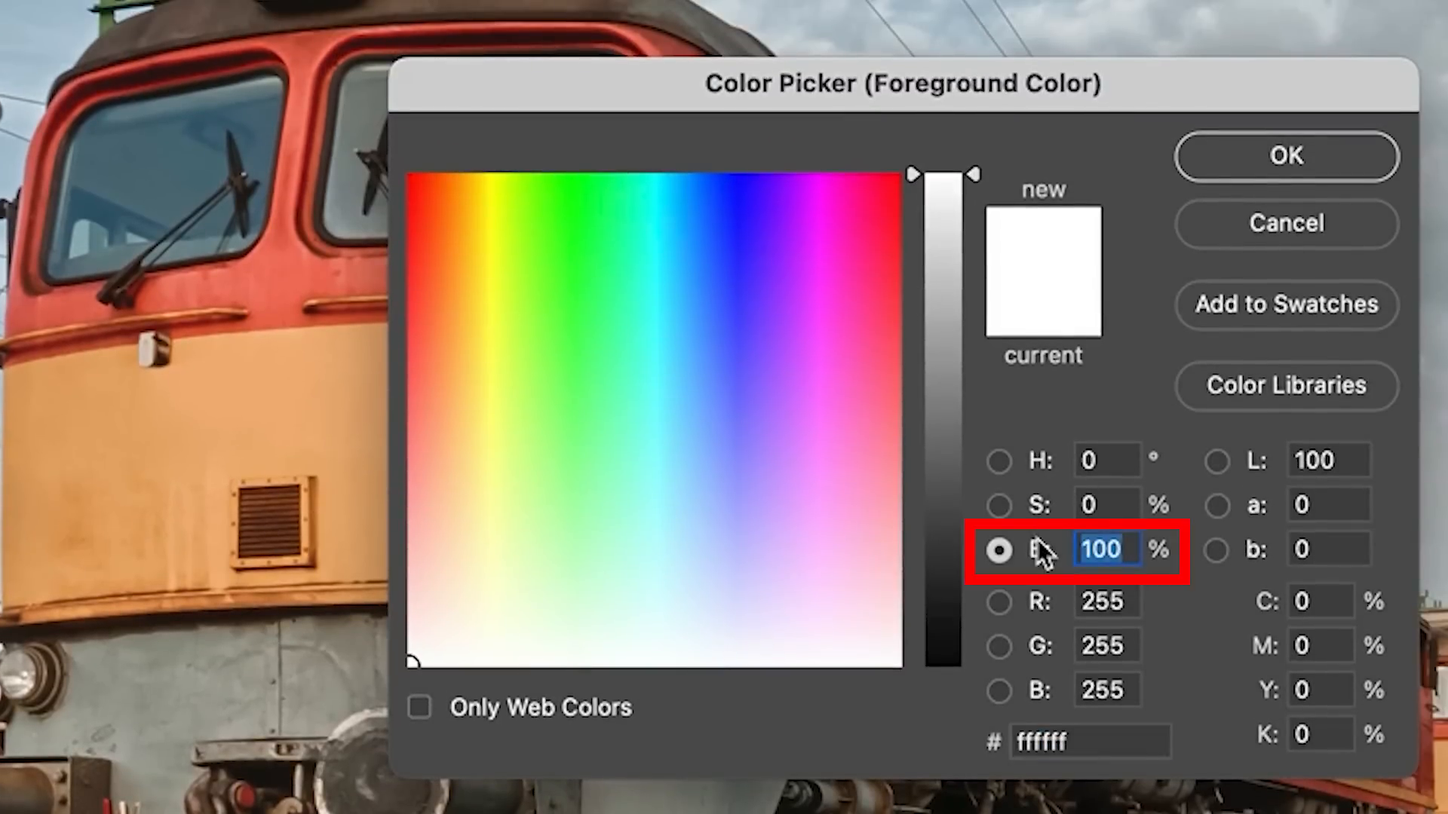
pyautogui.write('80')
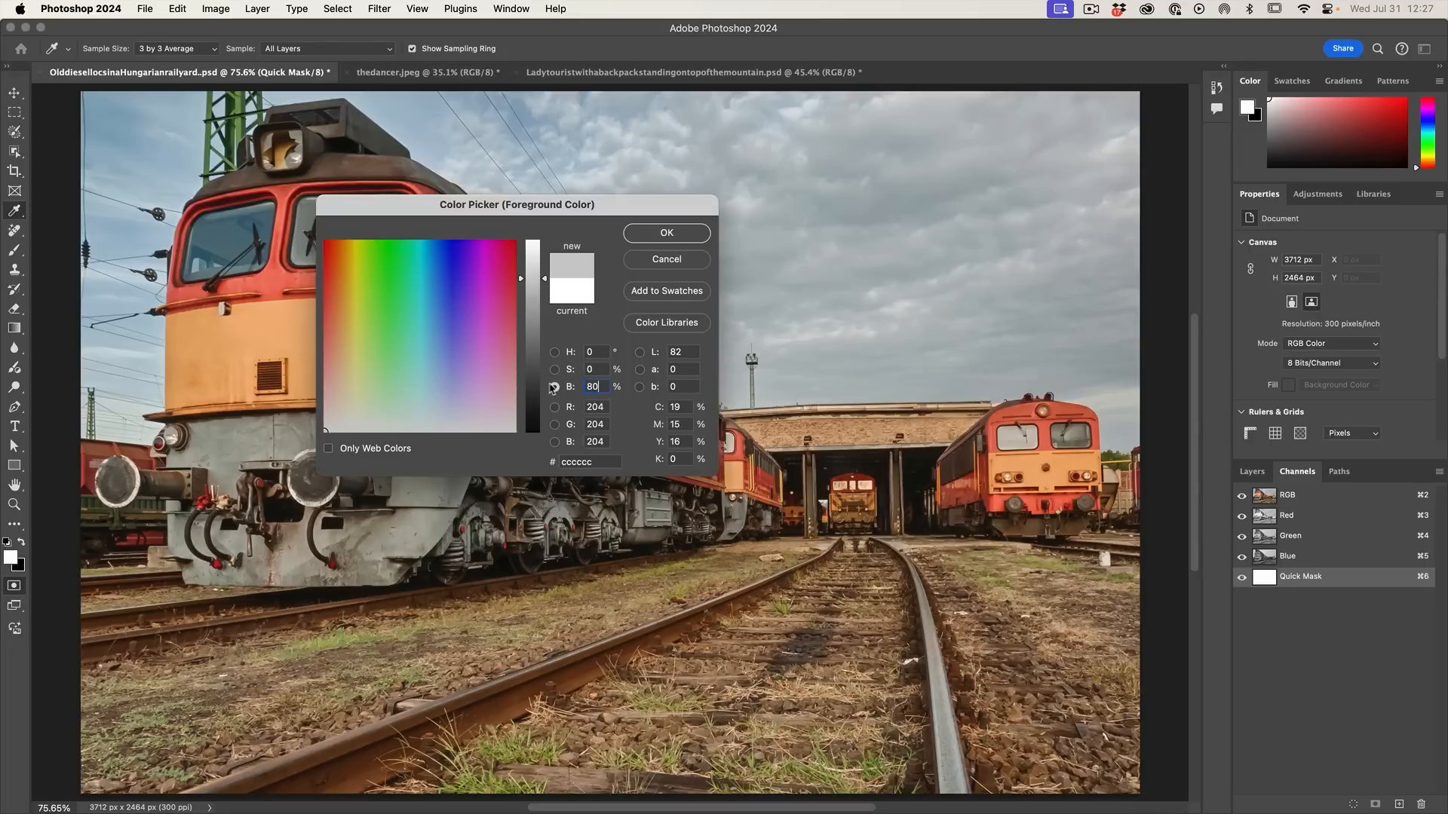
pyautogui.click(665, 233)
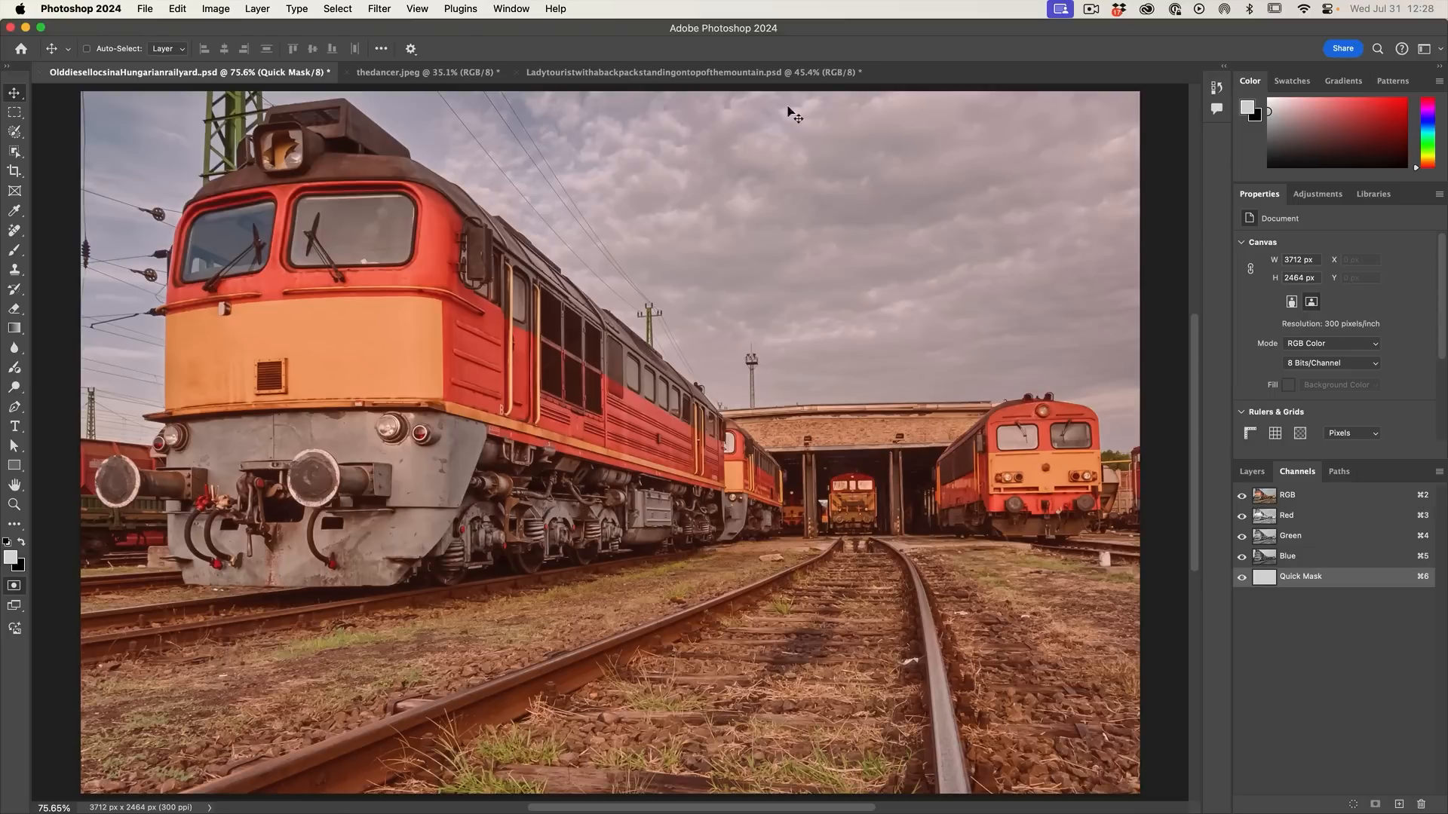
pyautogui.moveTo(404, 533)
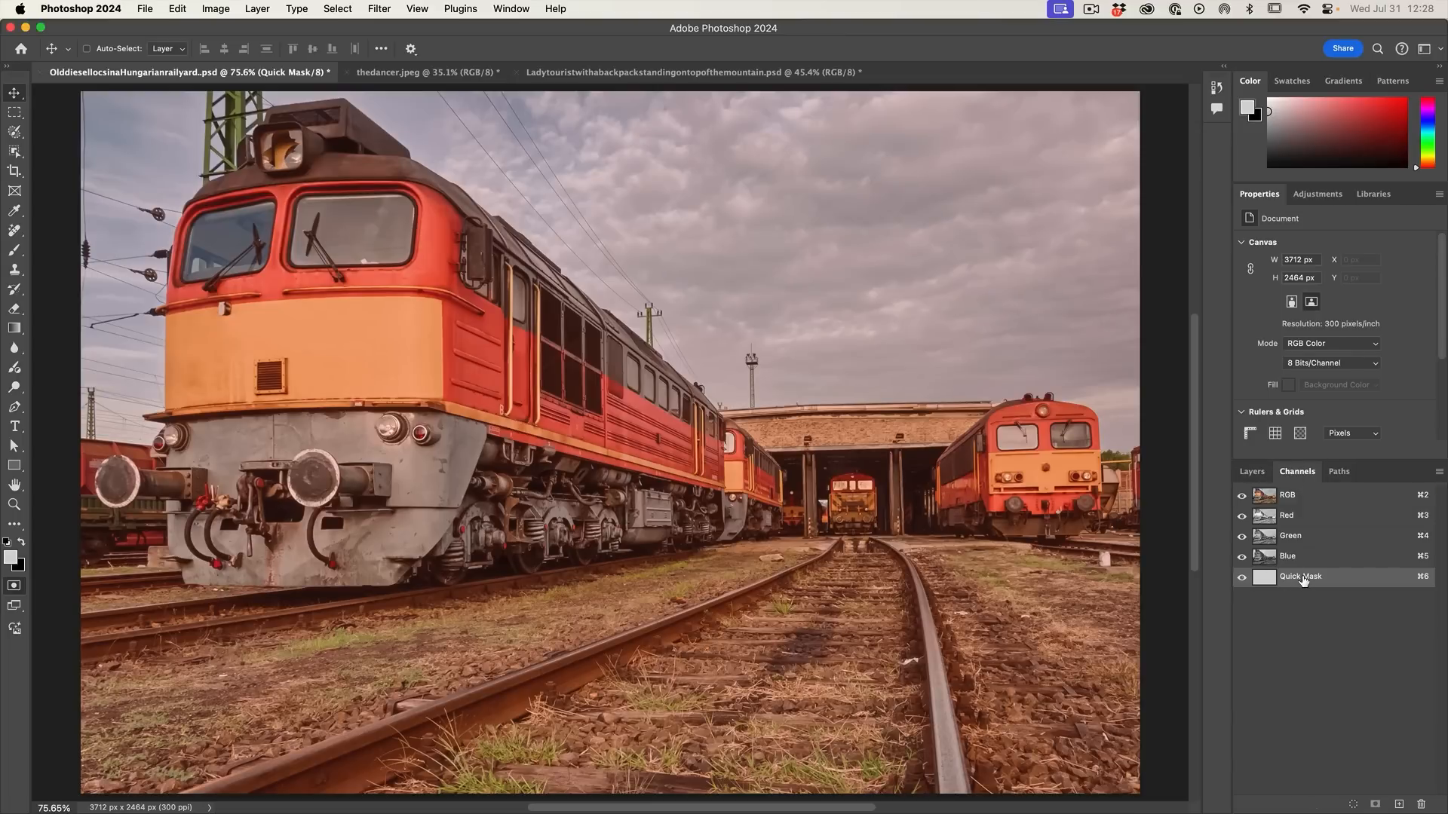
# Exit Quick Mask with Q to get a partial selection and return to the Layers panel.
pyautogui.press('q')
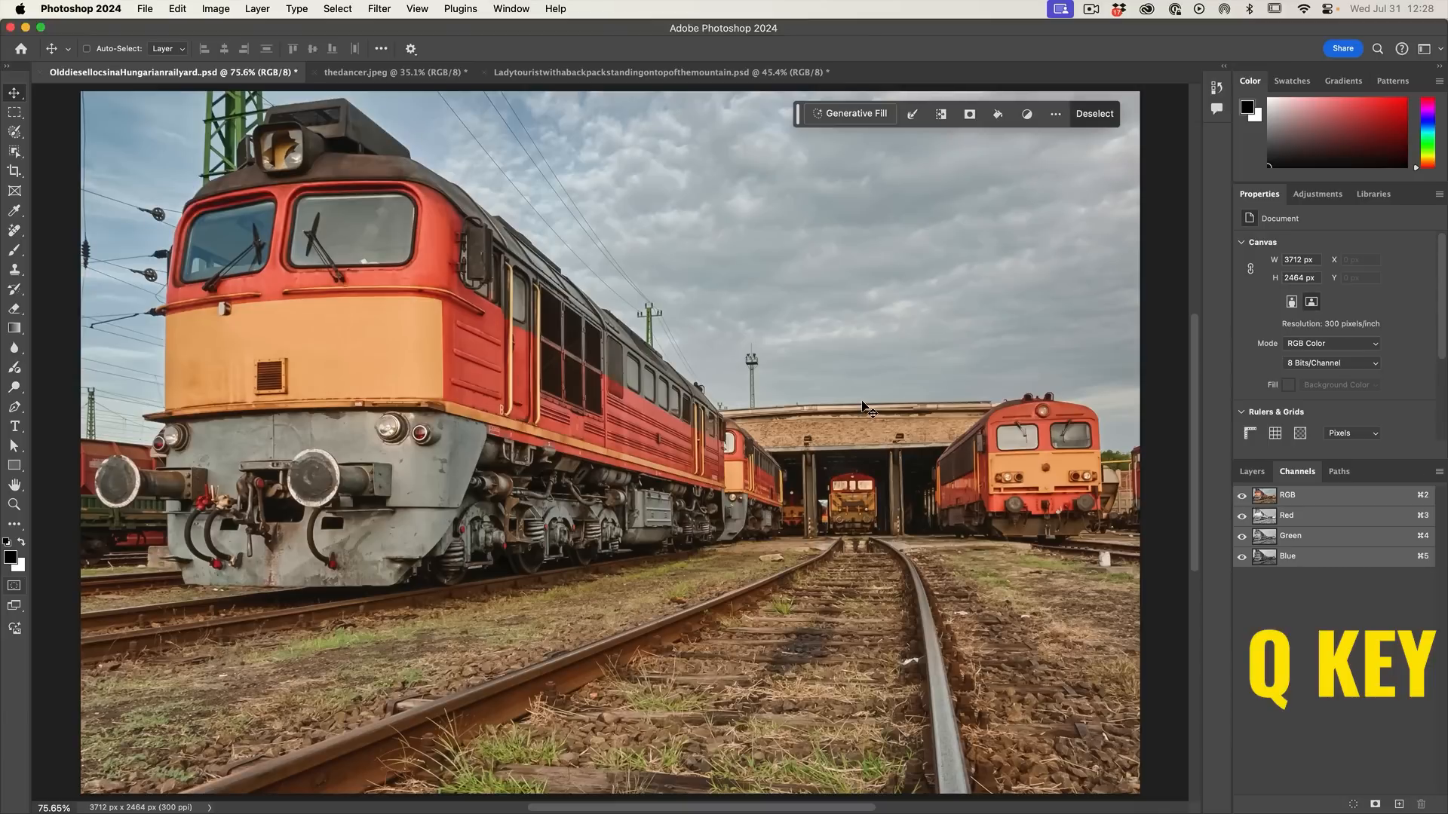
pyautogui.moveTo(567, 95)
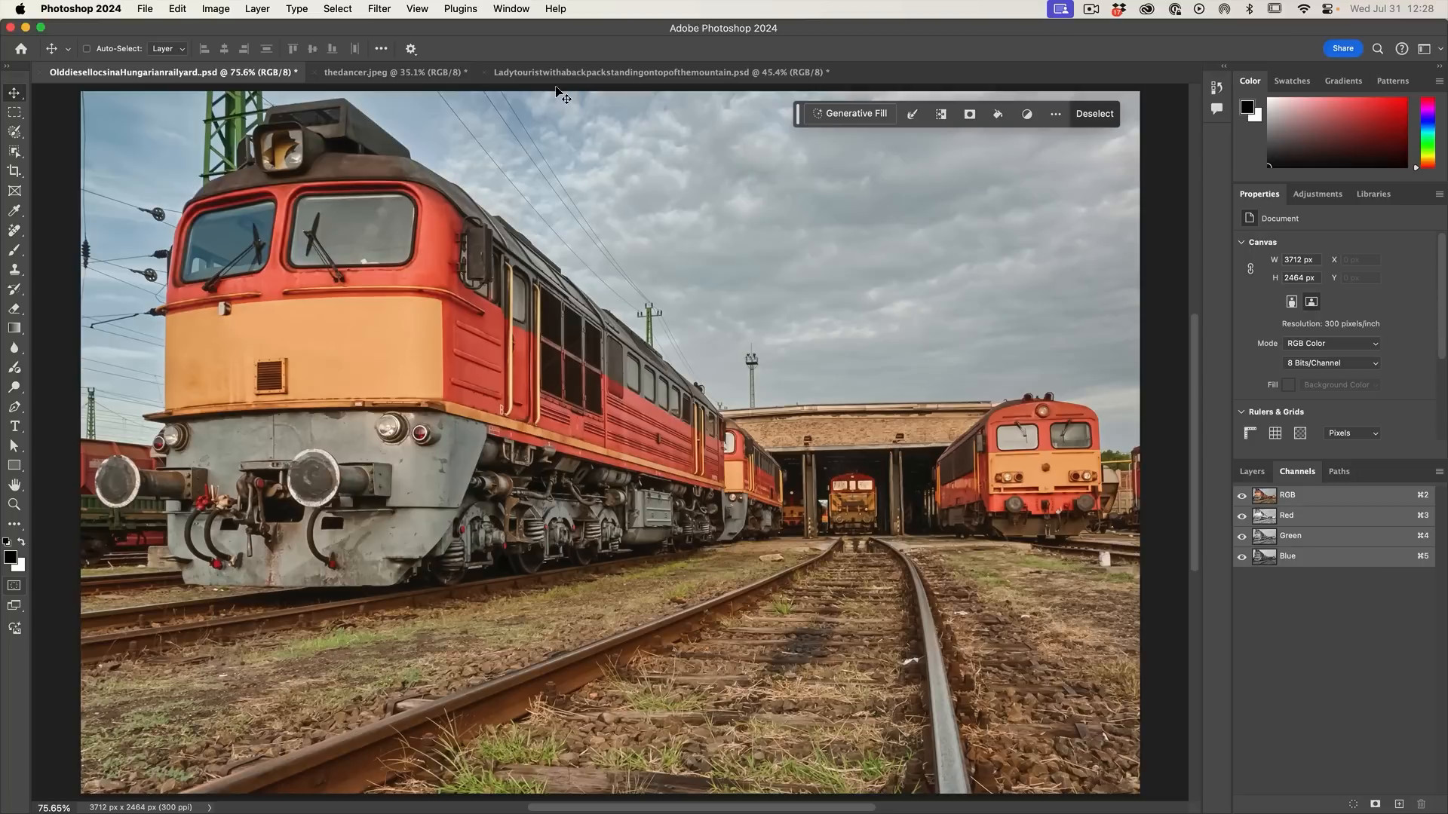
pyautogui.moveTo(944, 419)
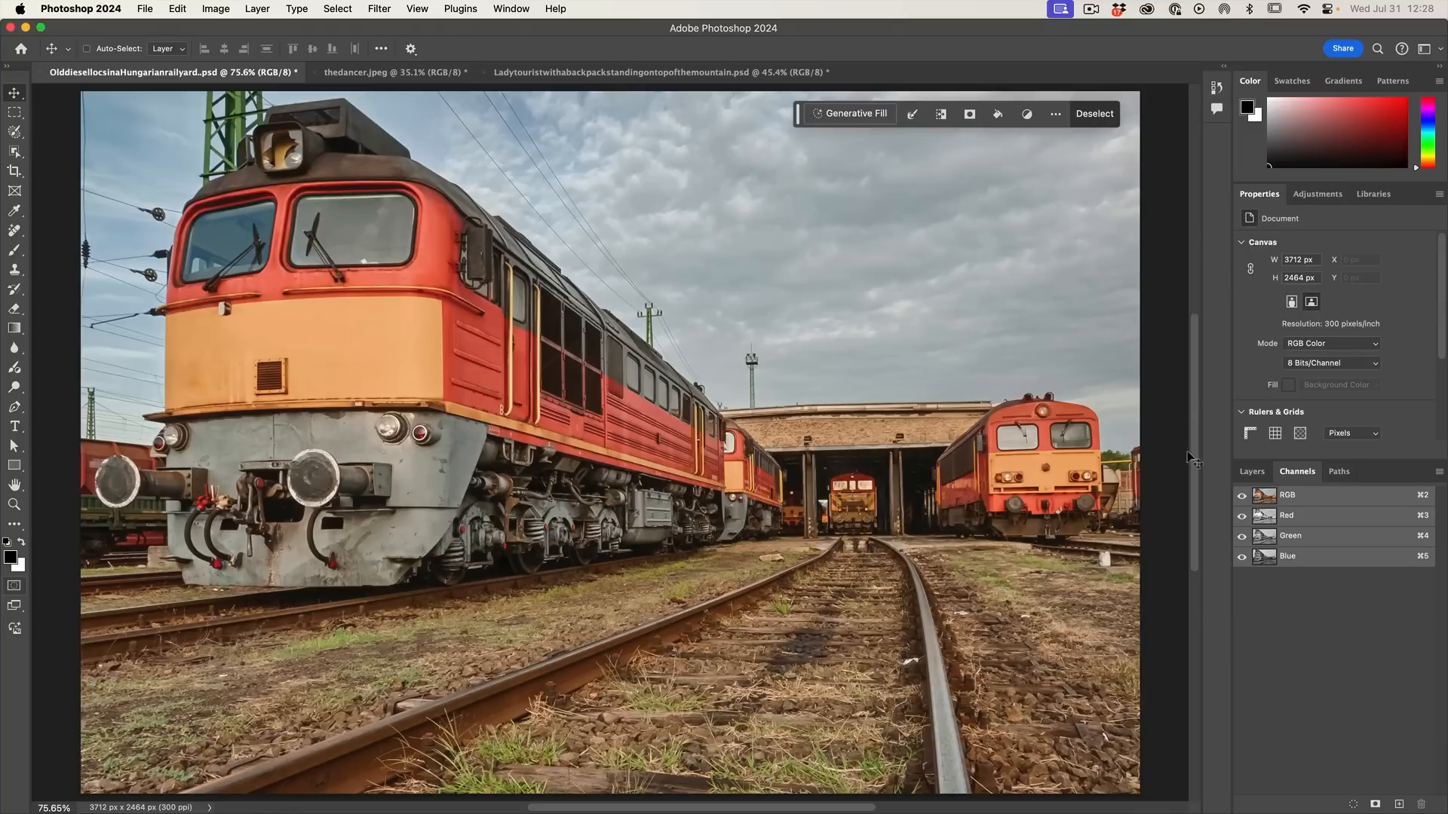
pyautogui.click(1252, 470)
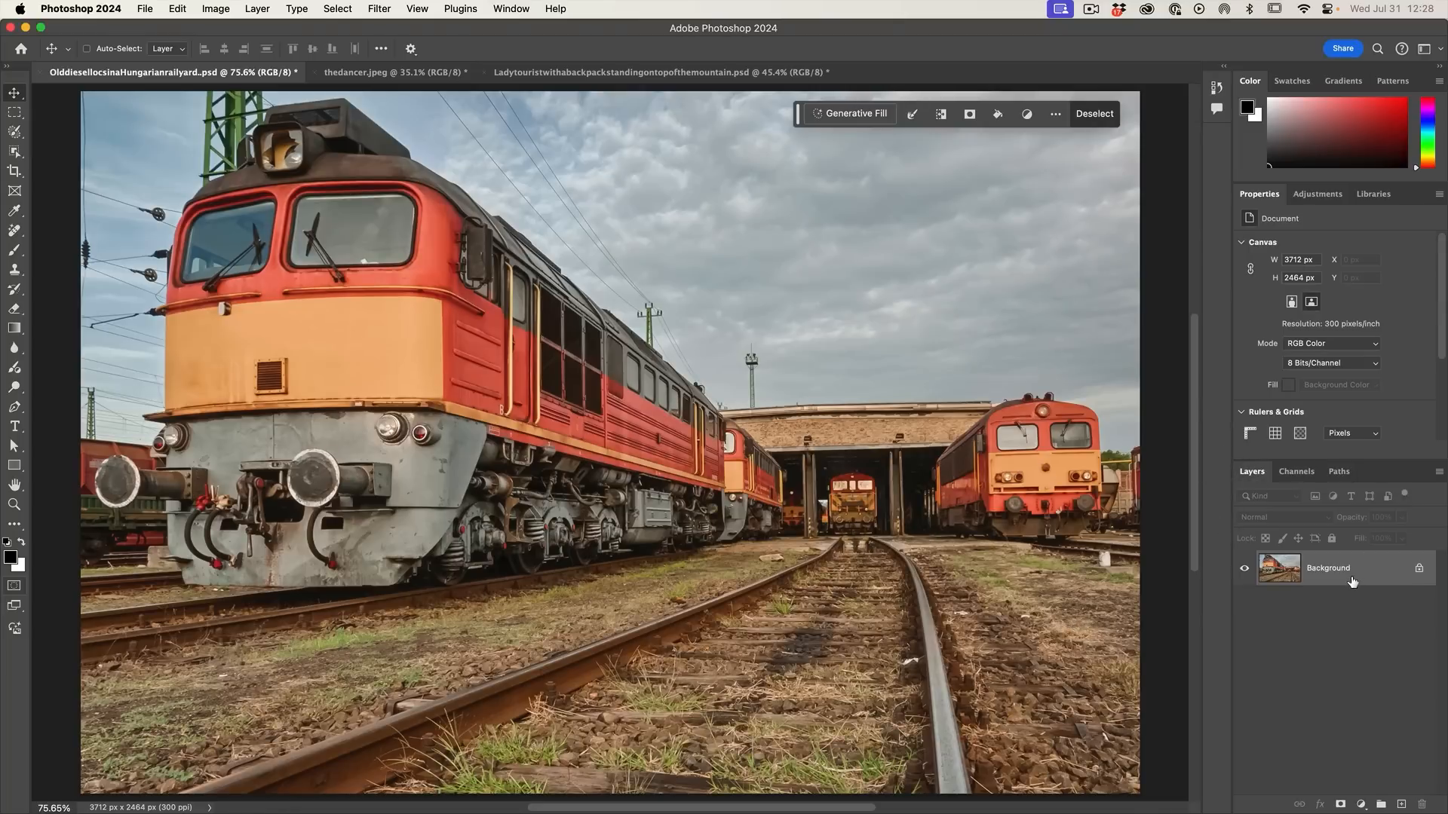
# Run Generative Fill with the prompt "painting" on the selection, then hide the resulting layer.
pyautogui.click(856, 113)
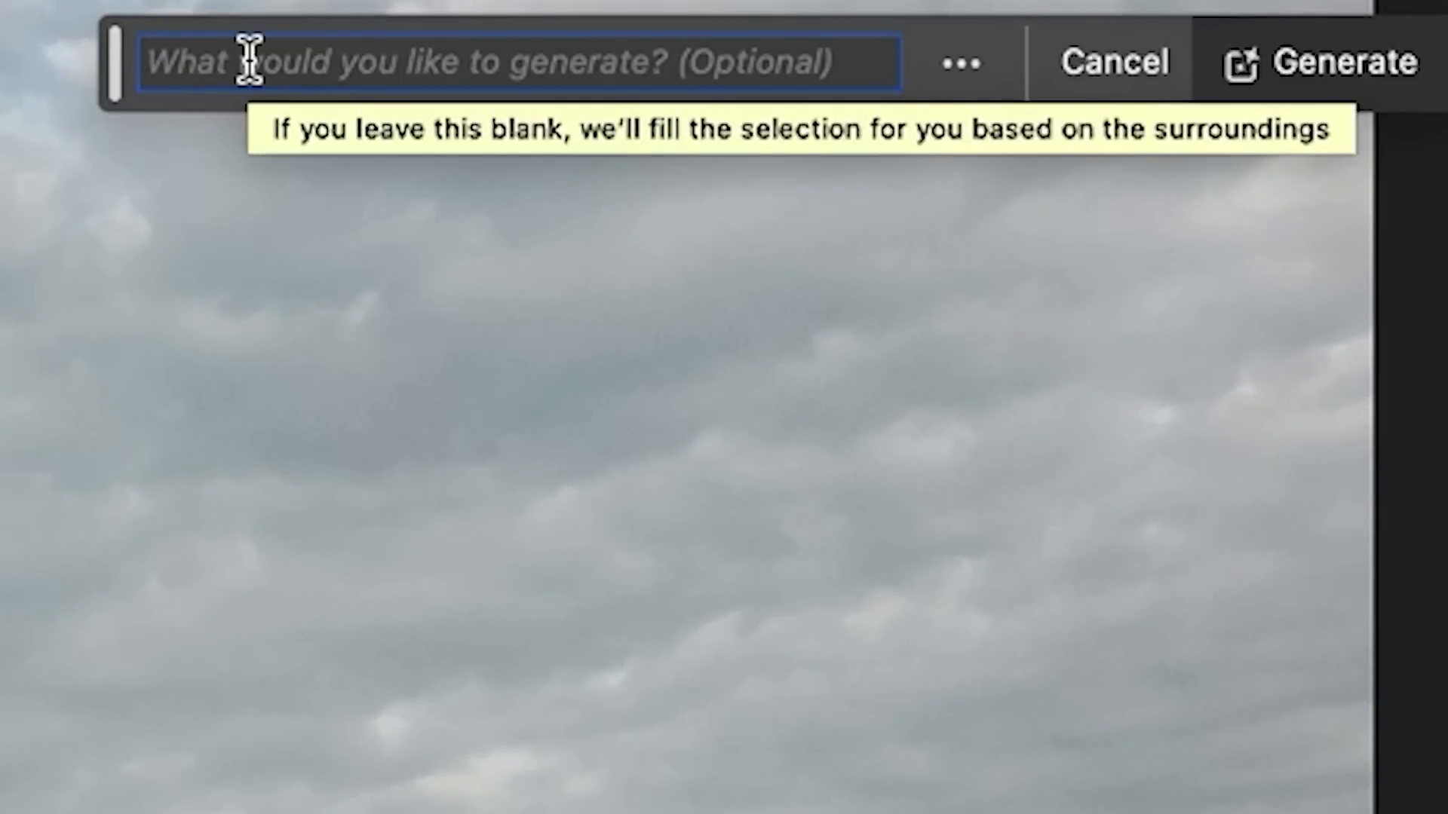
pyautogui.write('pat')
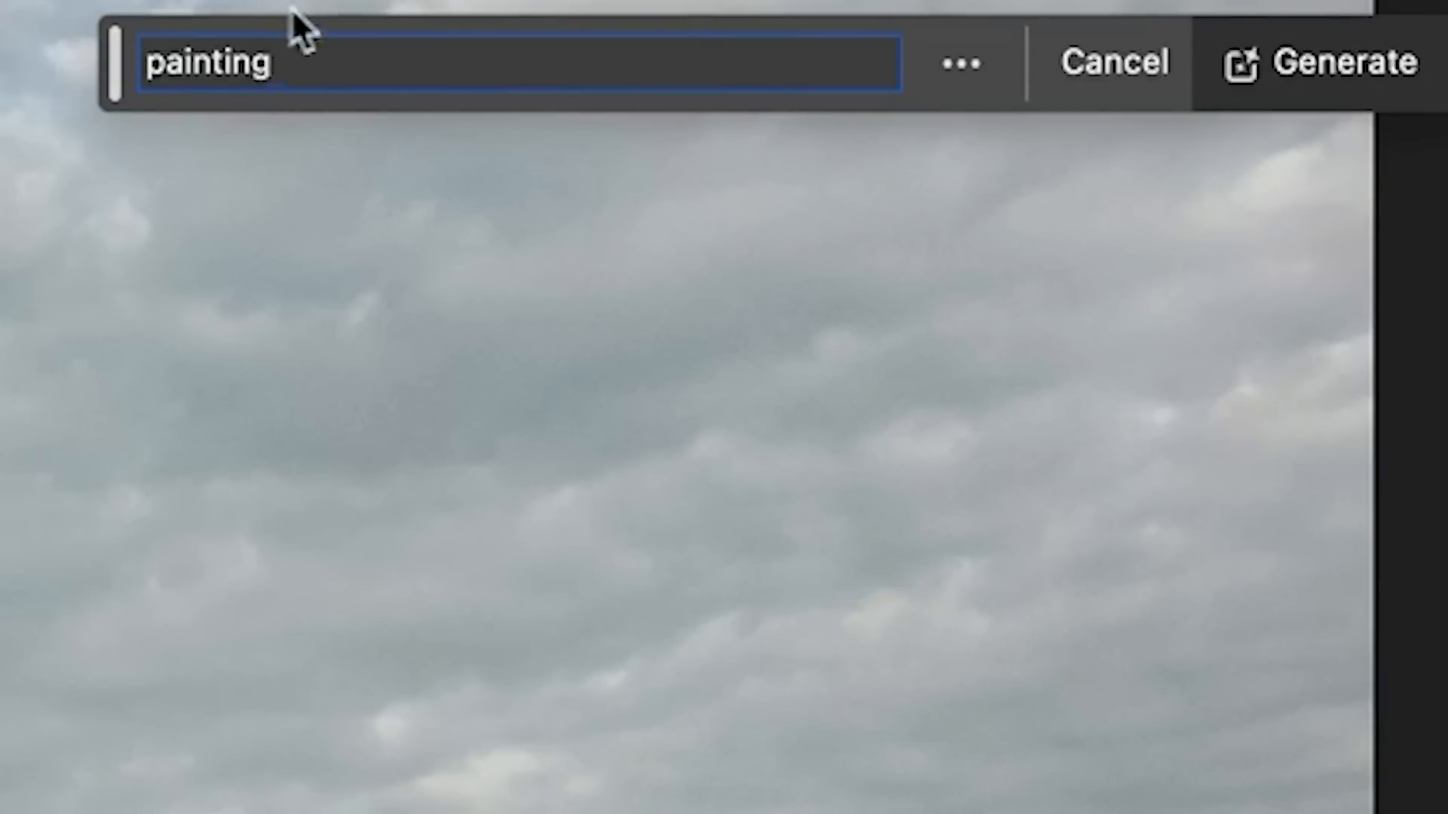
pyautogui.click(1343, 62)
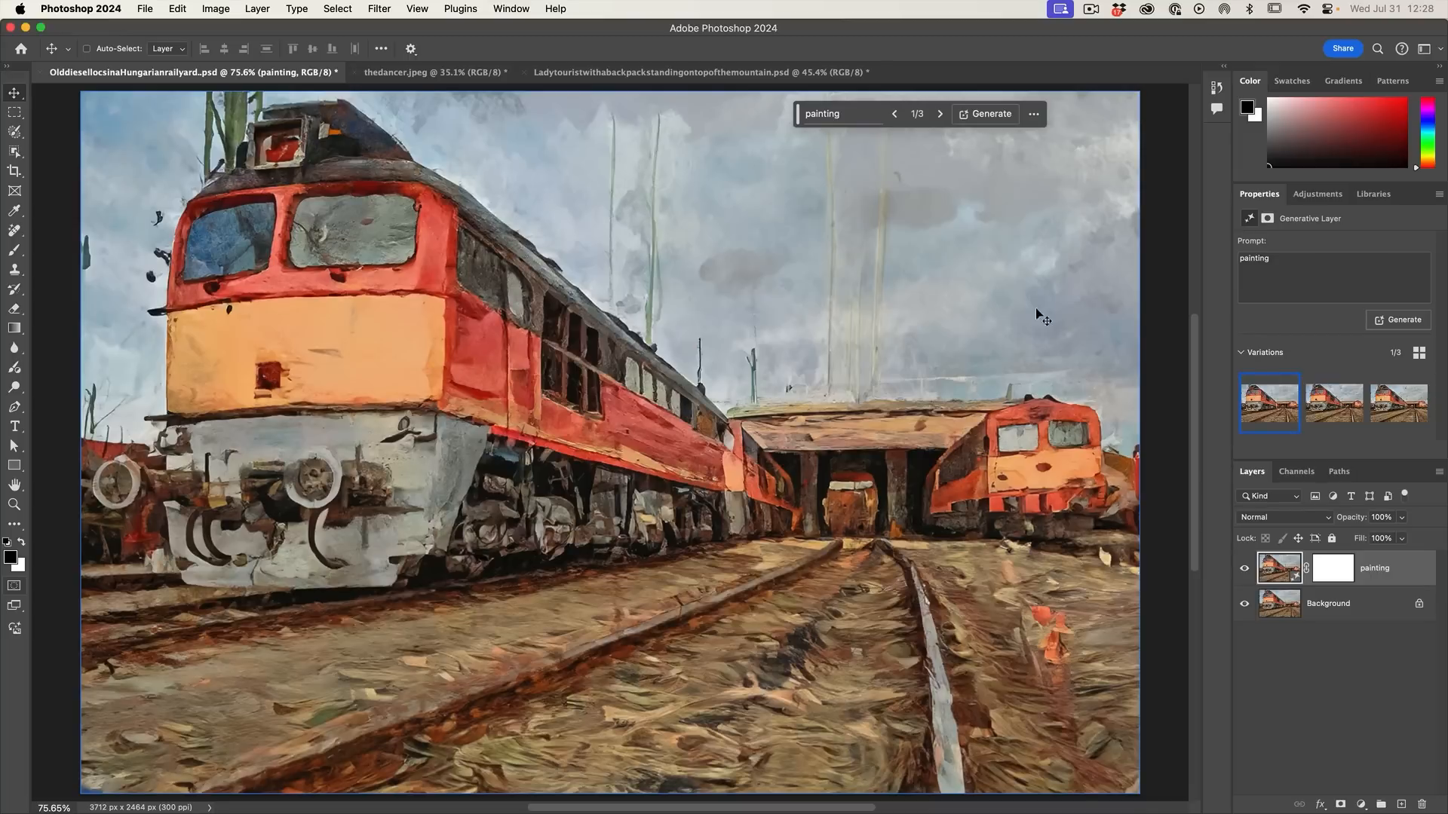
pyautogui.click(1244, 568)
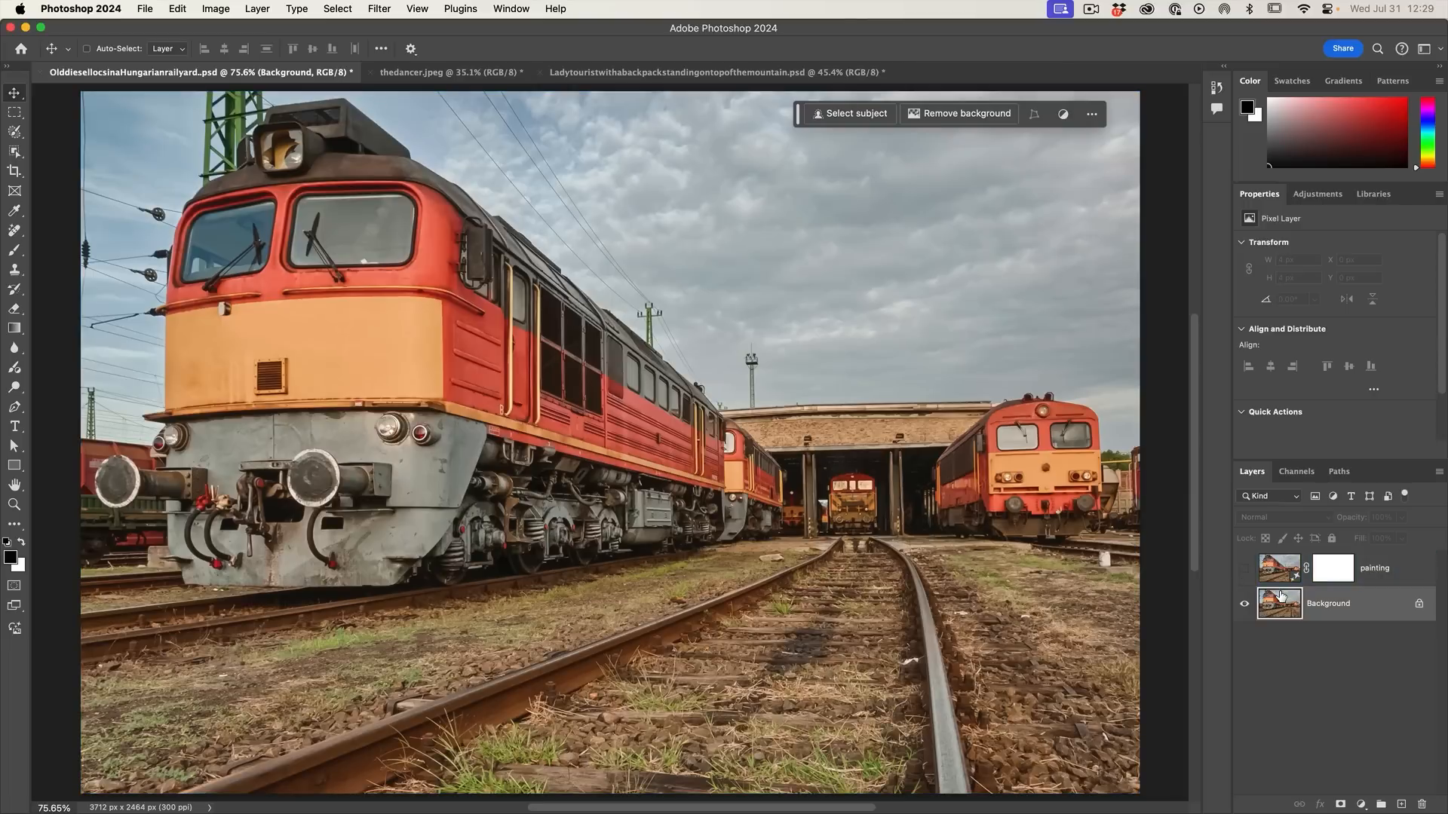
# Run Generative Fill with the prompt "sketch" on the railyard selection, then switch to thedancer.jpeg.
pyautogui.click(12, 553)
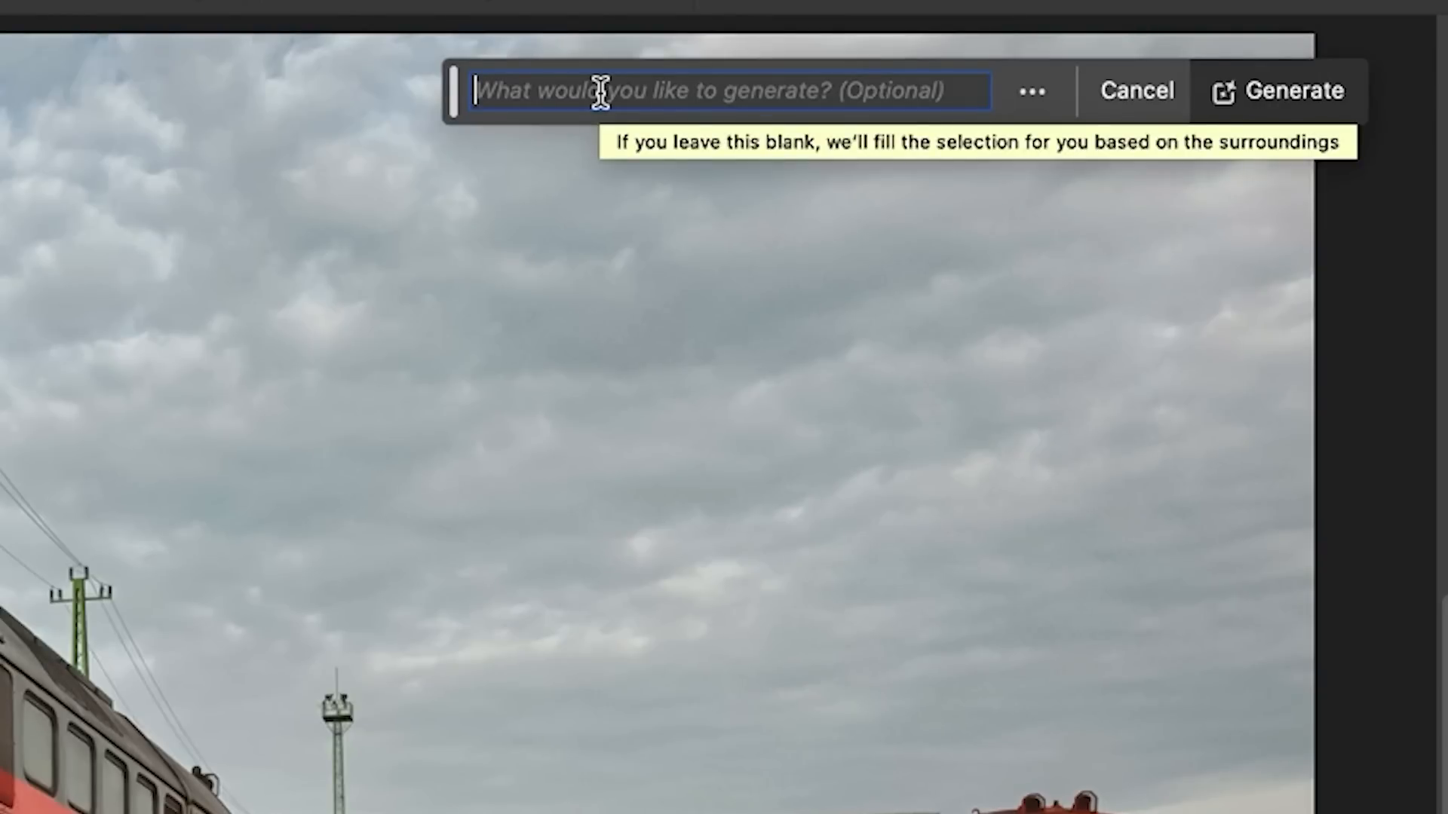
pyautogui.write('sketch')
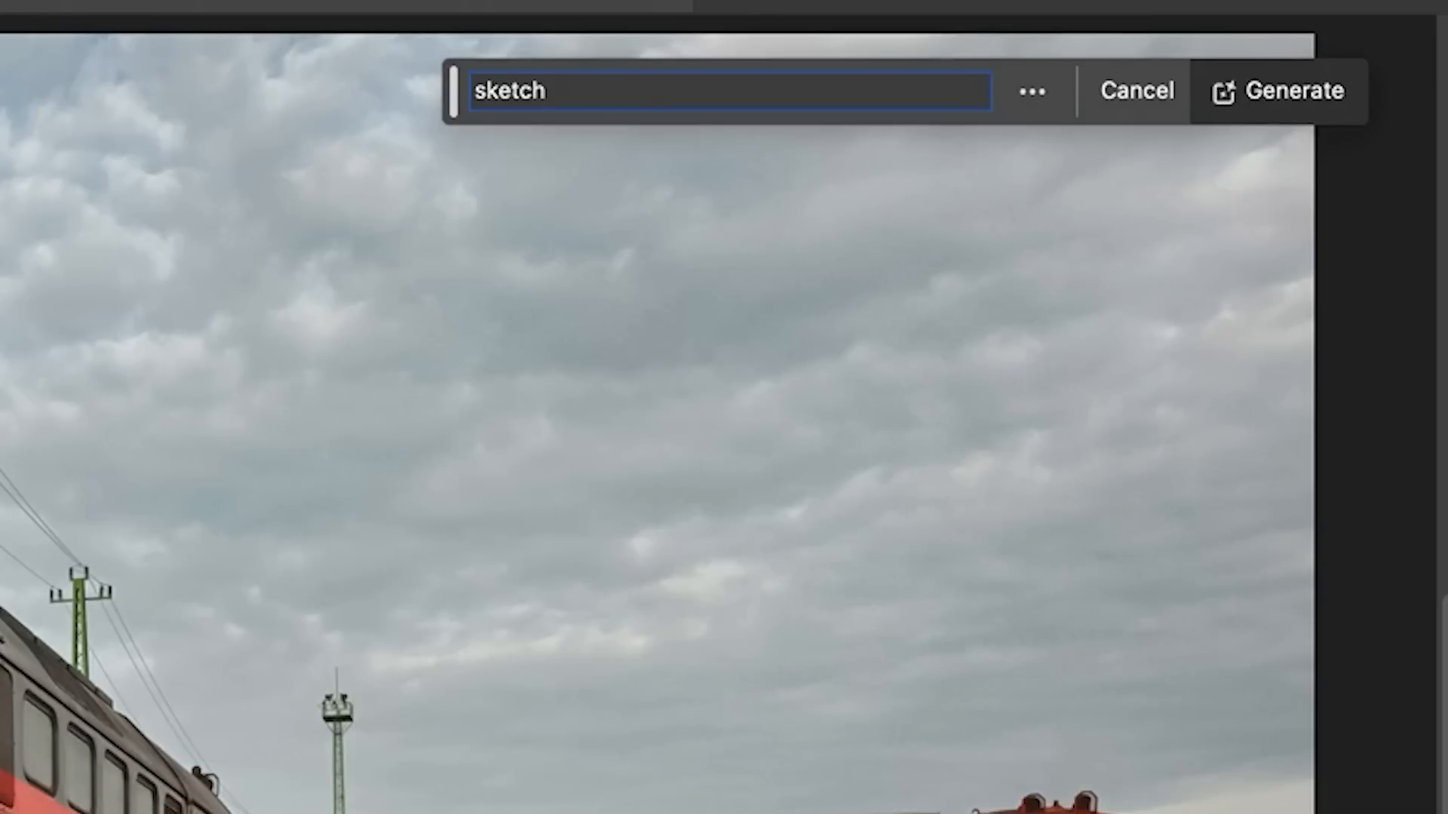
pyautogui.click(1290, 90)
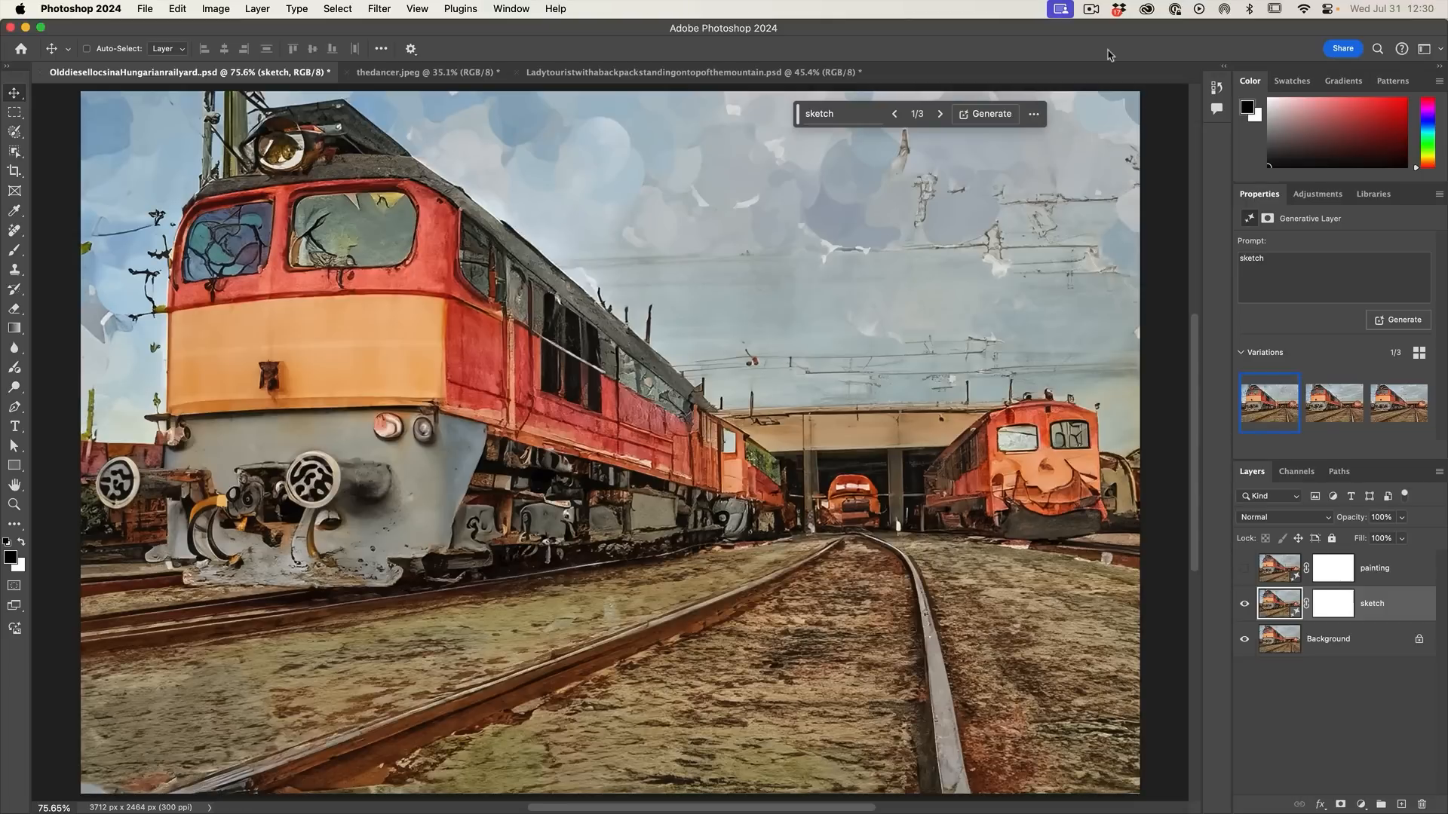
pyautogui.click(1244, 568)
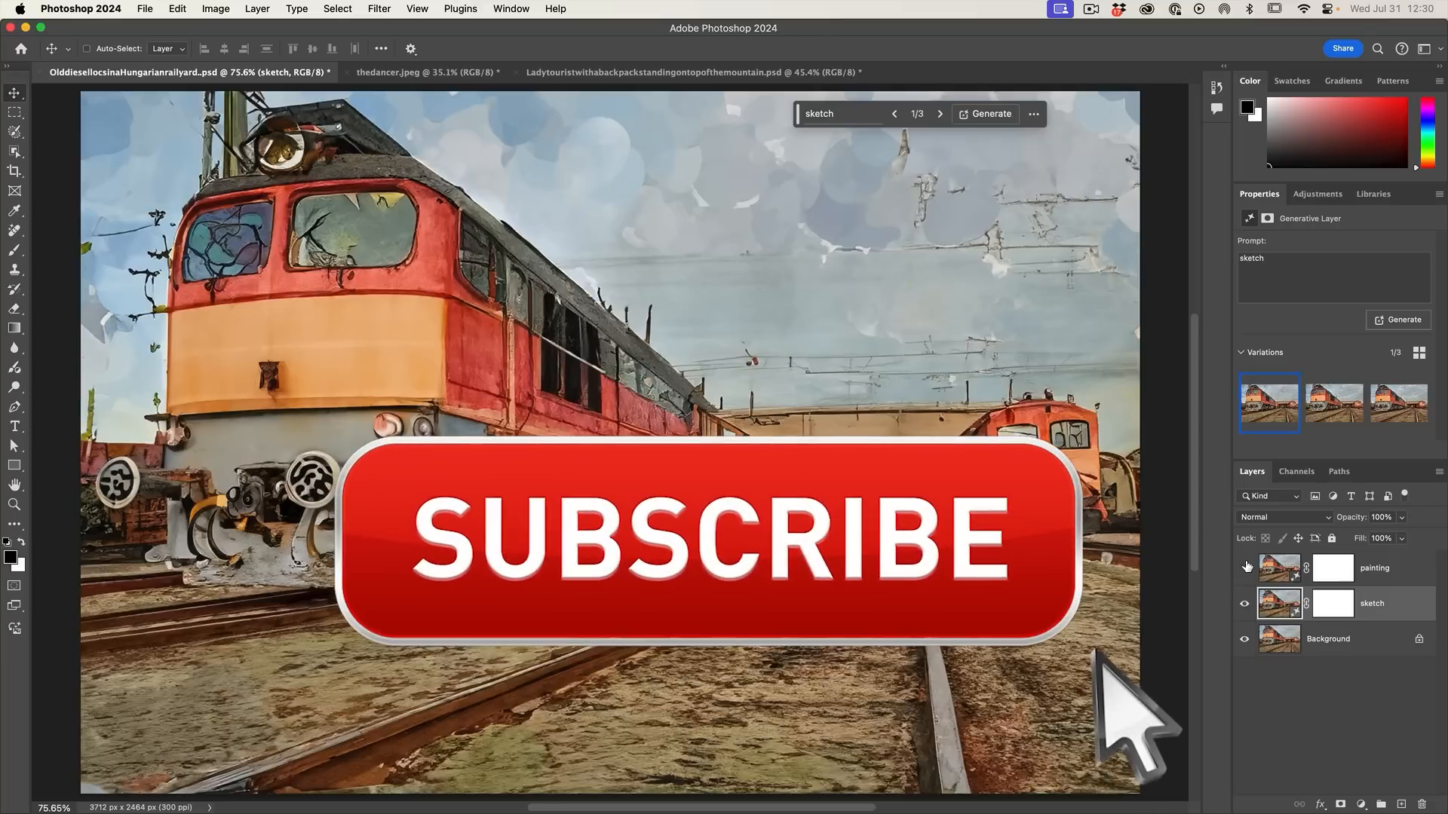
pyautogui.click(702, 540)
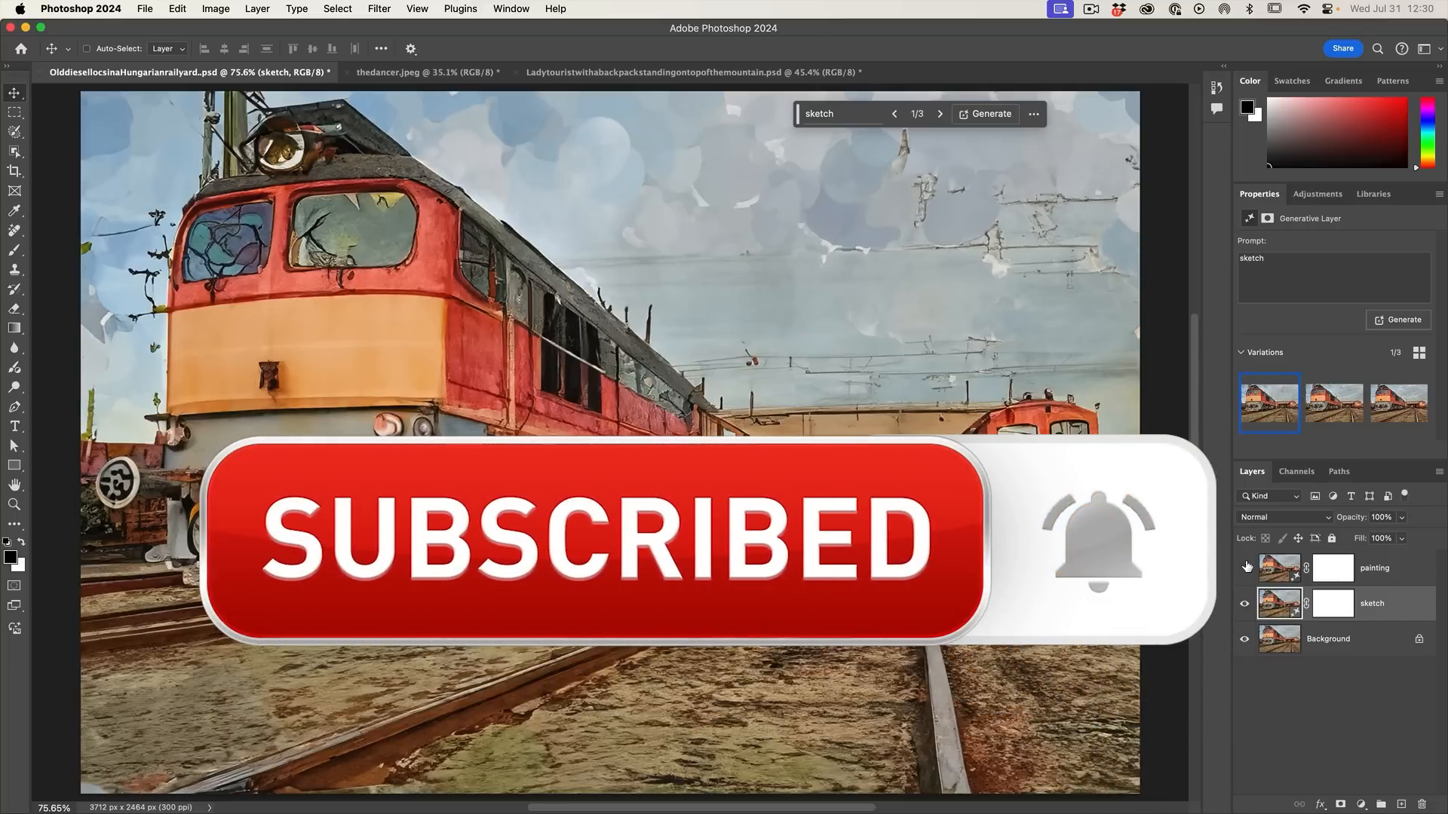
pyautogui.click(425, 72)
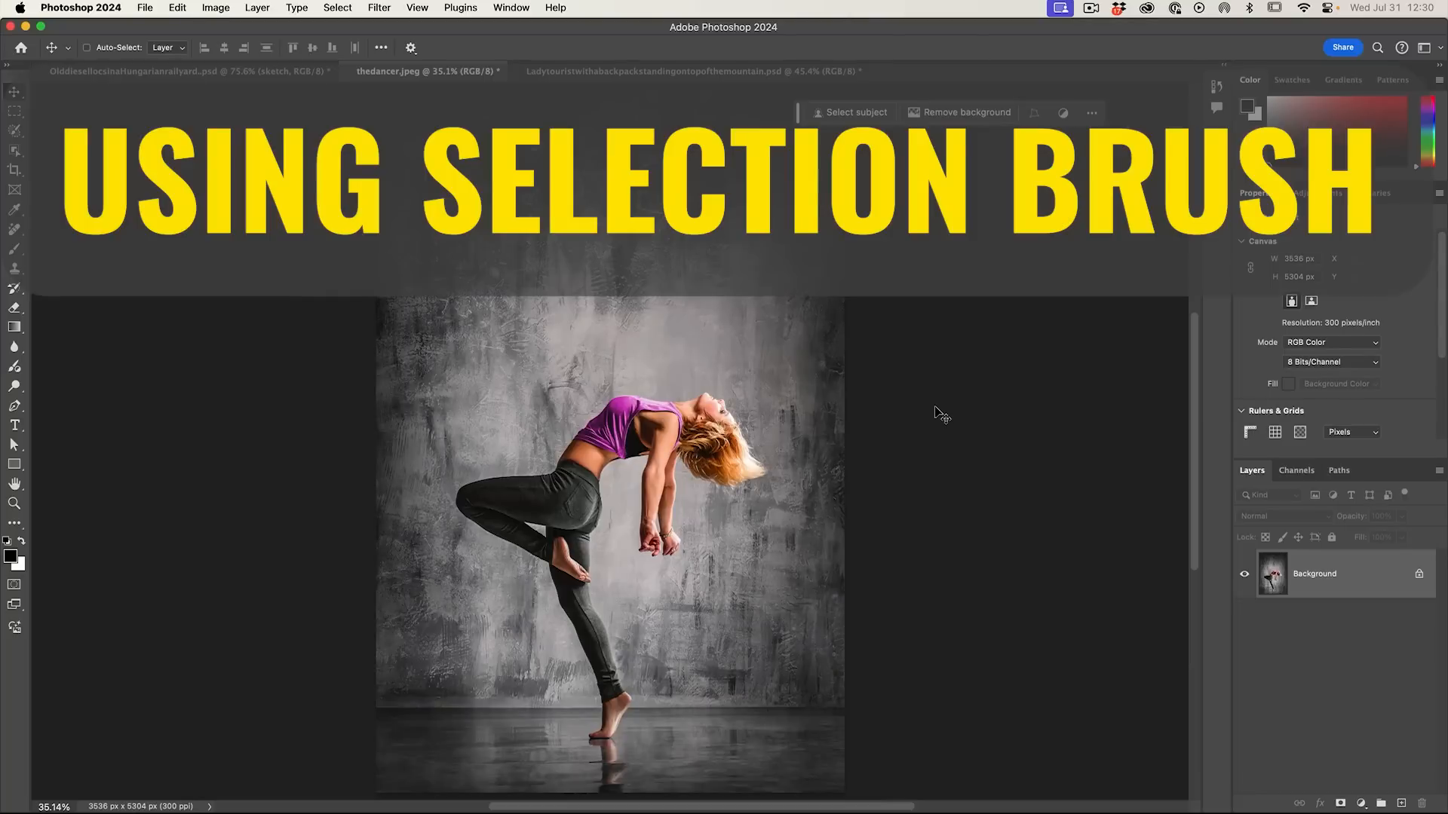
pyautogui.moveTo(947, 404)
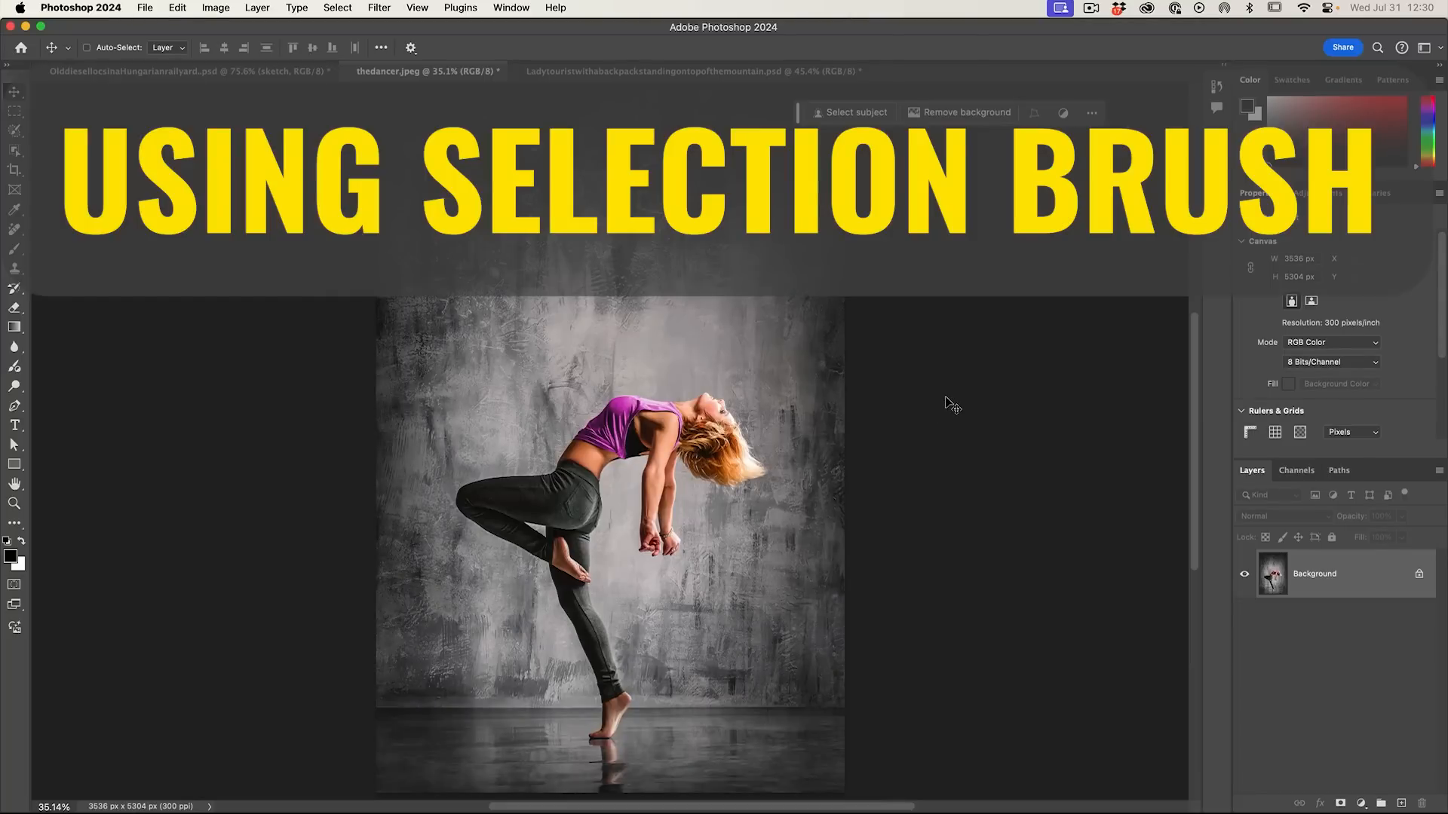
pyautogui.moveTo(966, 302)
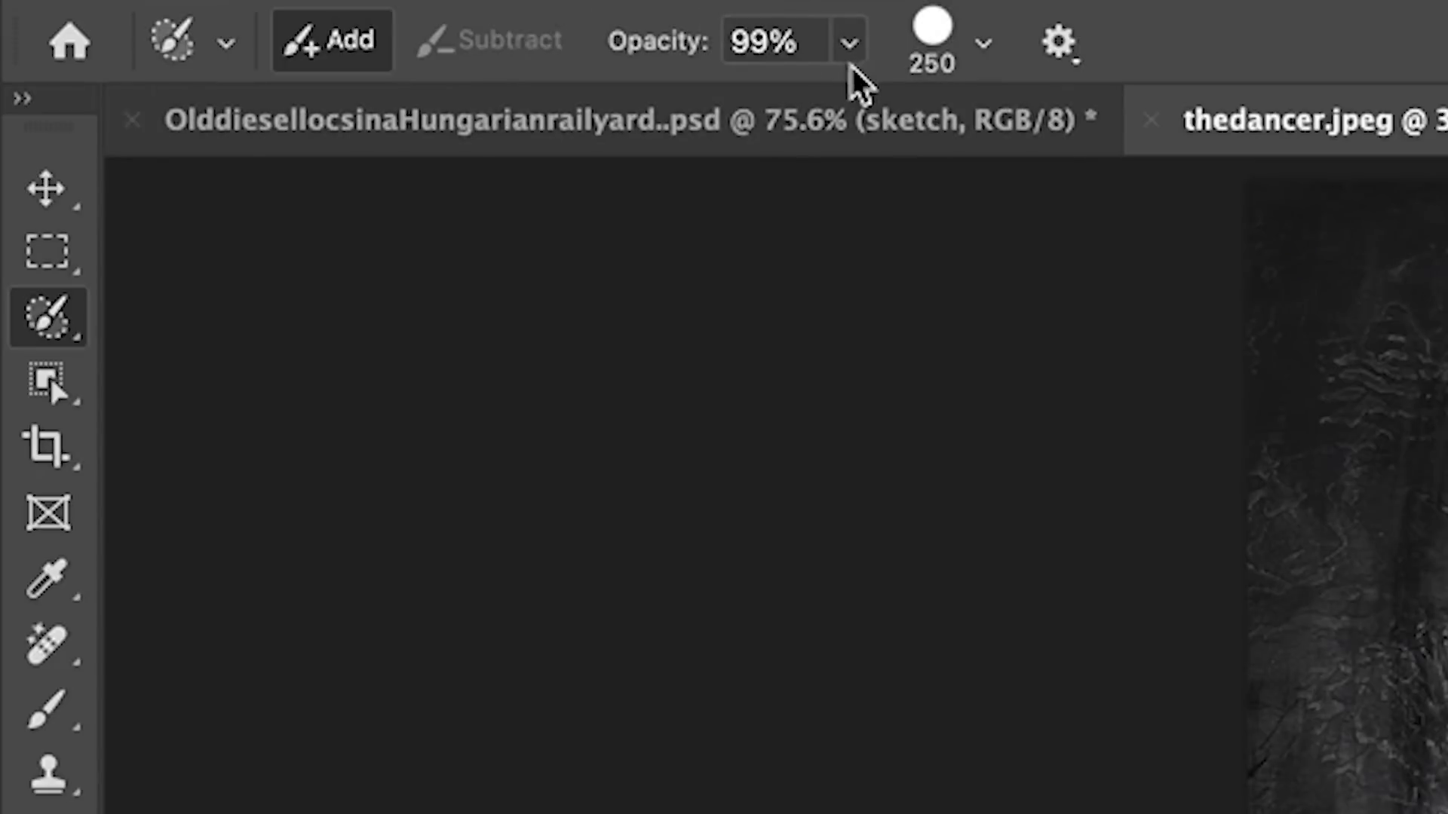
# Set the Selection Brush opacity to 20% for a weak partial selection of the dancer photo.
pyautogui.click(770, 41)
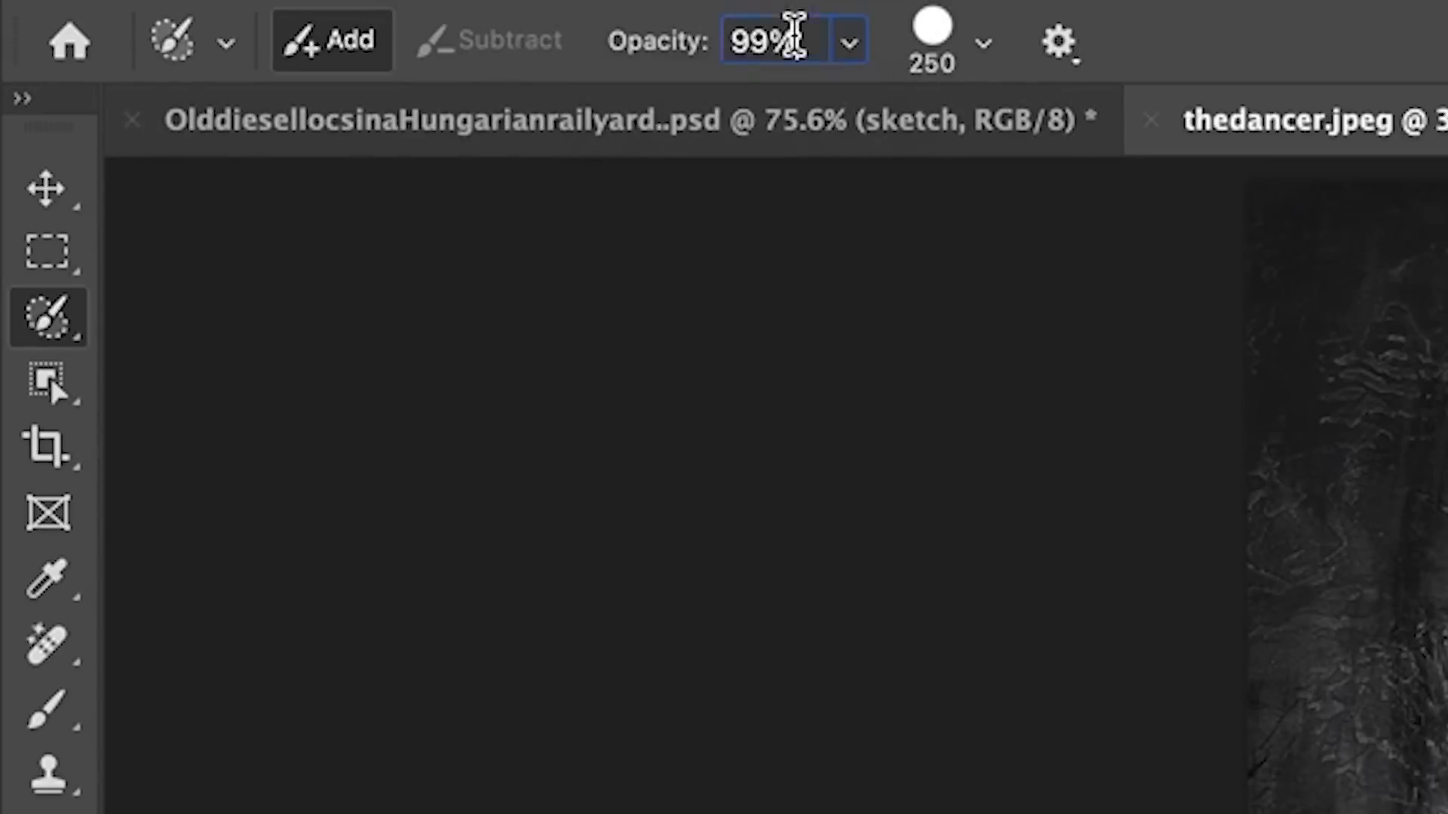
pyautogui.write('20%')
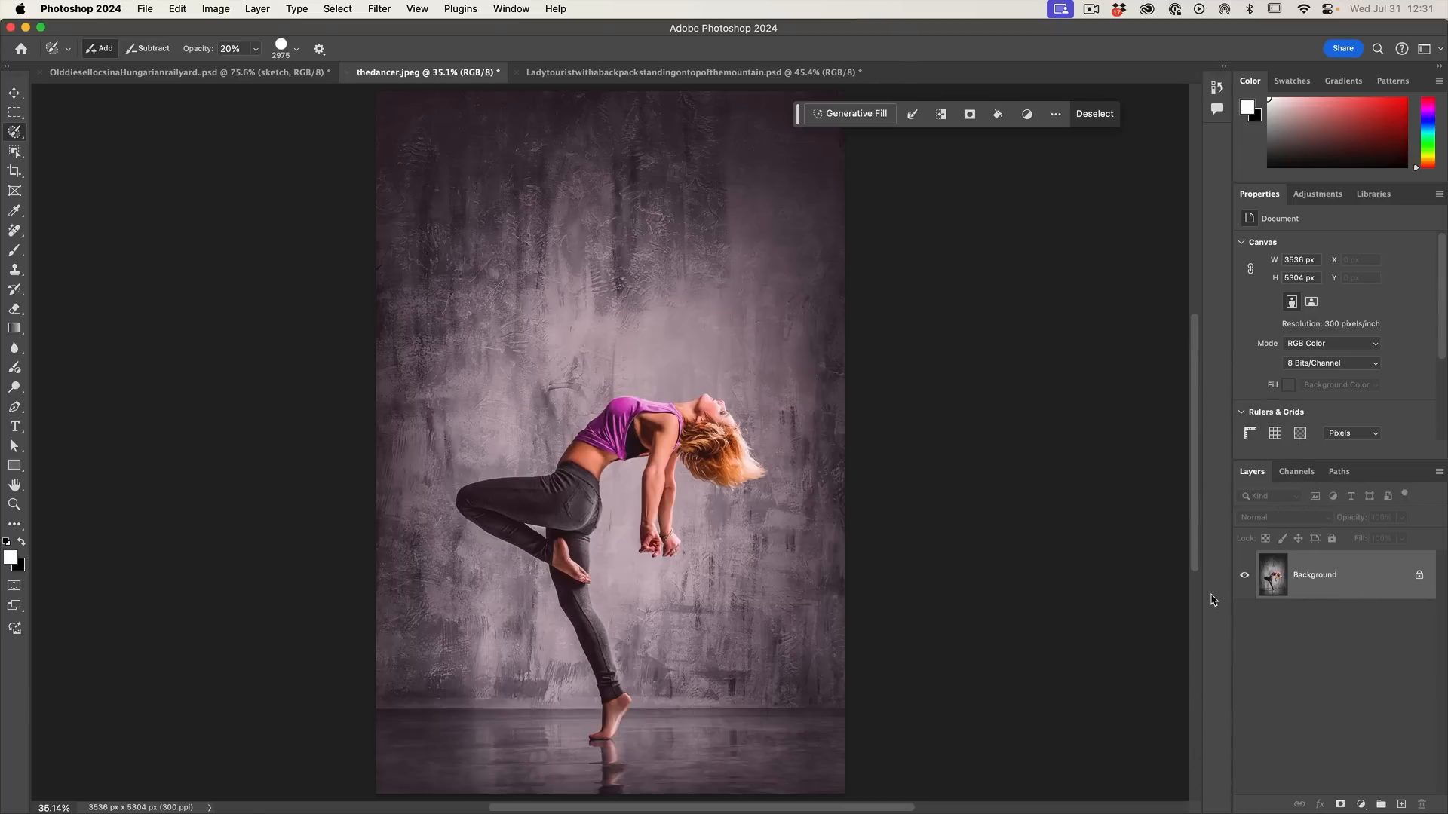
# Run Generative Fill with the prompt "painting" on the dancer photo selection.
pyautogui.click(851, 113)
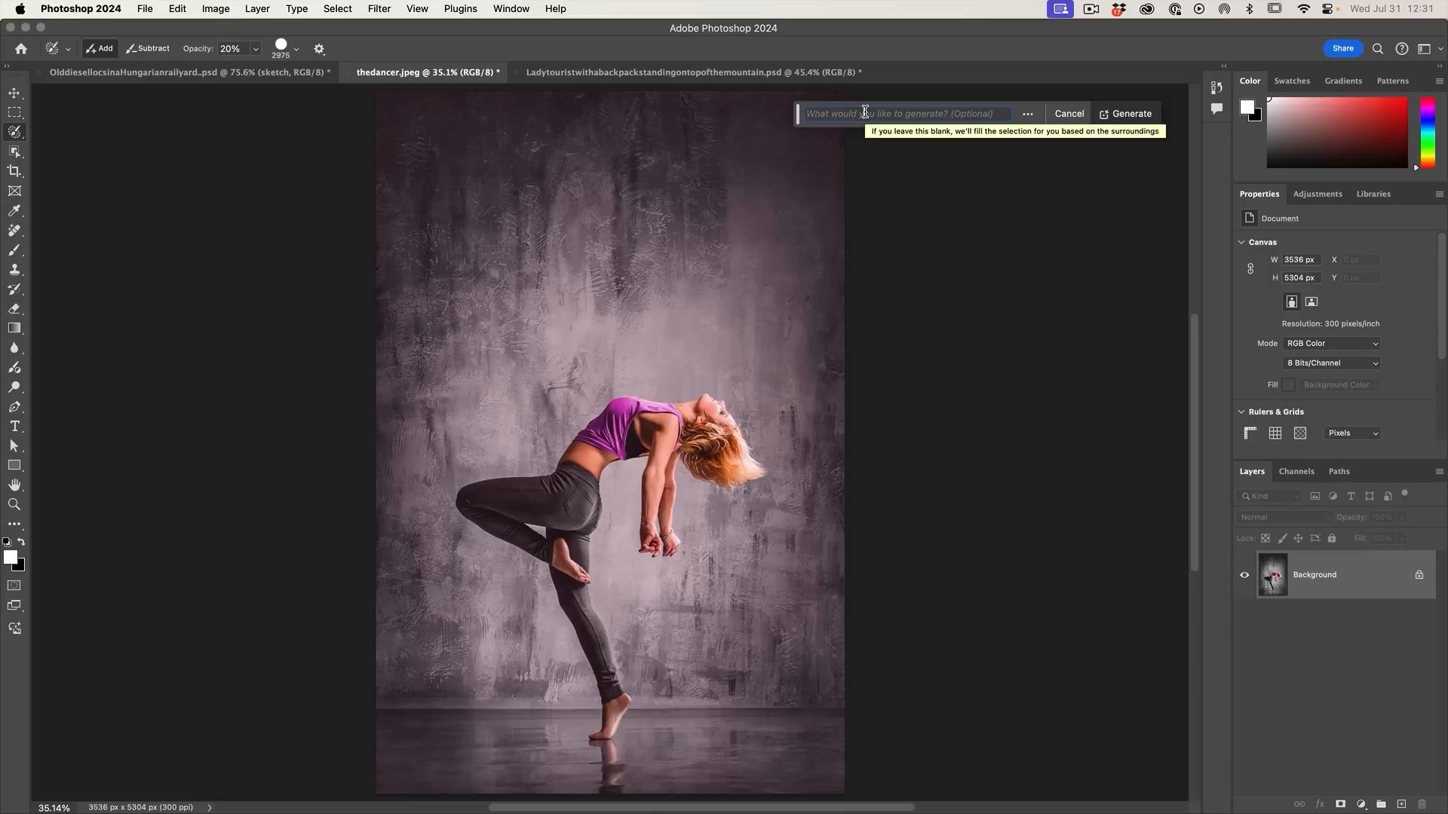
pyautogui.write('p')
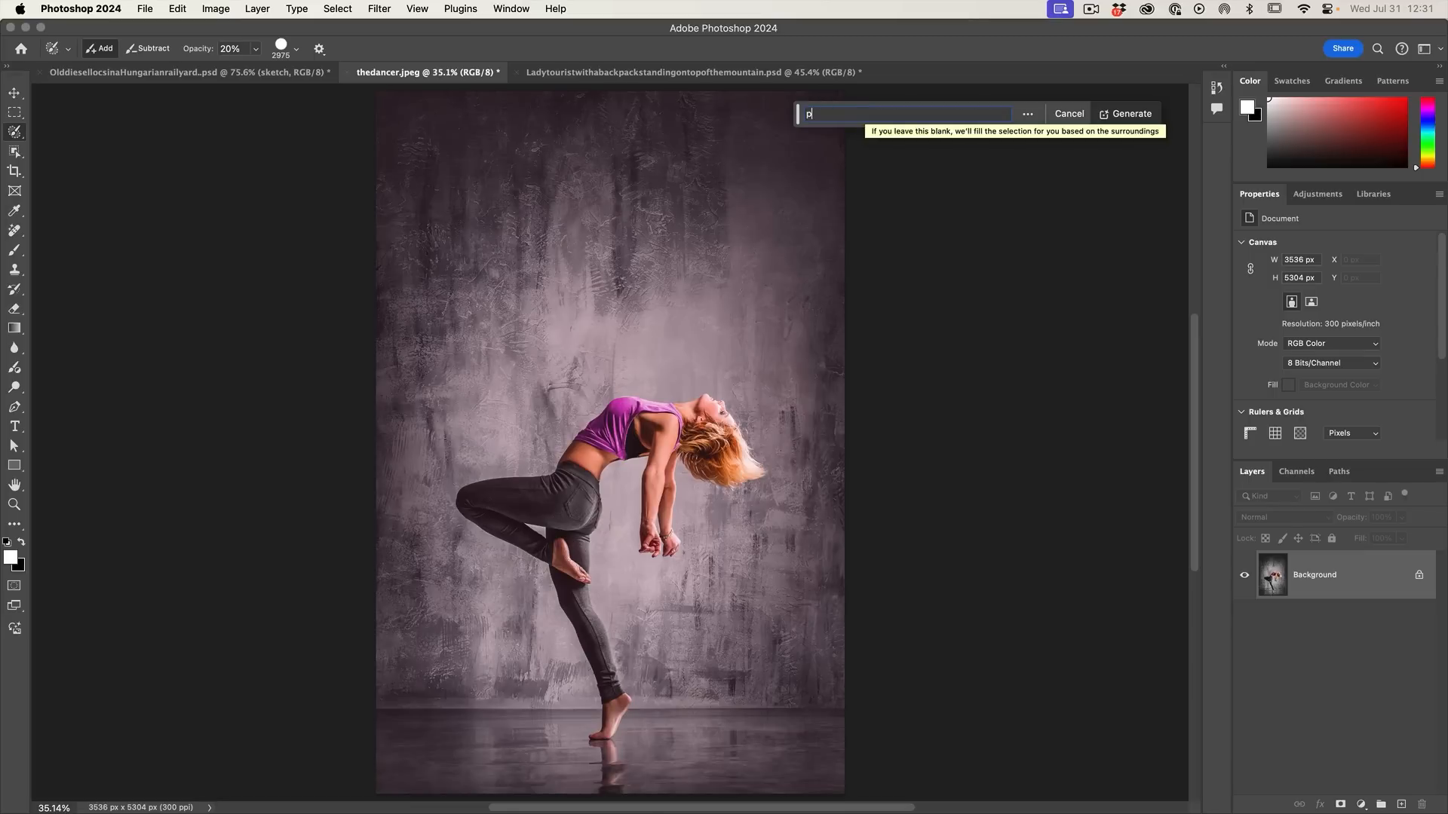
pyautogui.write('ainting')
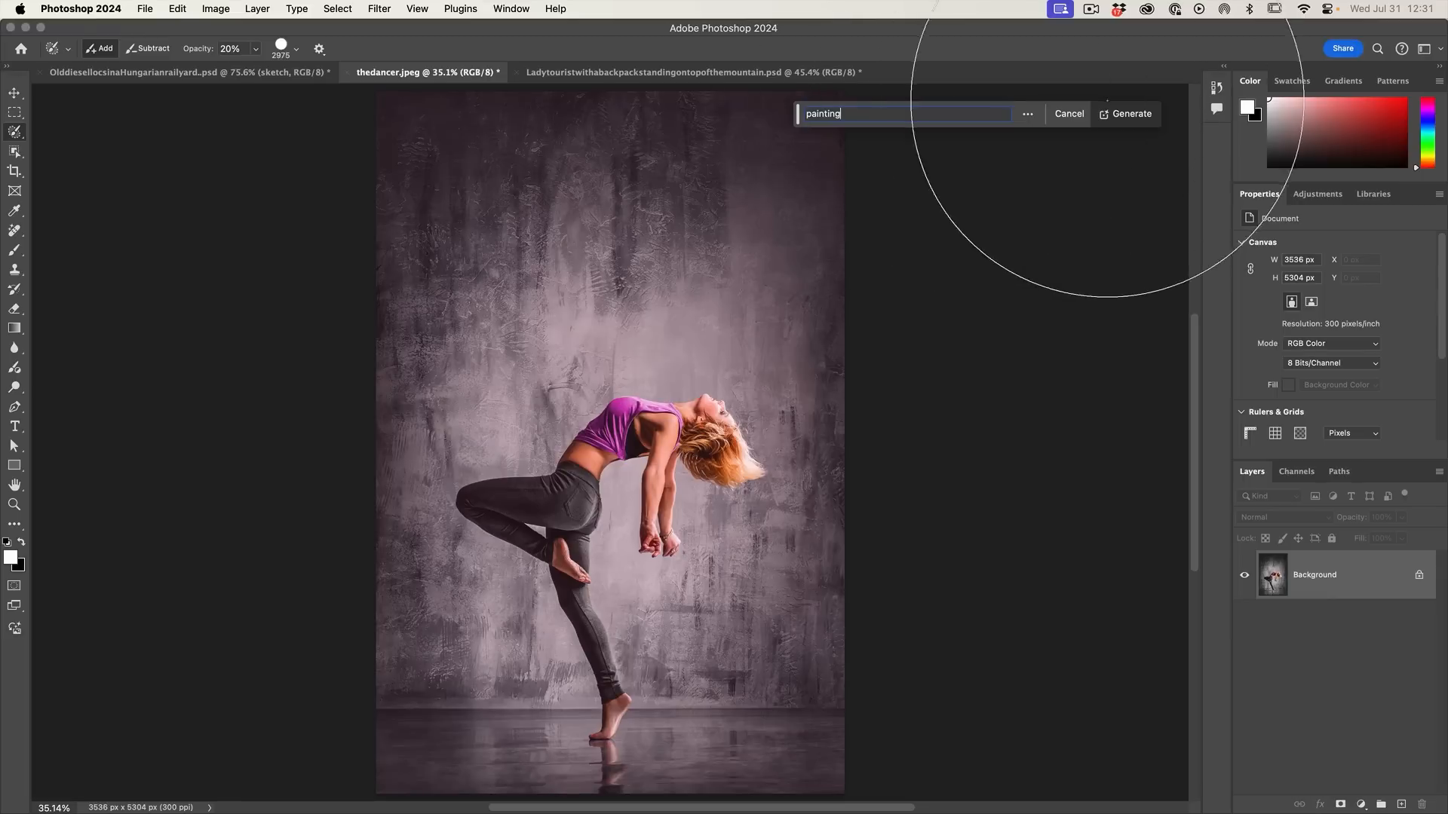
pyautogui.click(1125, 113)
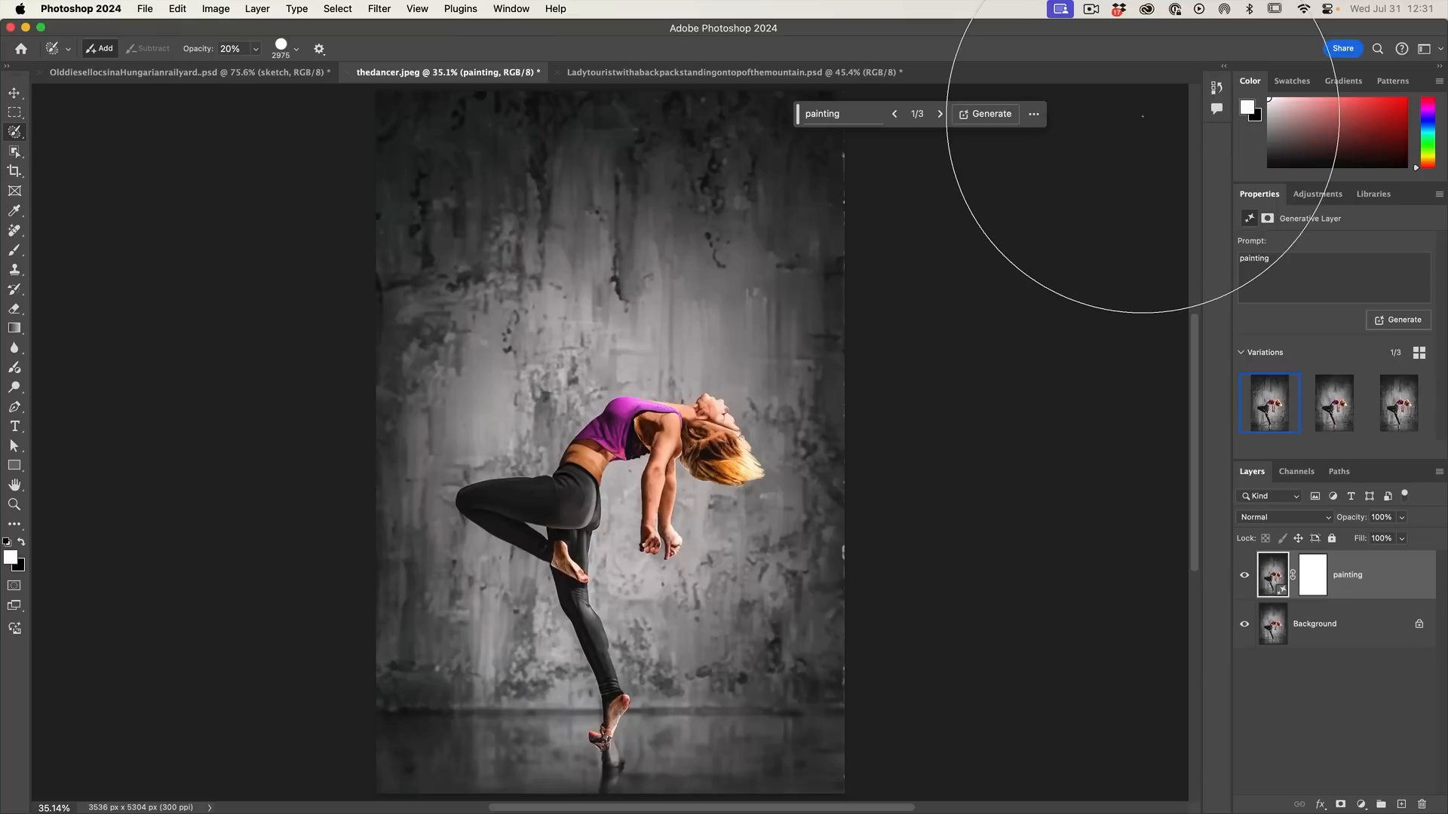
pyautogui.moveTo(1283, 364)
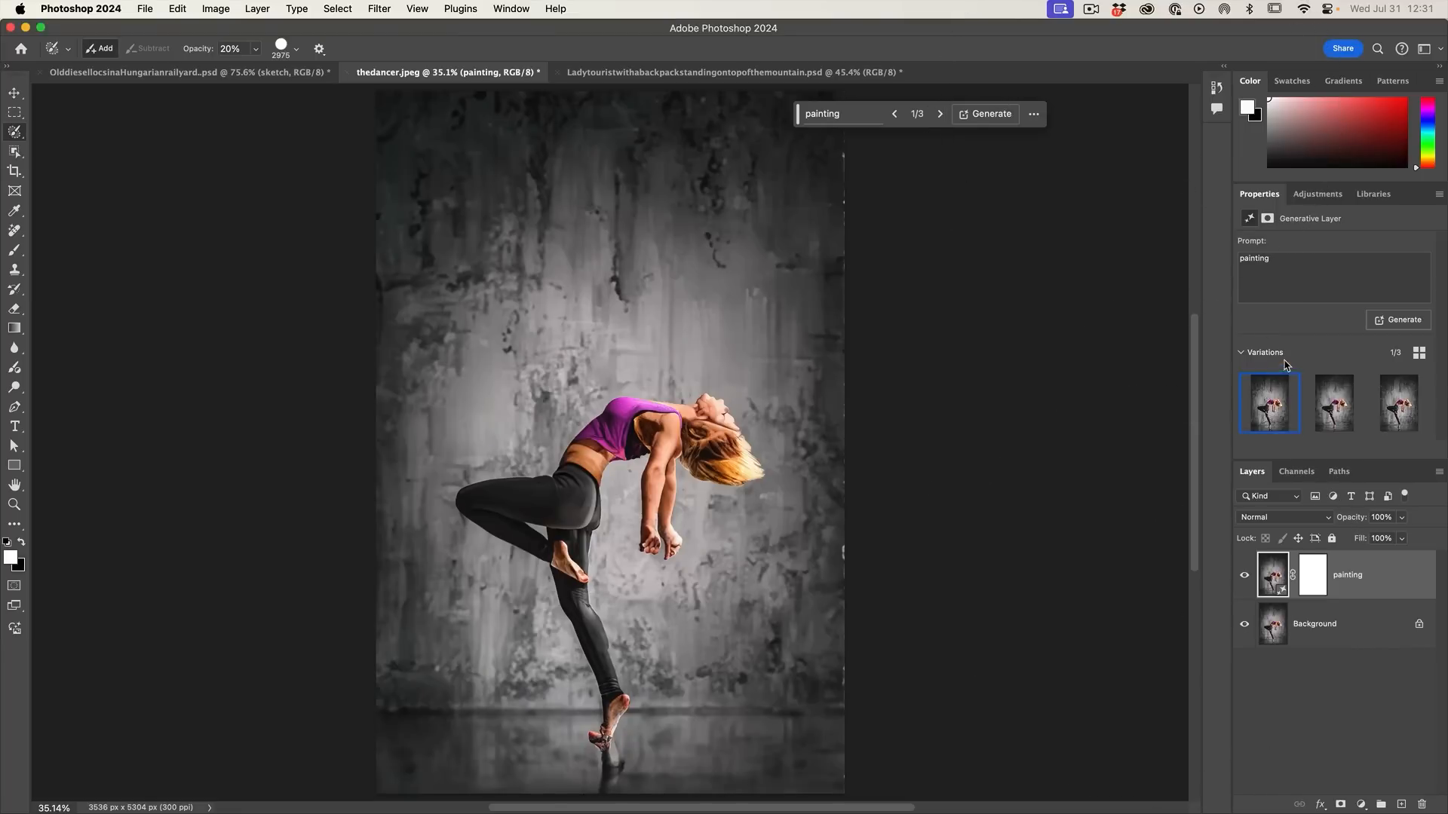
# Compare the three painting variations, keep the third, and switch to the hiker photo.
pyautogui.click(1332, 402)
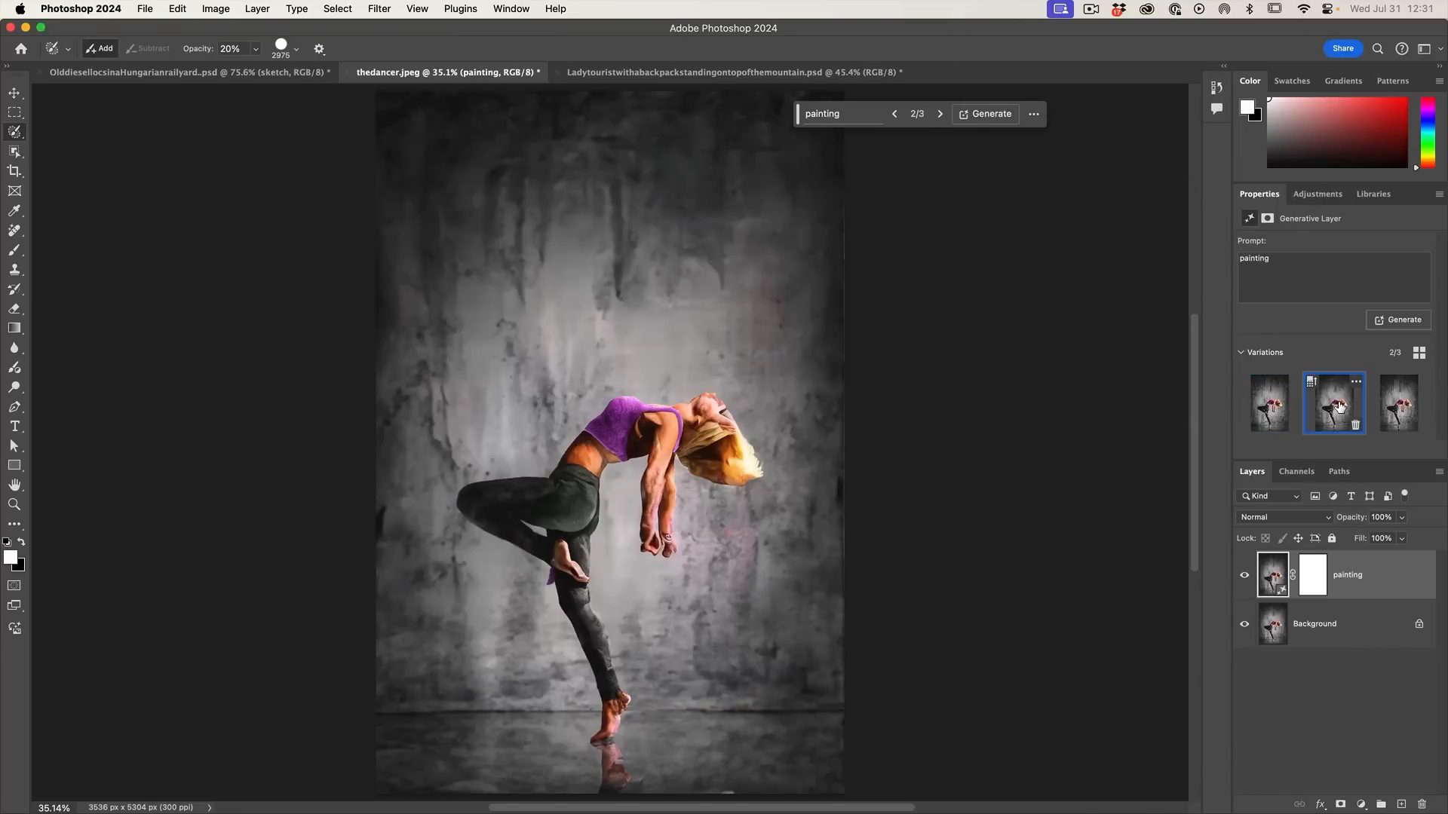
pyautogui.click(1396, 404)
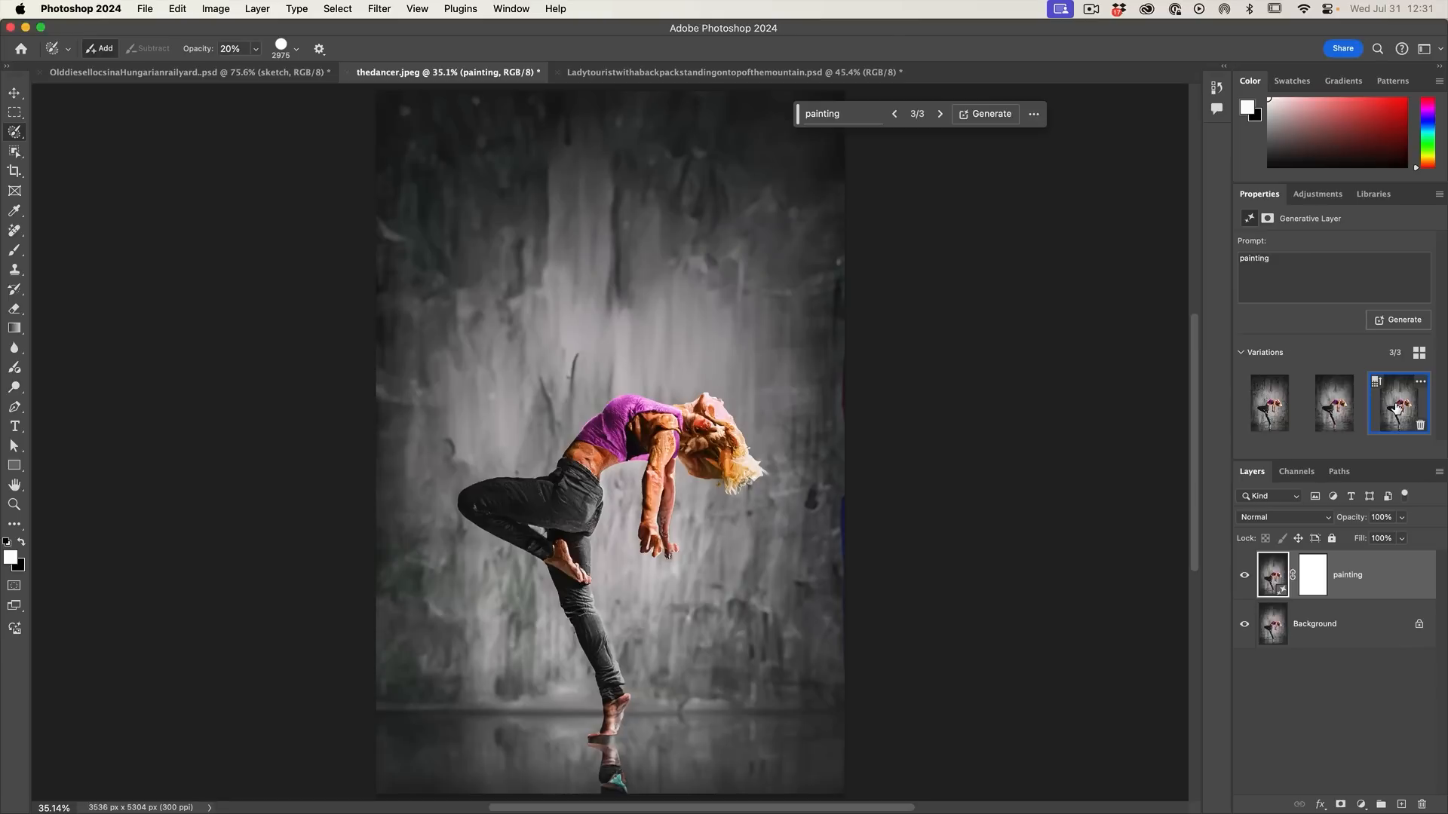
pyautogui.click(1269, 404)
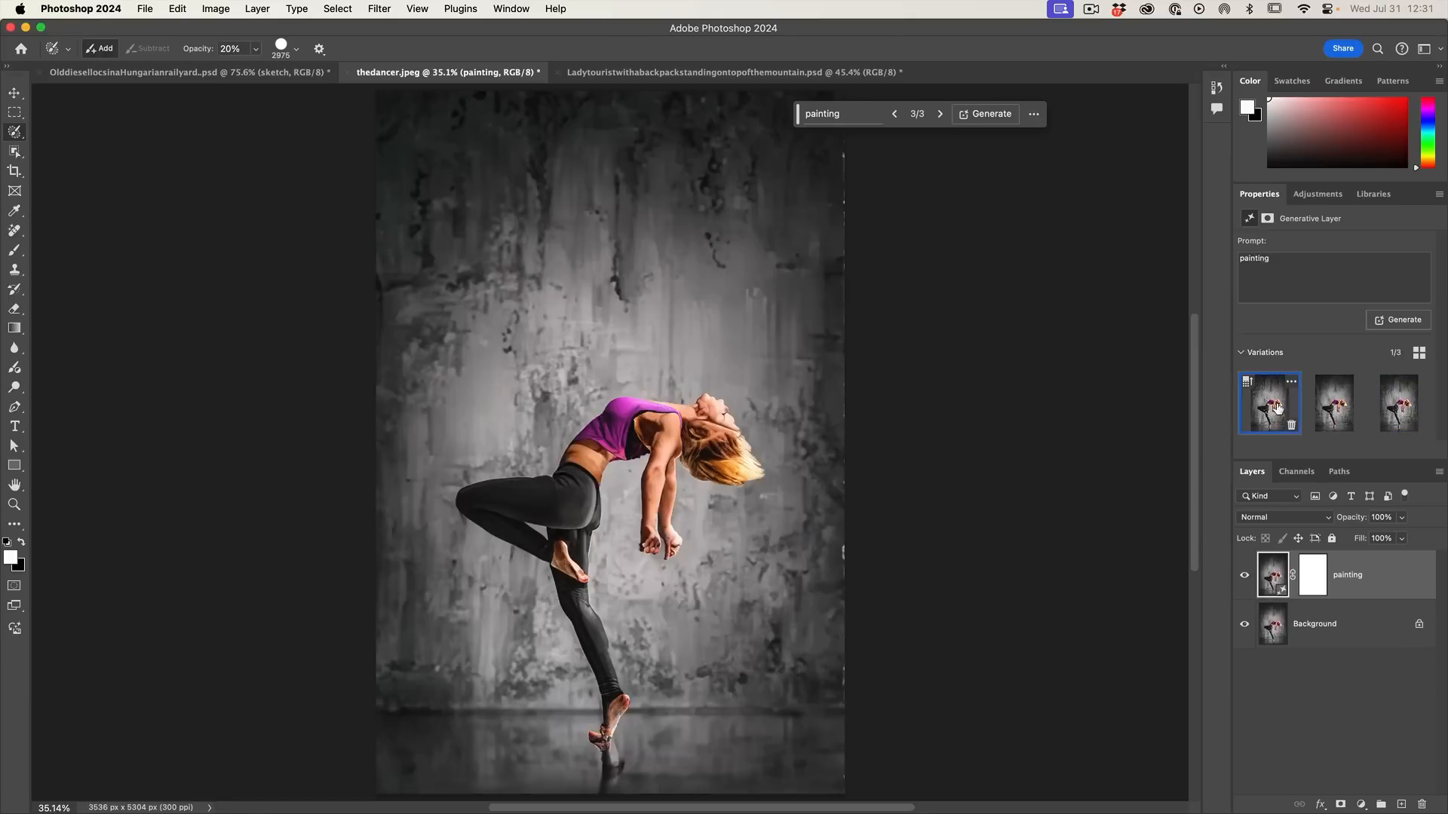
pyautogui.click(1332, 405)
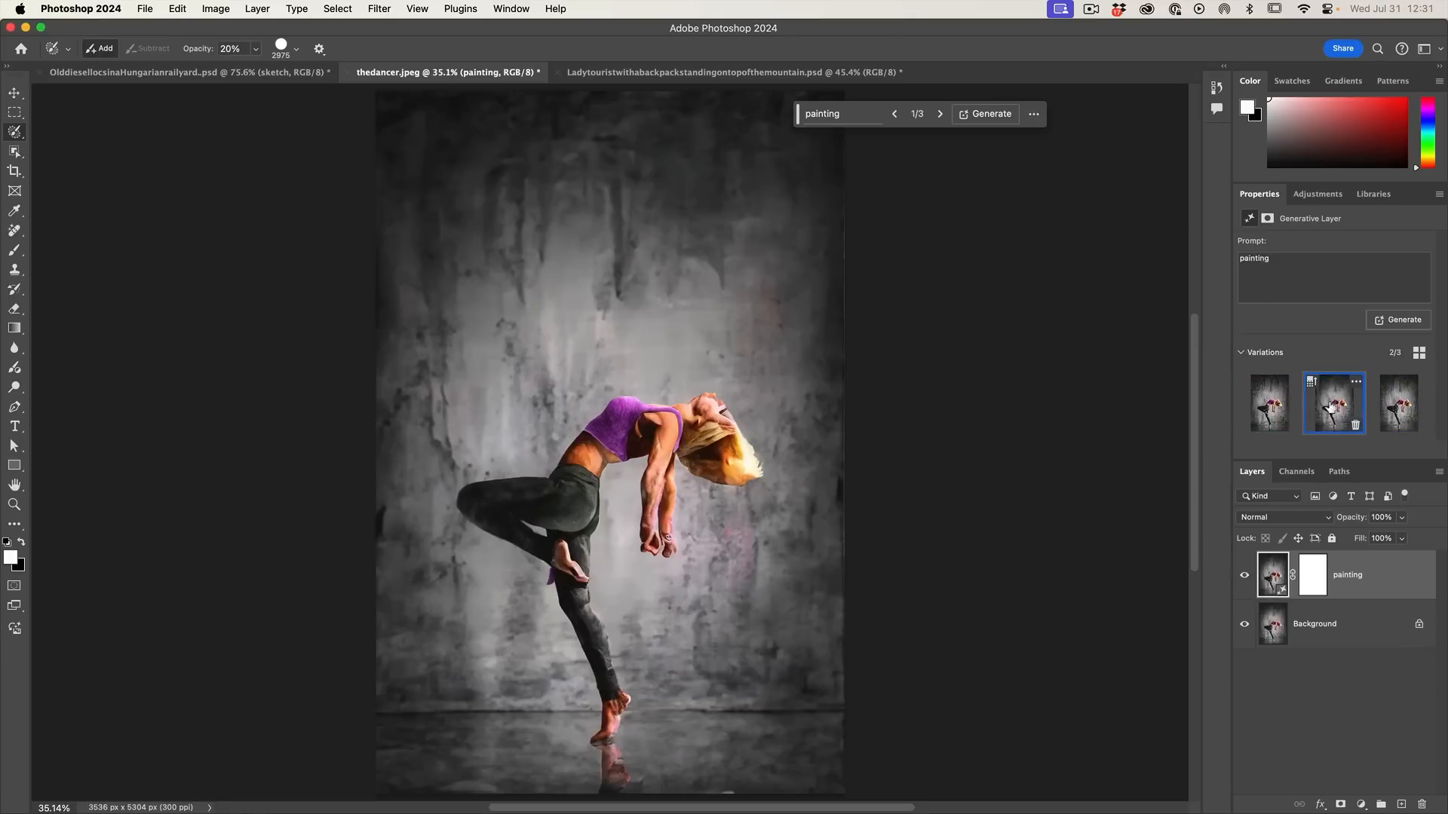
pyautogui.click(1397, 405)
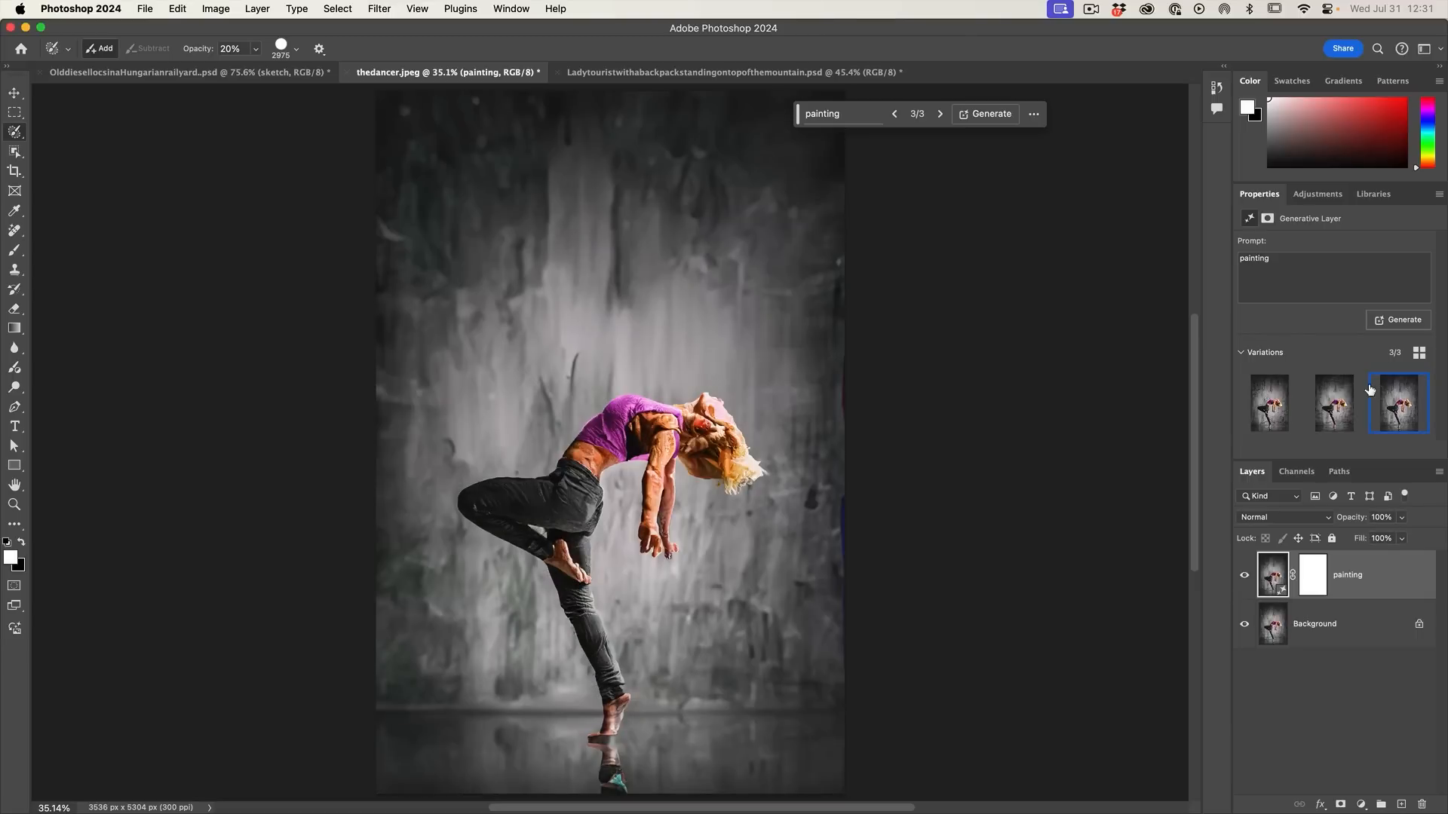
pyautogui.click(734, 73)
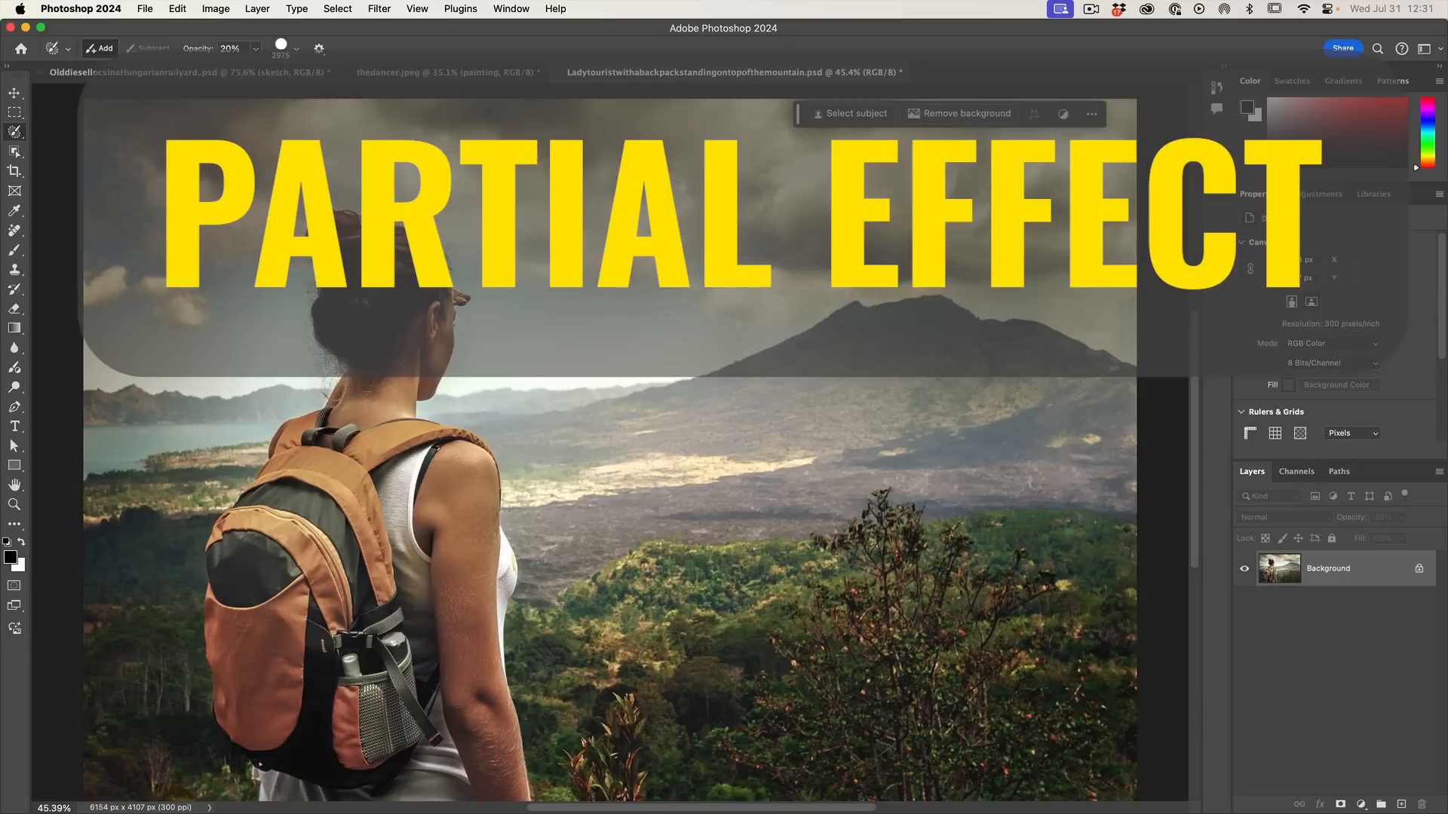
pyautogui.moveTo(891, 536)
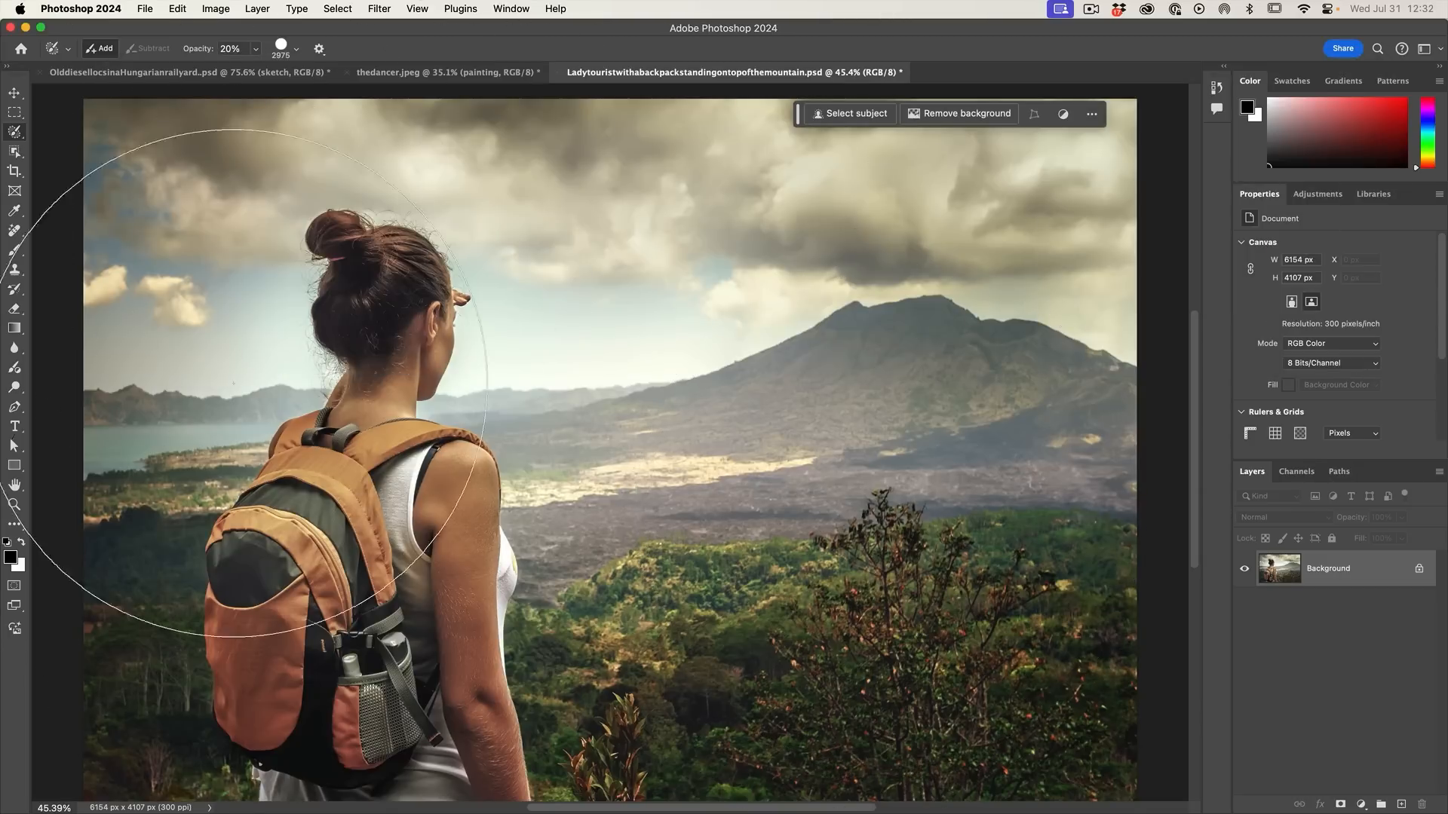
pyautogui.moveTo(641, 309)
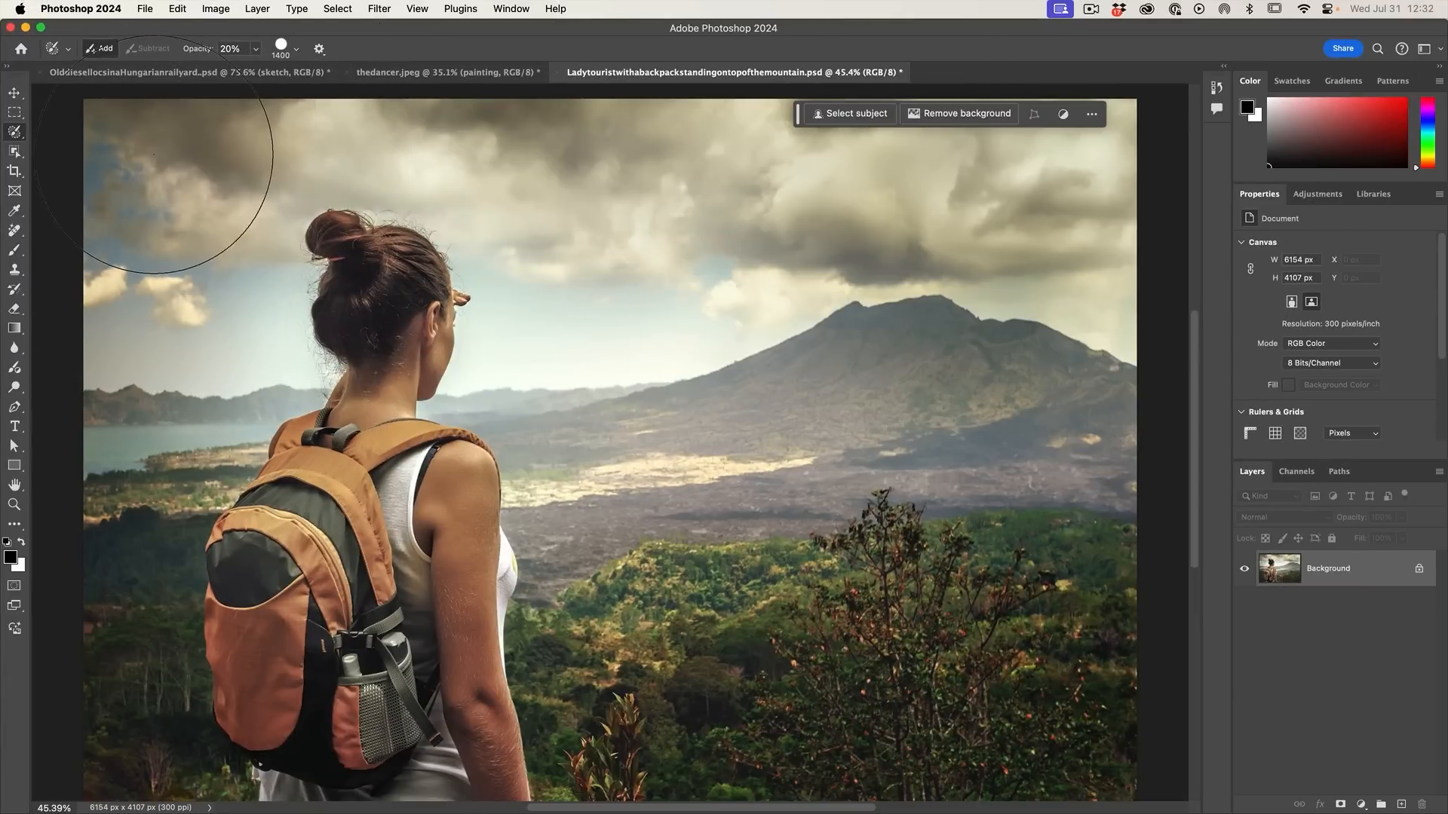
# Paint a 20% partial selection over the clouds, sky and mountain around the hiker.
pyautogui.moveTo(148, 166); pyautogui.dragTo(208, 355)
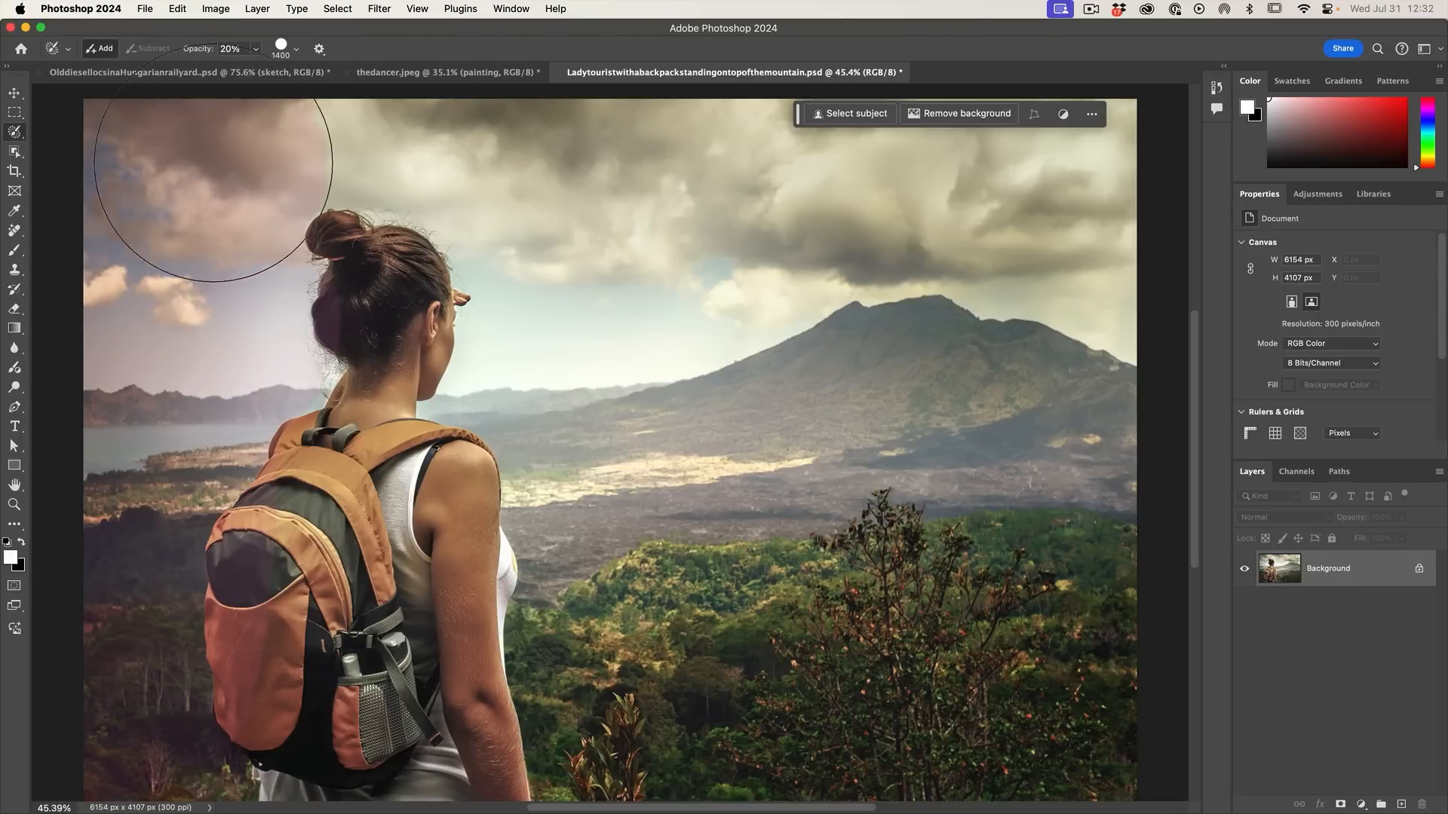
pyautogui.moveTo(211, 174); pyautogui.dragTo(552, 337)
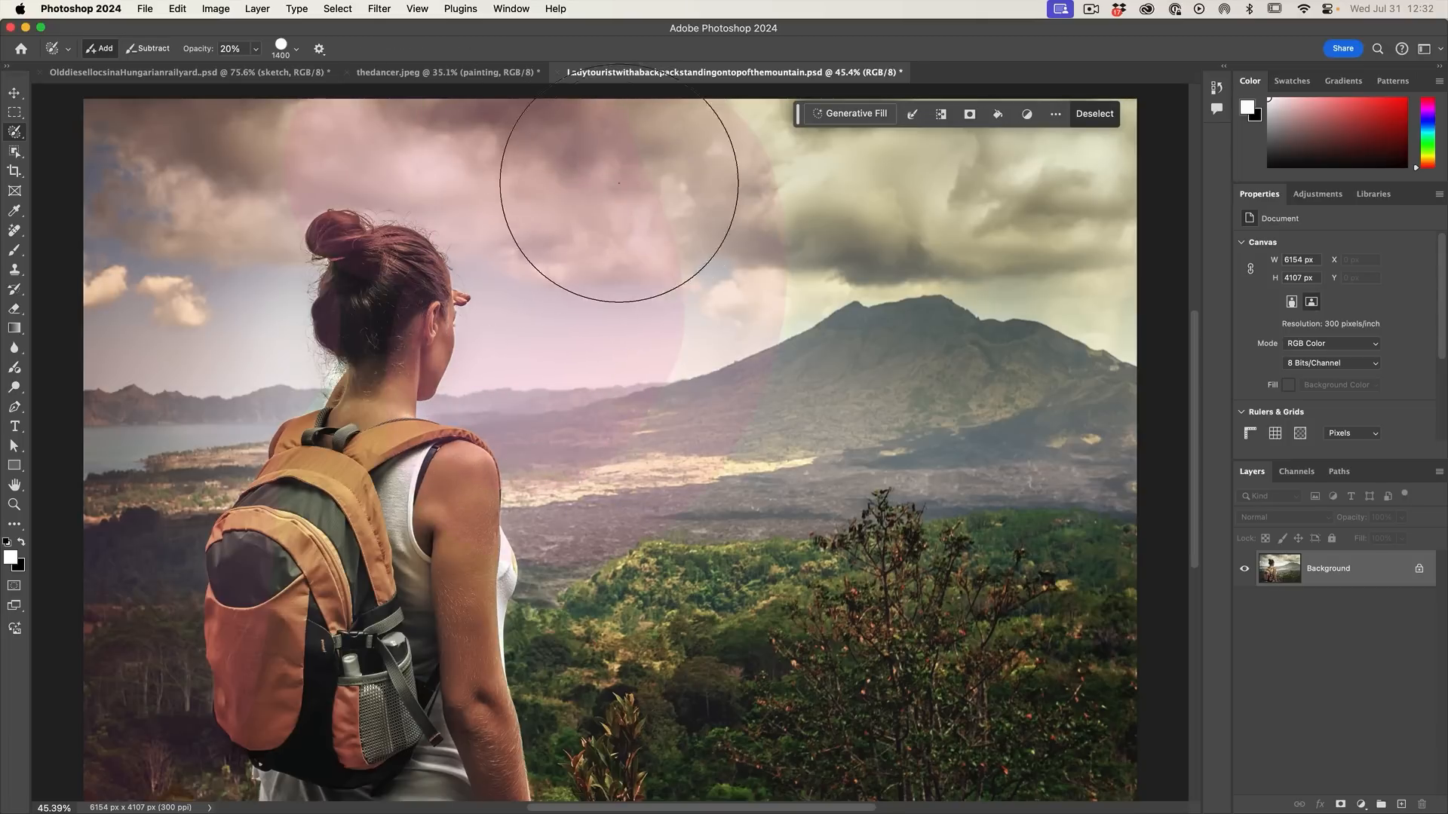
pyautogui.click(1093, 113)
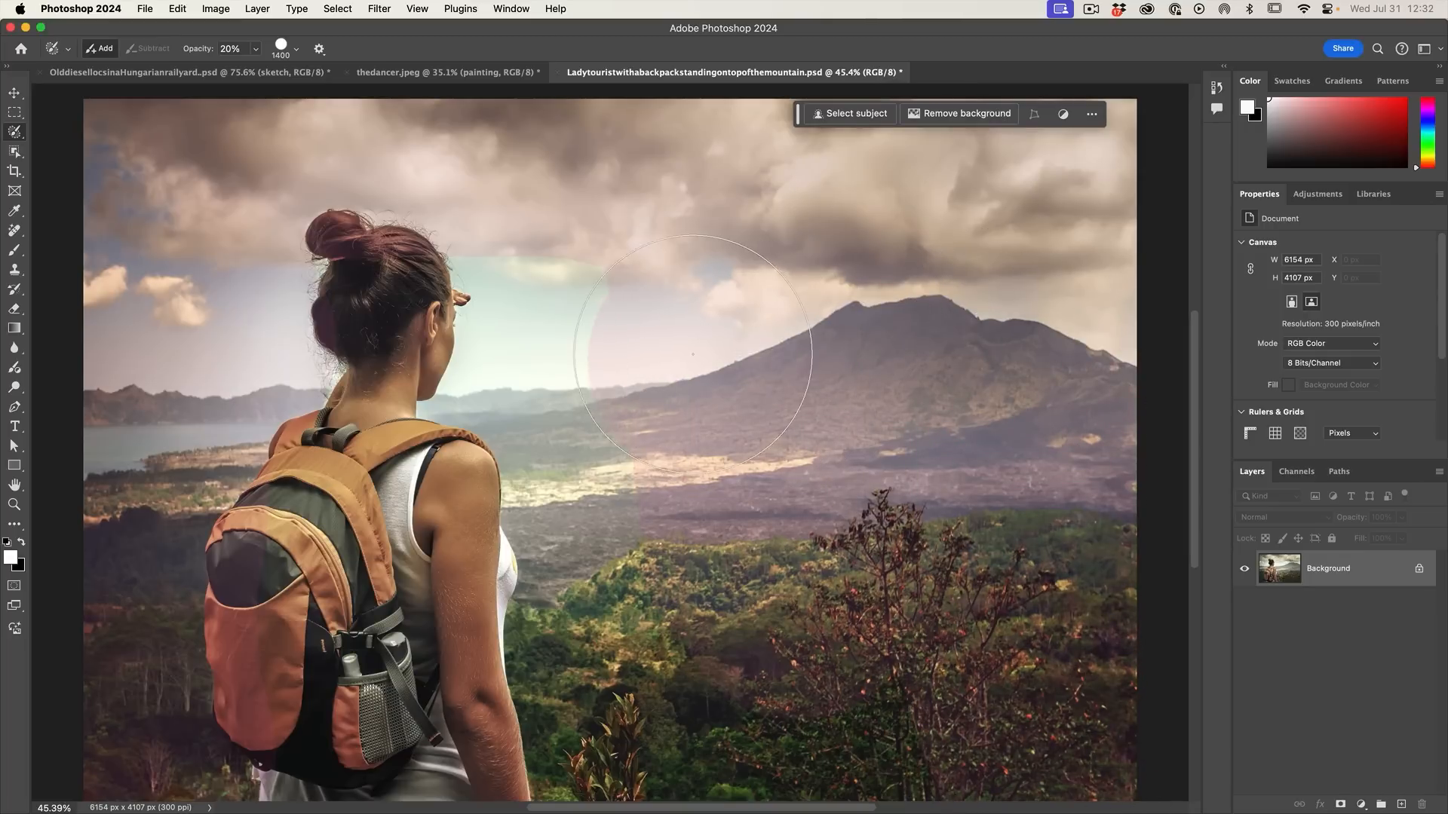
pyautogui.moveTo(692, 356); pyautogui.dragTo(573, 278)
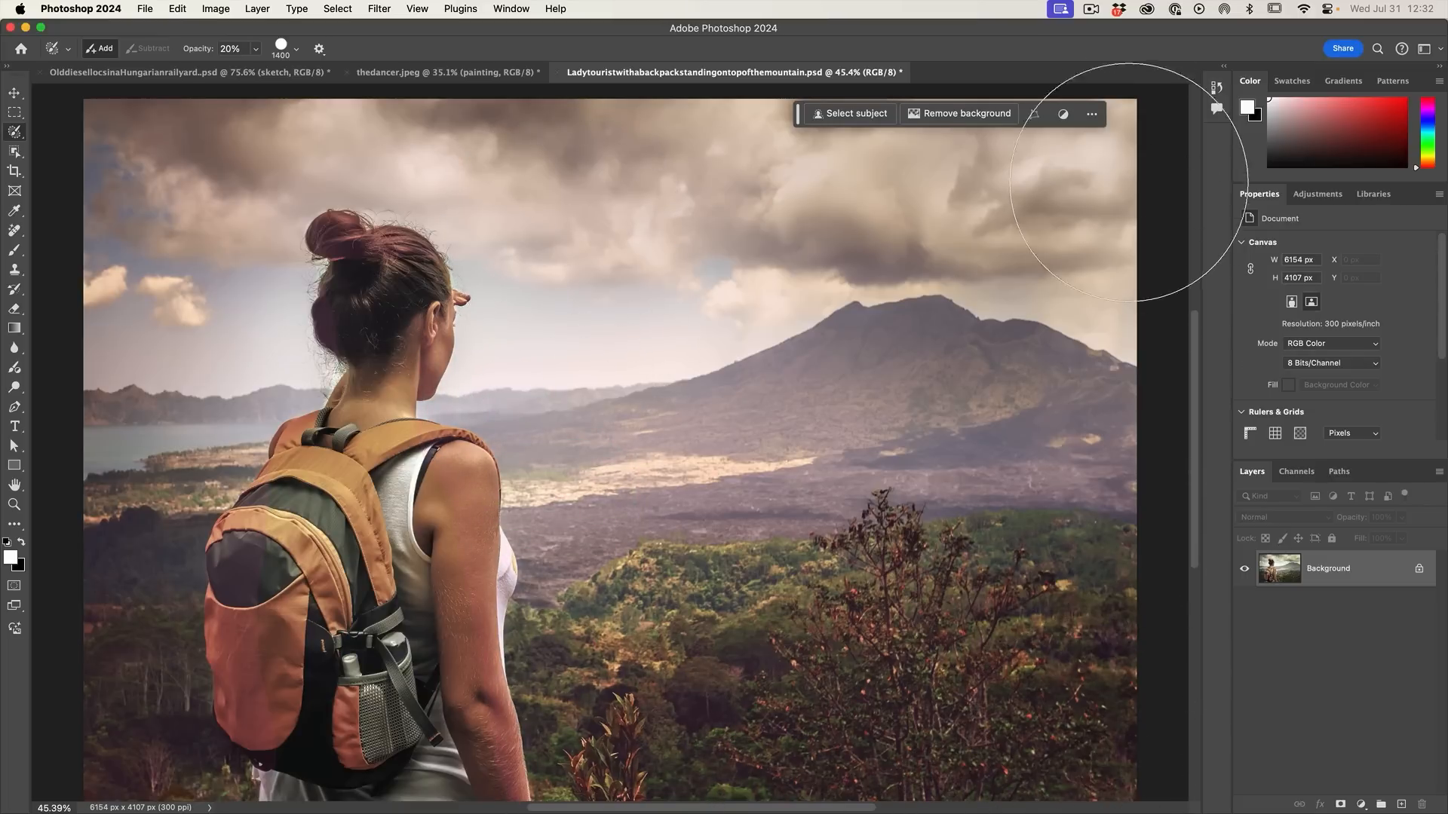
pyautogui.moveTo(525, 170)
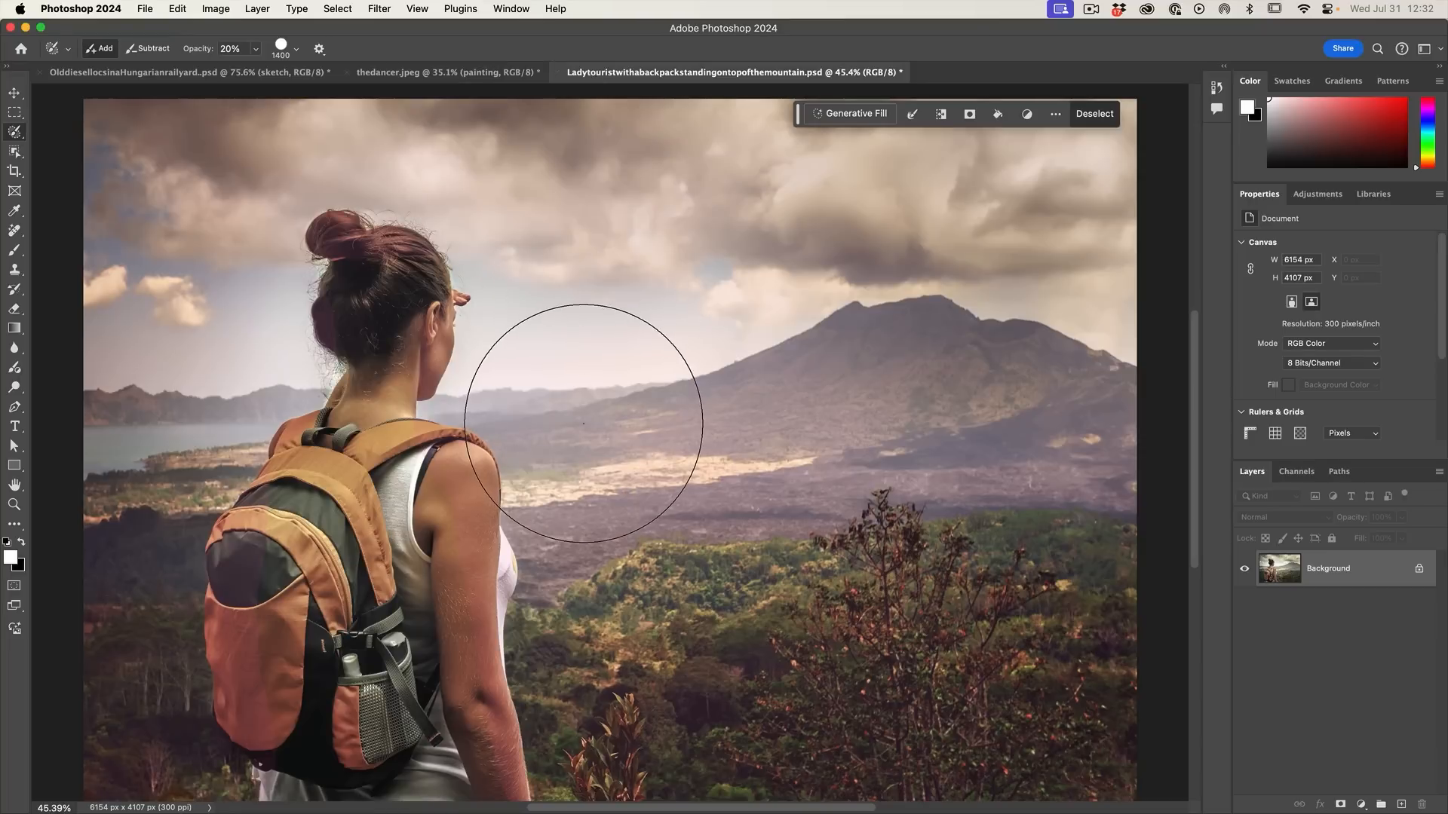
pyautogui.moveTo(541, 514)
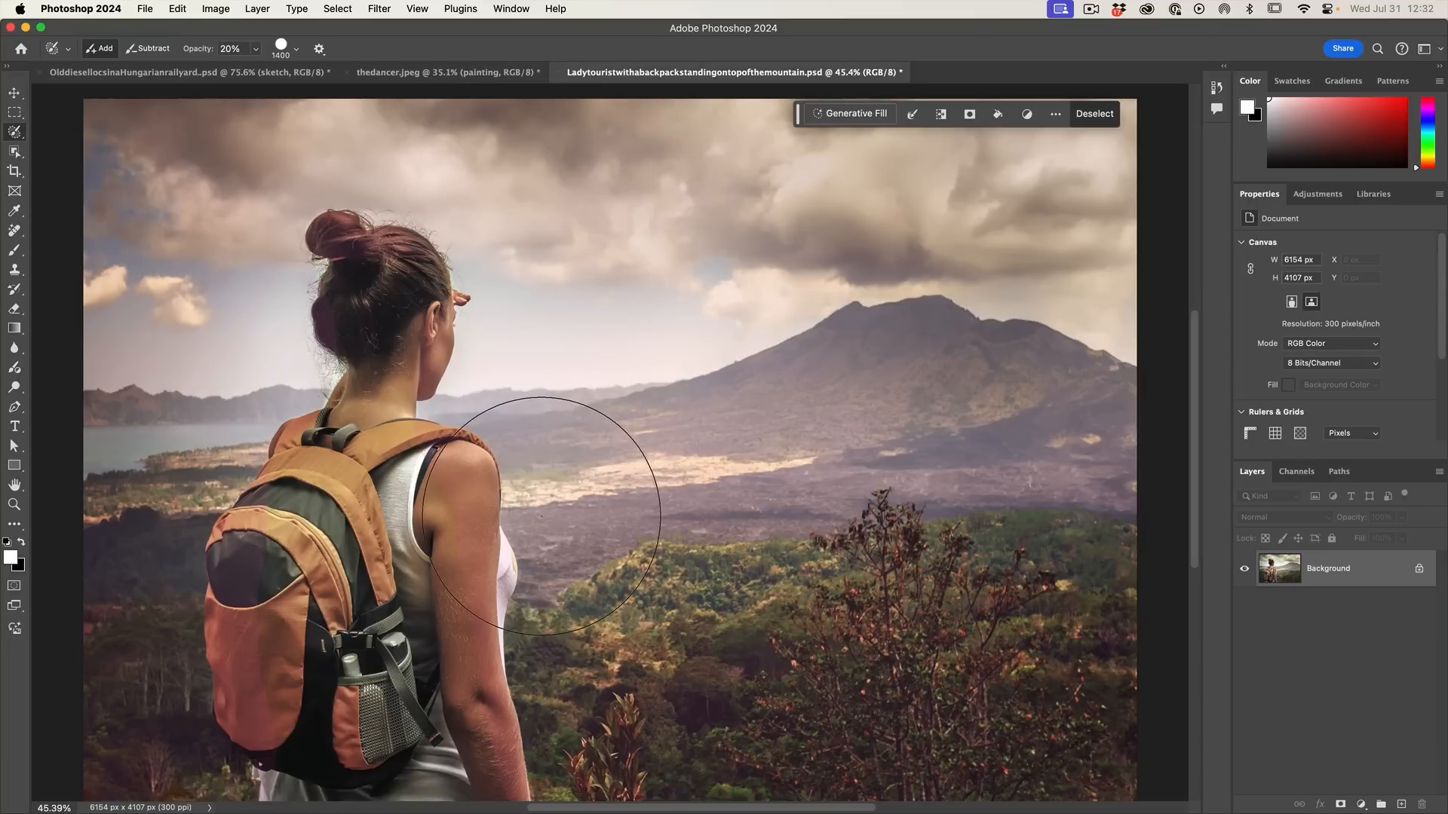
pyautogui.moveTo(453, 268)
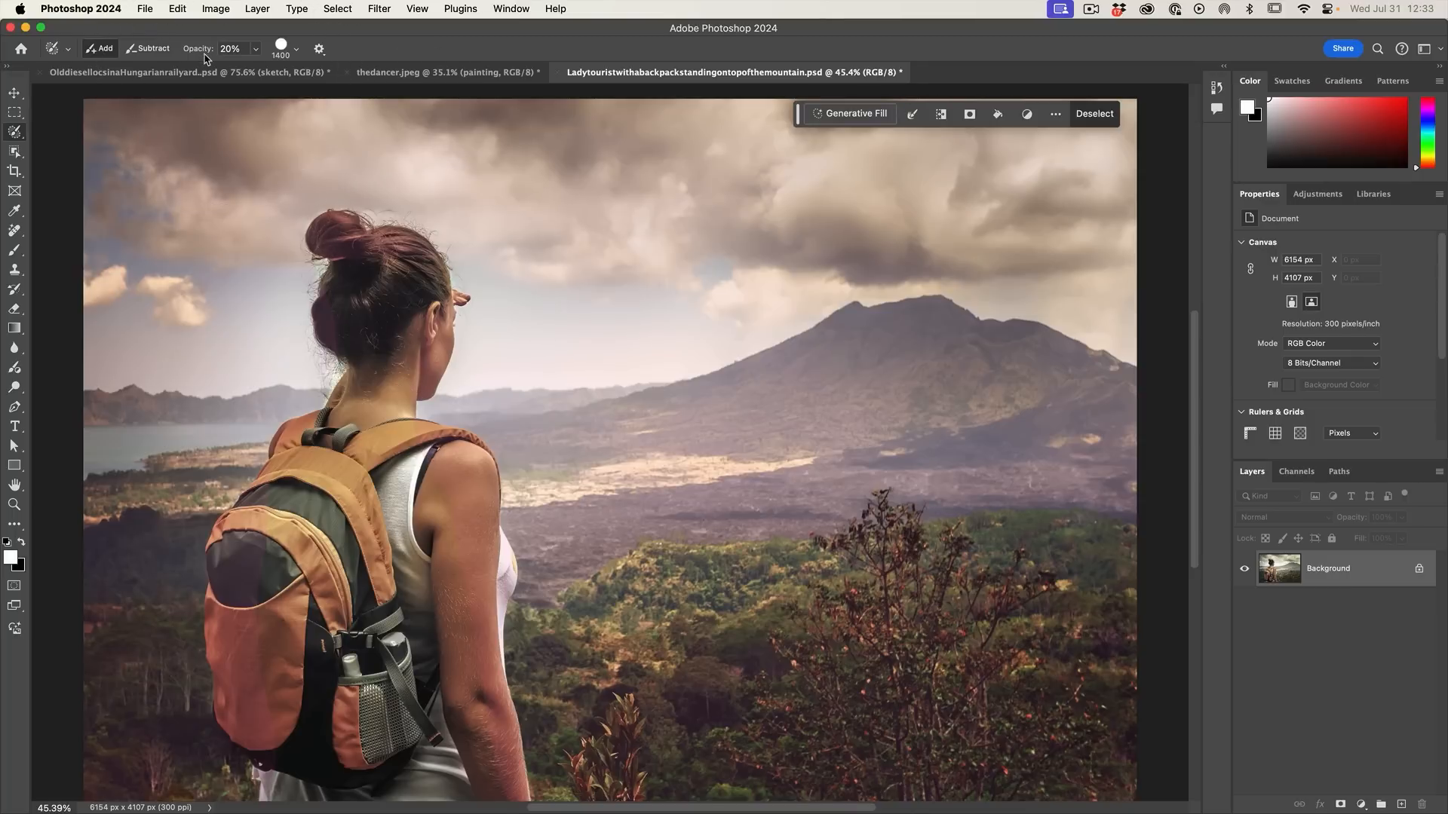
pyautogui.moveTo(681, 521)
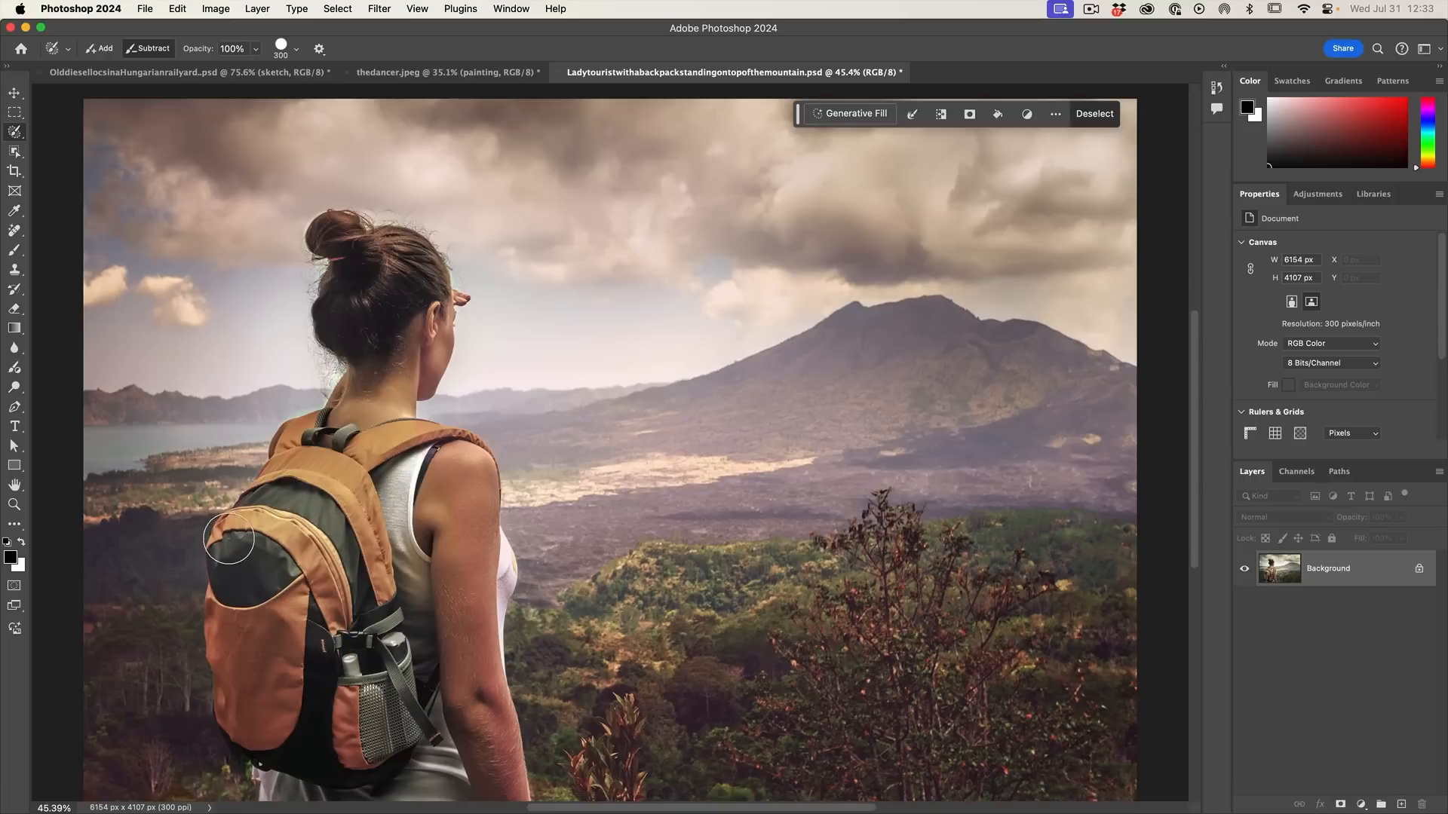
pyautogui.moveTo(238, 720)
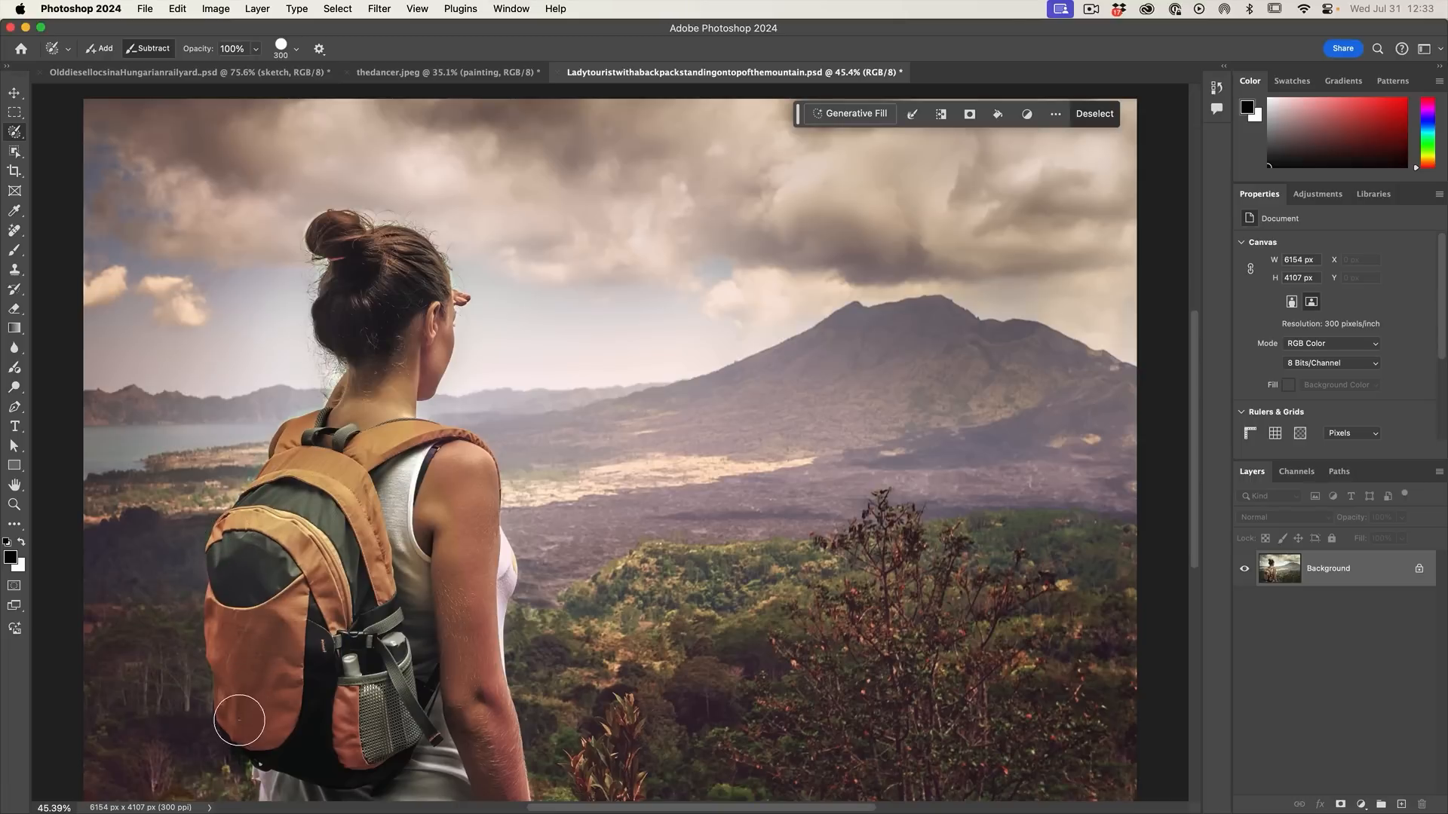
pyautogui.moveTo(449, 792)
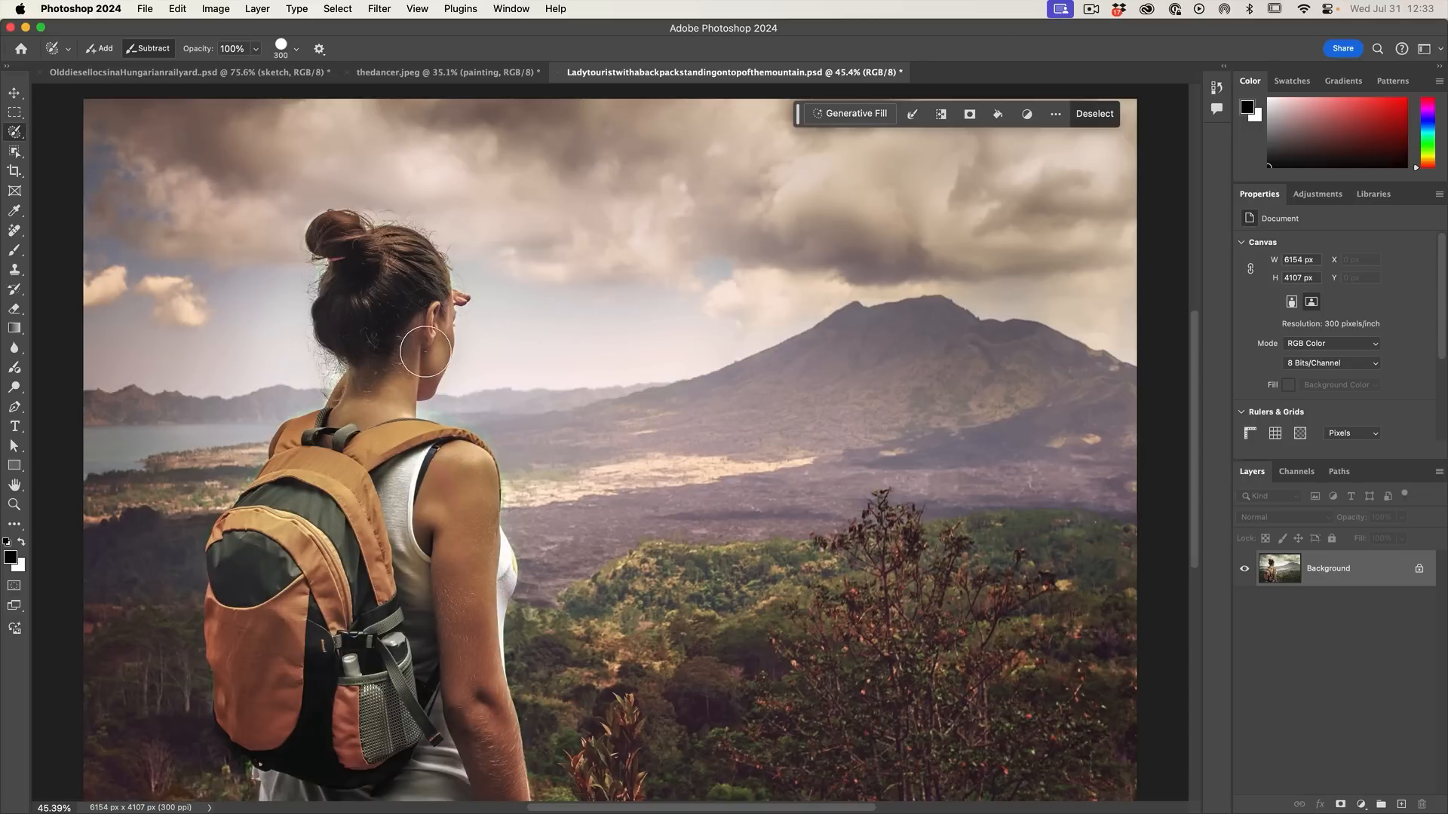
pyautogui.moveTo(421, 263)
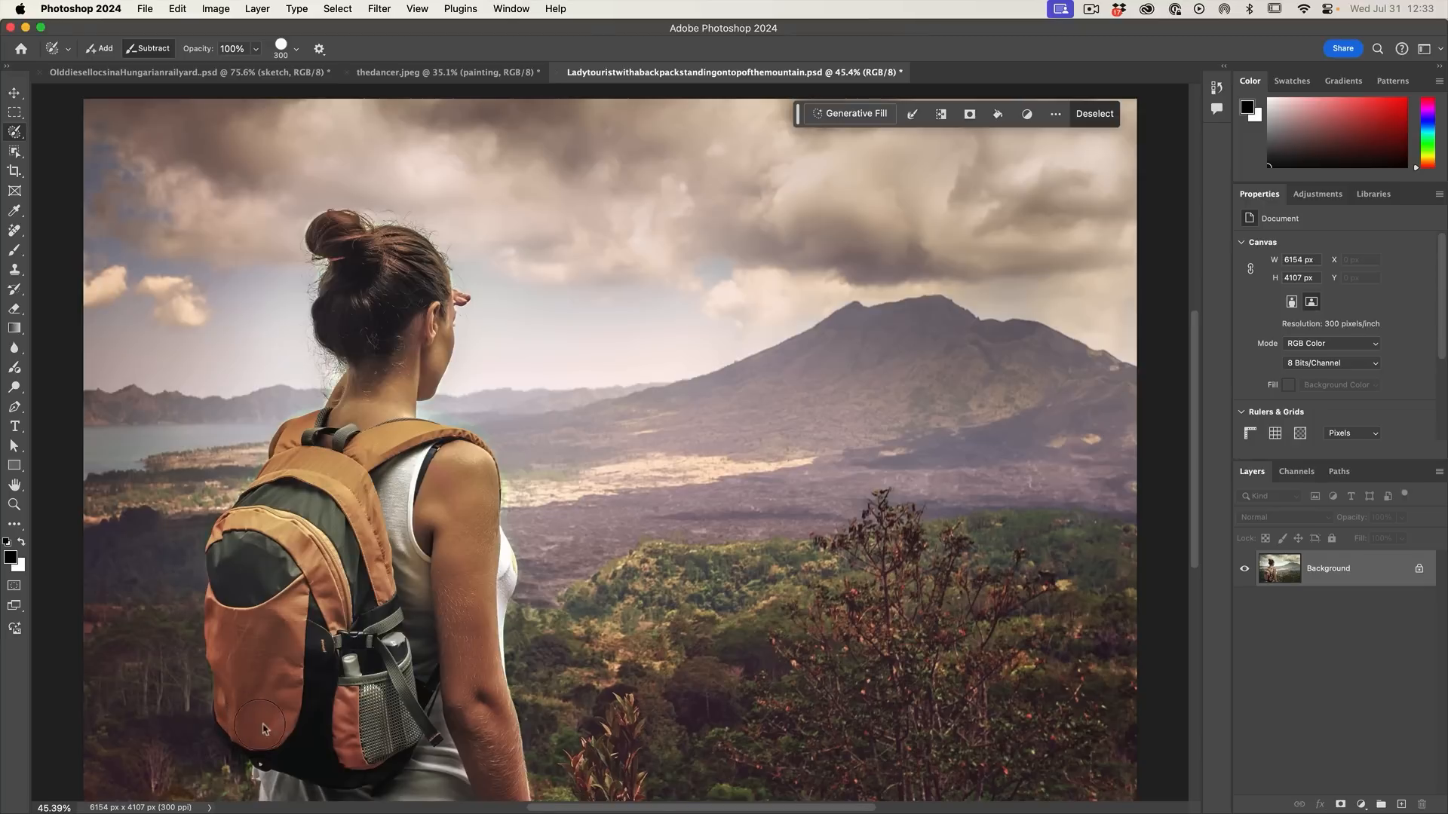
# Run Generative Fill with the prompt "watercolor" on the scenery, compare variations, then hide the layer.
pyautogui.click(854, 113)
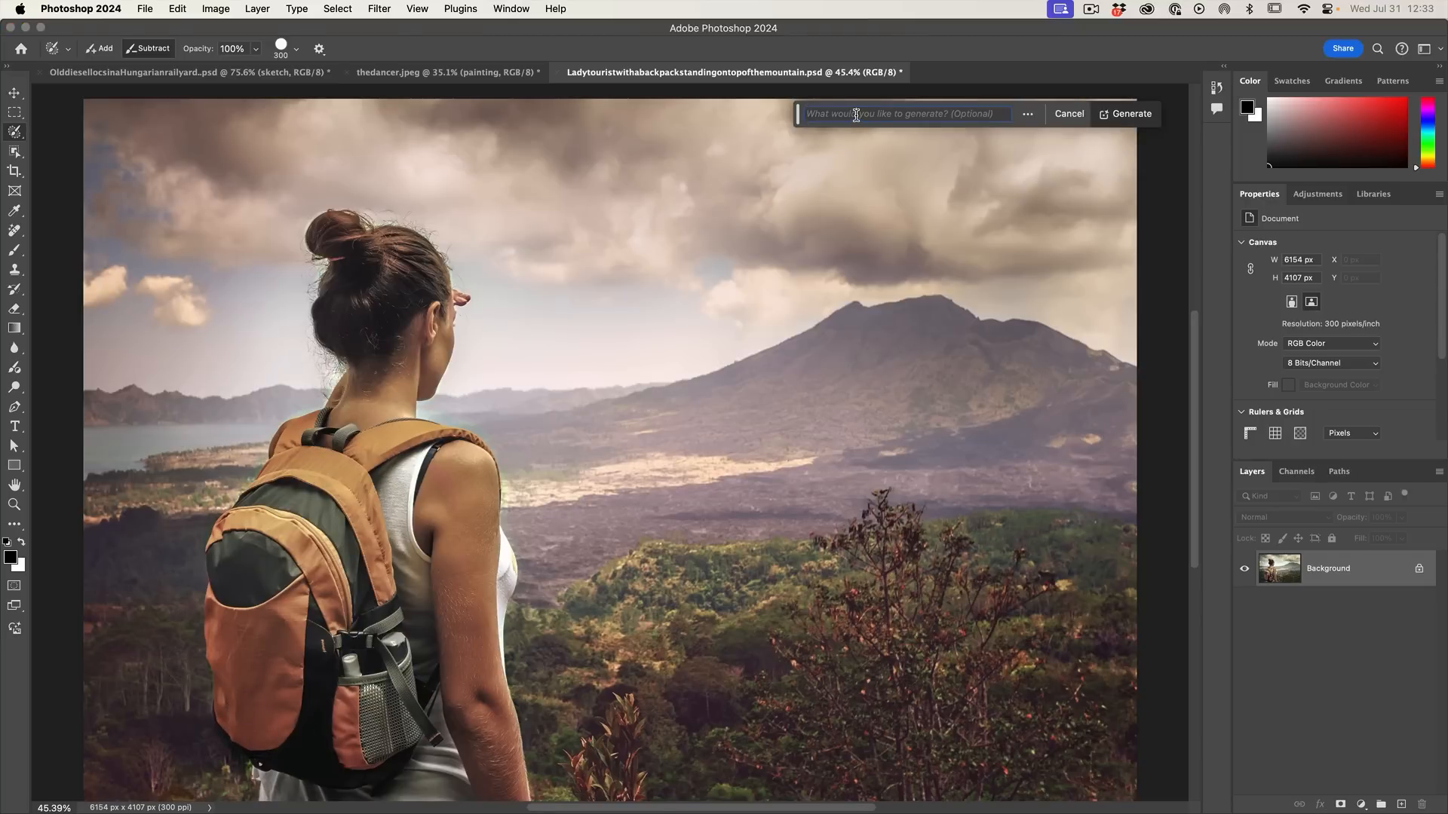
pyautogui.write('watercolor')
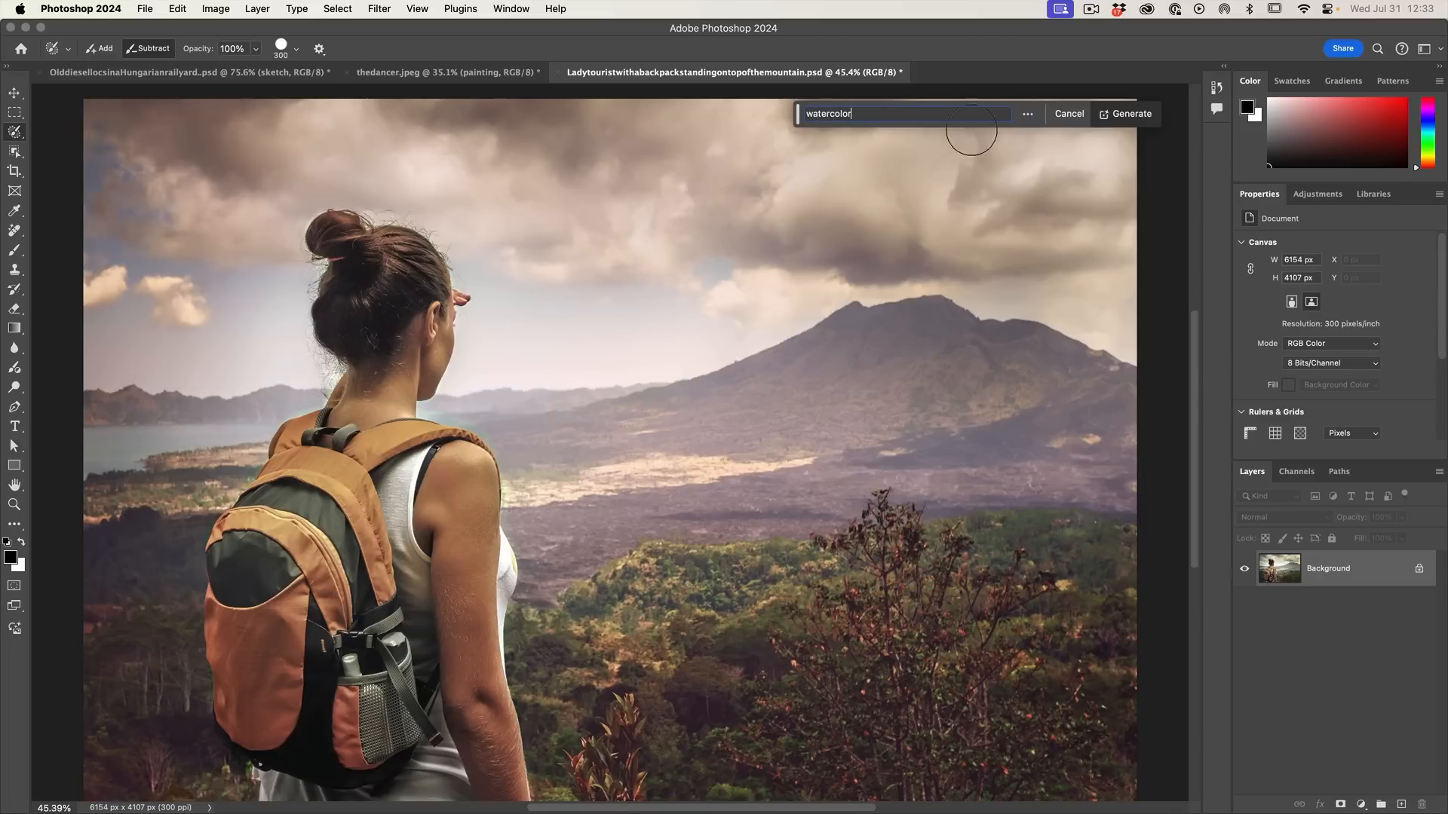
pyautogui.click(1125, 113)
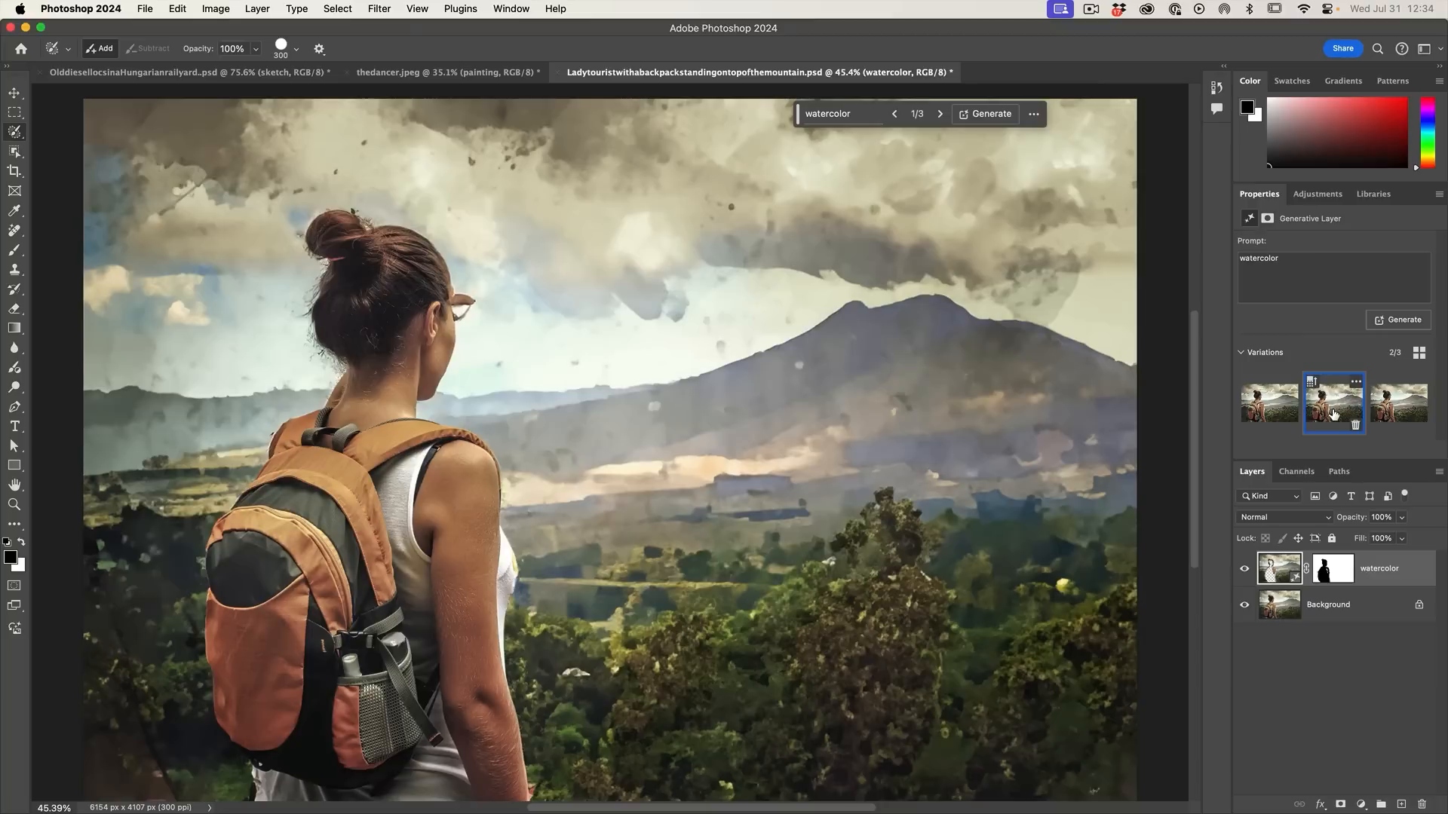
pyautogui.click(1396, 404)
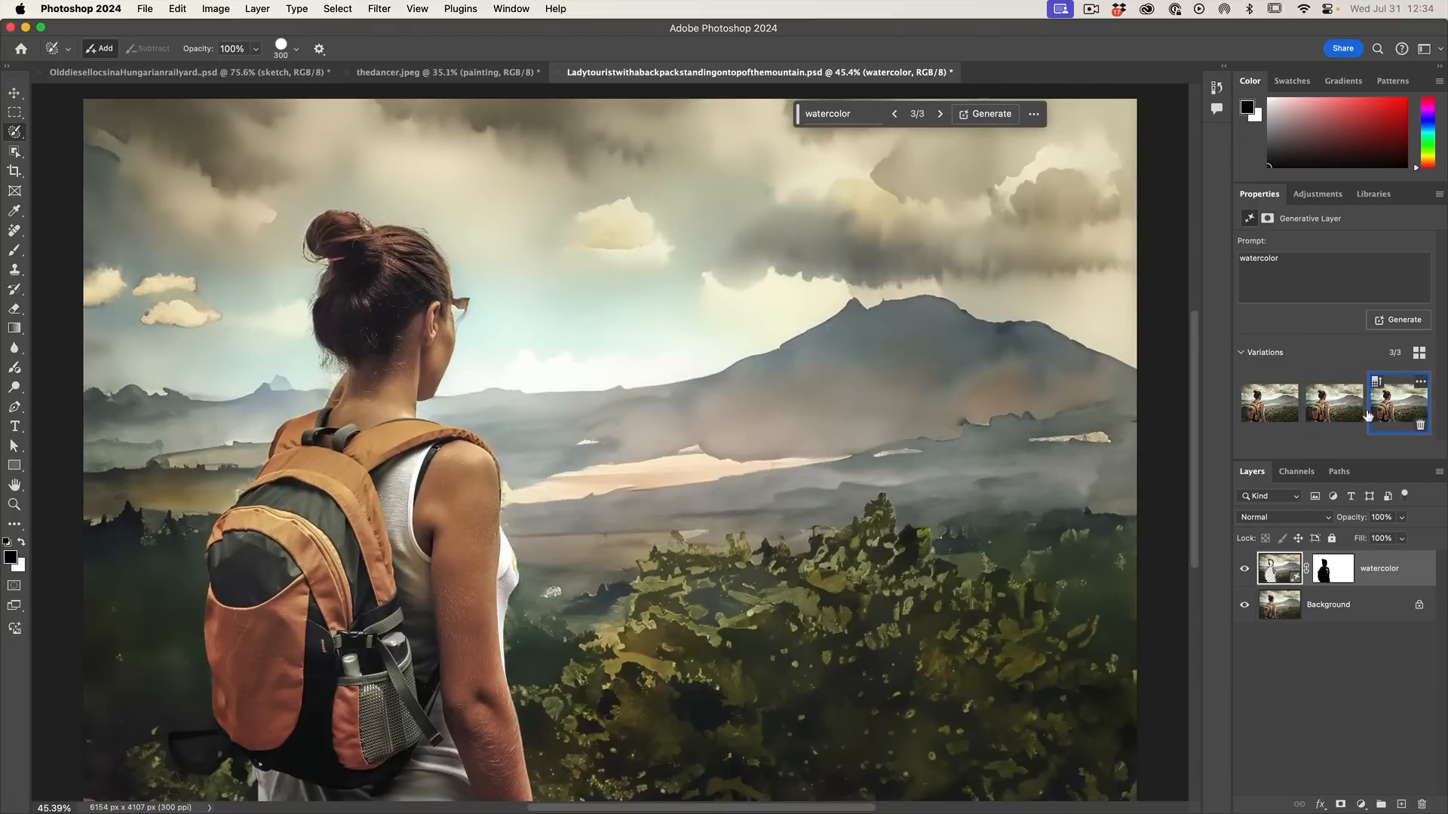
pyautogui.click(1269, 404)
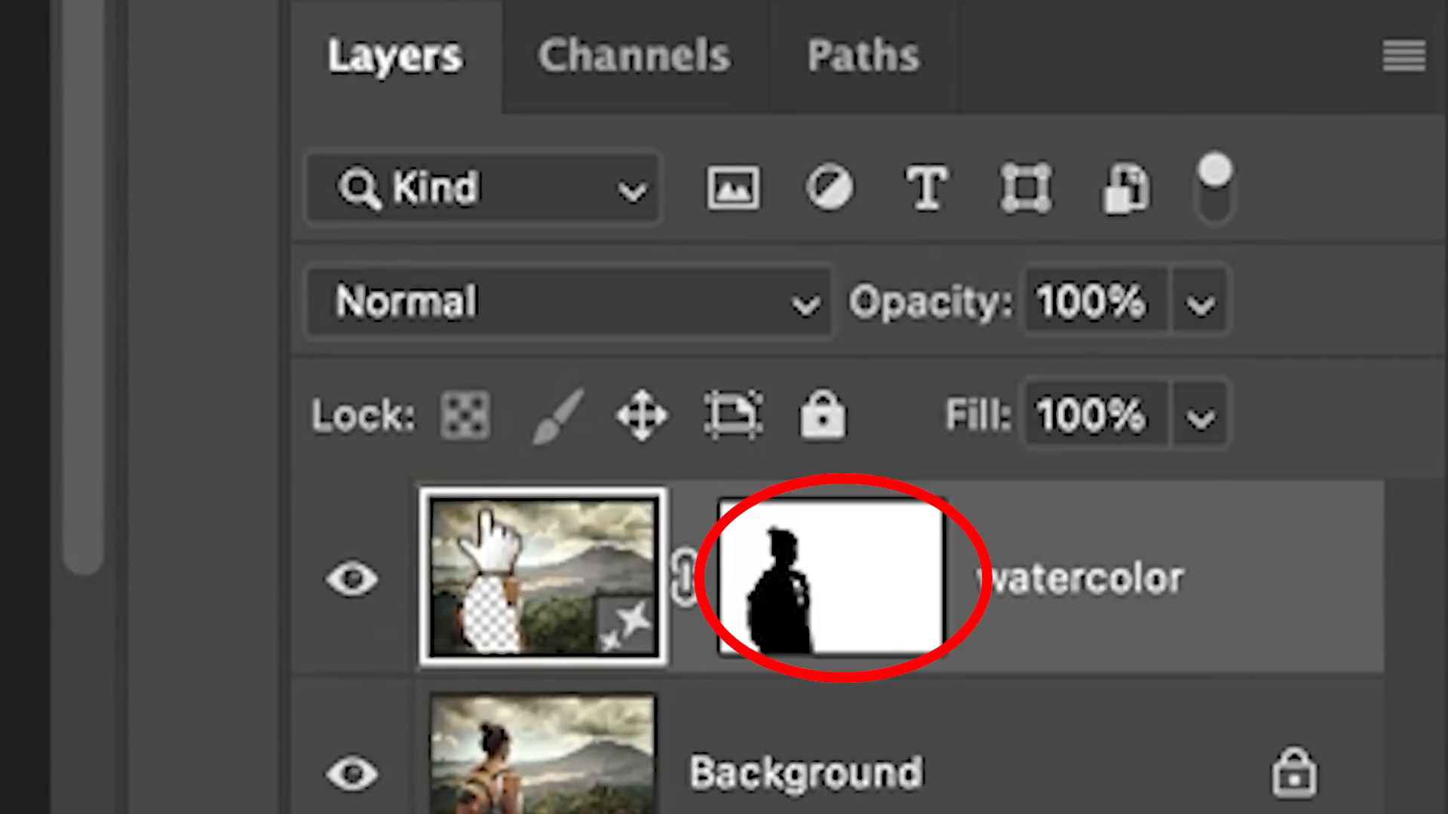
pyautogui.click(828, 579)
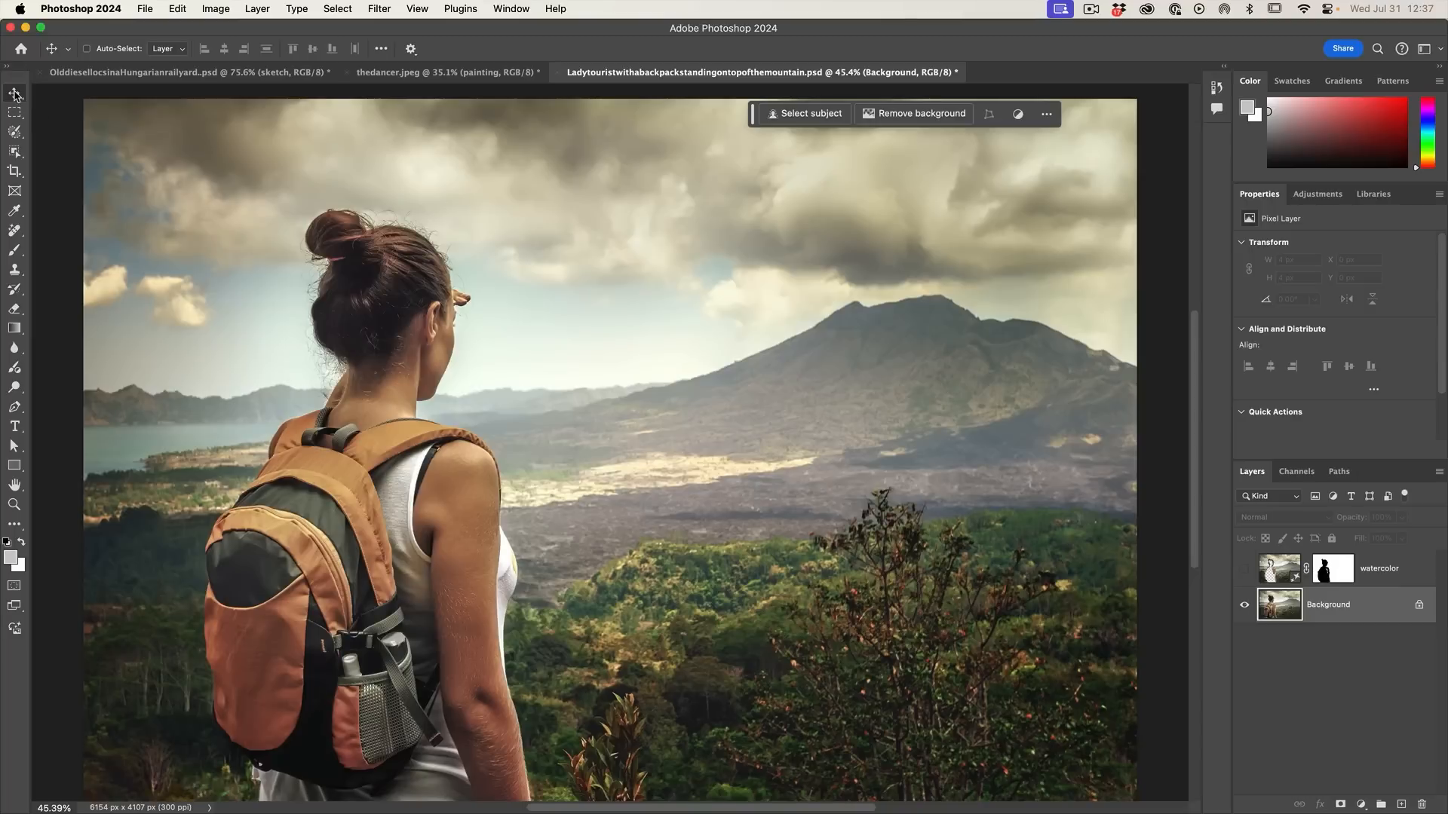
pyautogui.moveTo(101, 600)
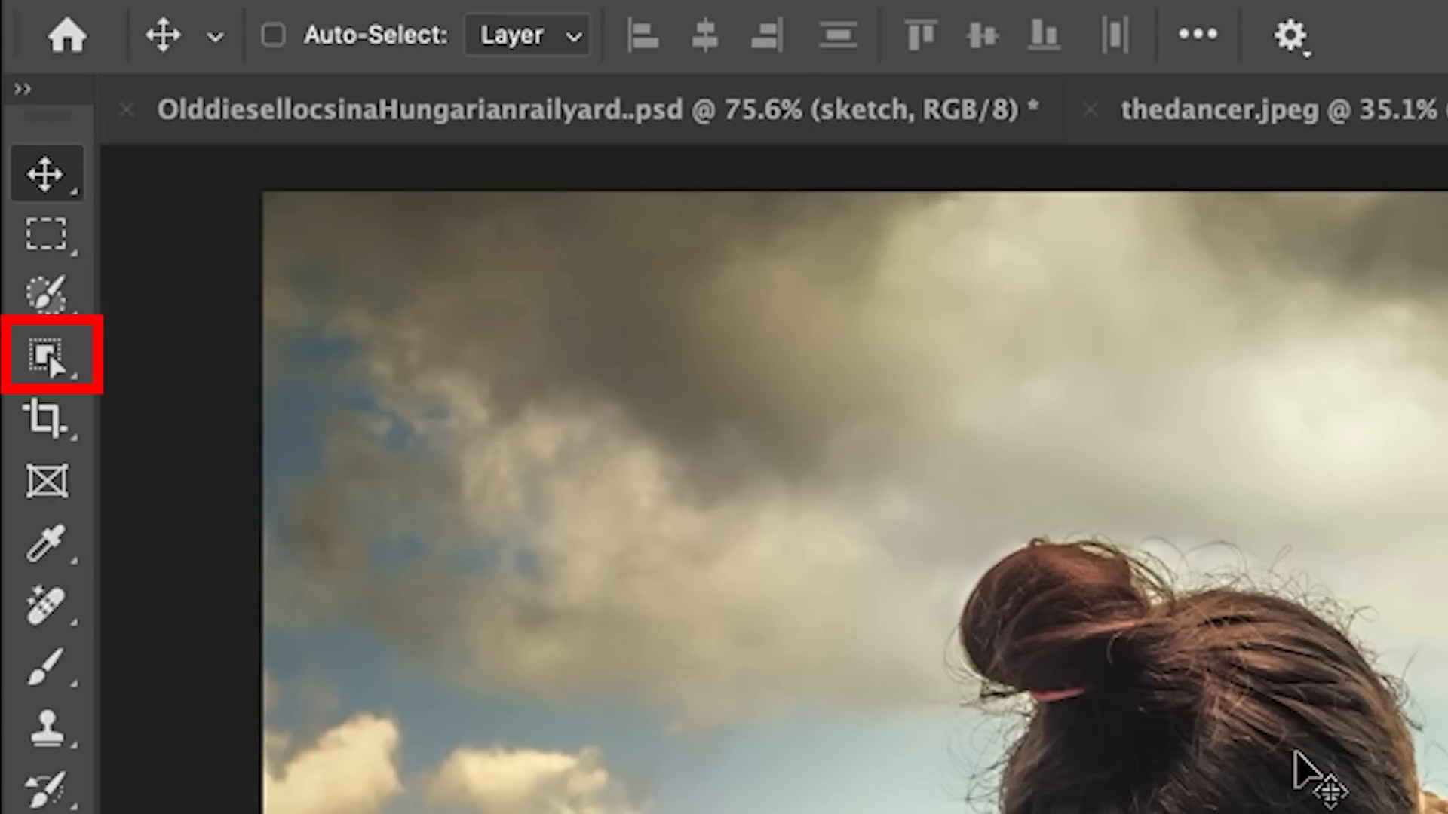
pyautogui.moveTo(568, 587)
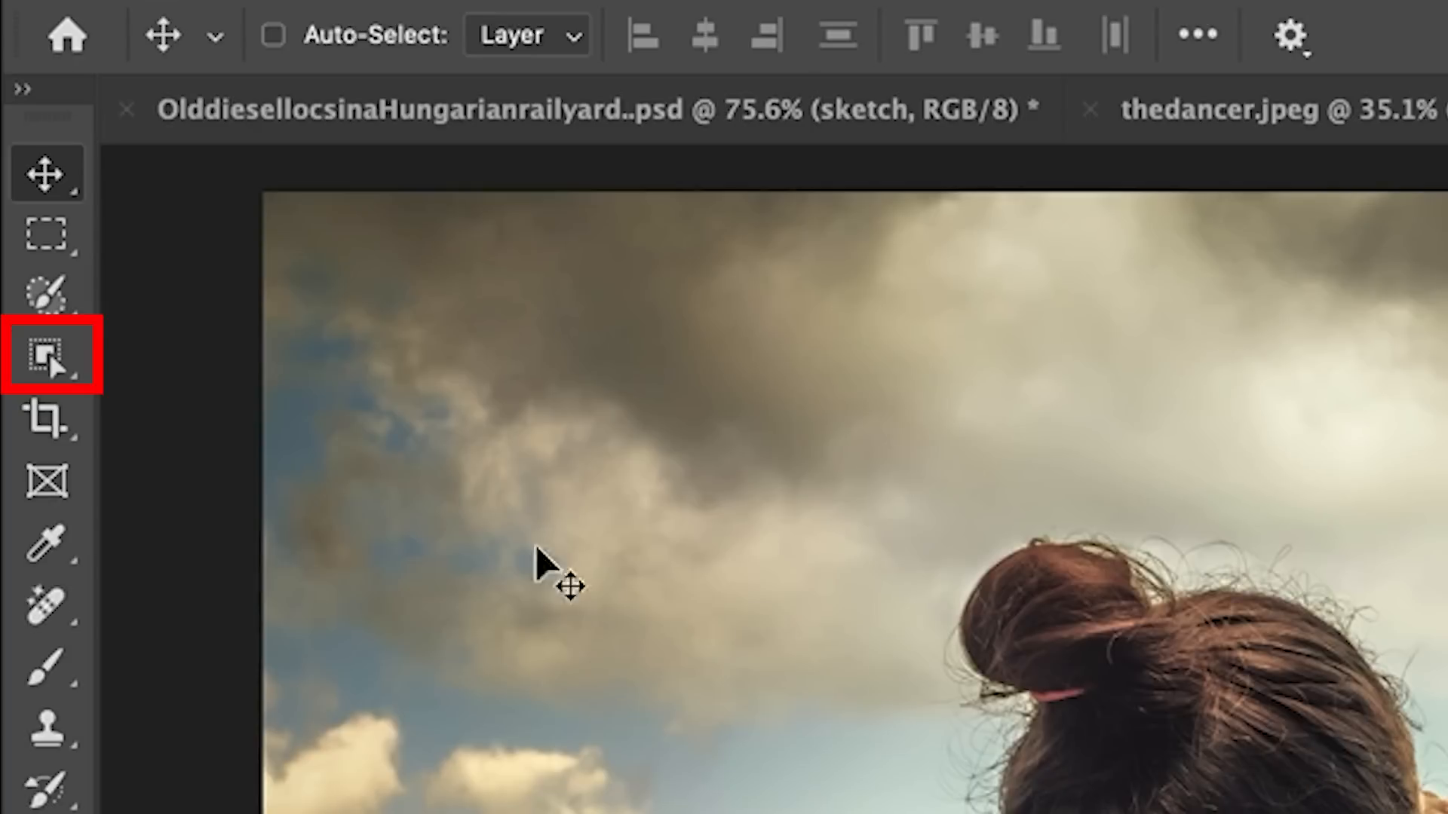
# Select the hiker with Select Subject, invert to everything but her, and bring up the foreground colour picker.
pyautogui.click(45, 356)
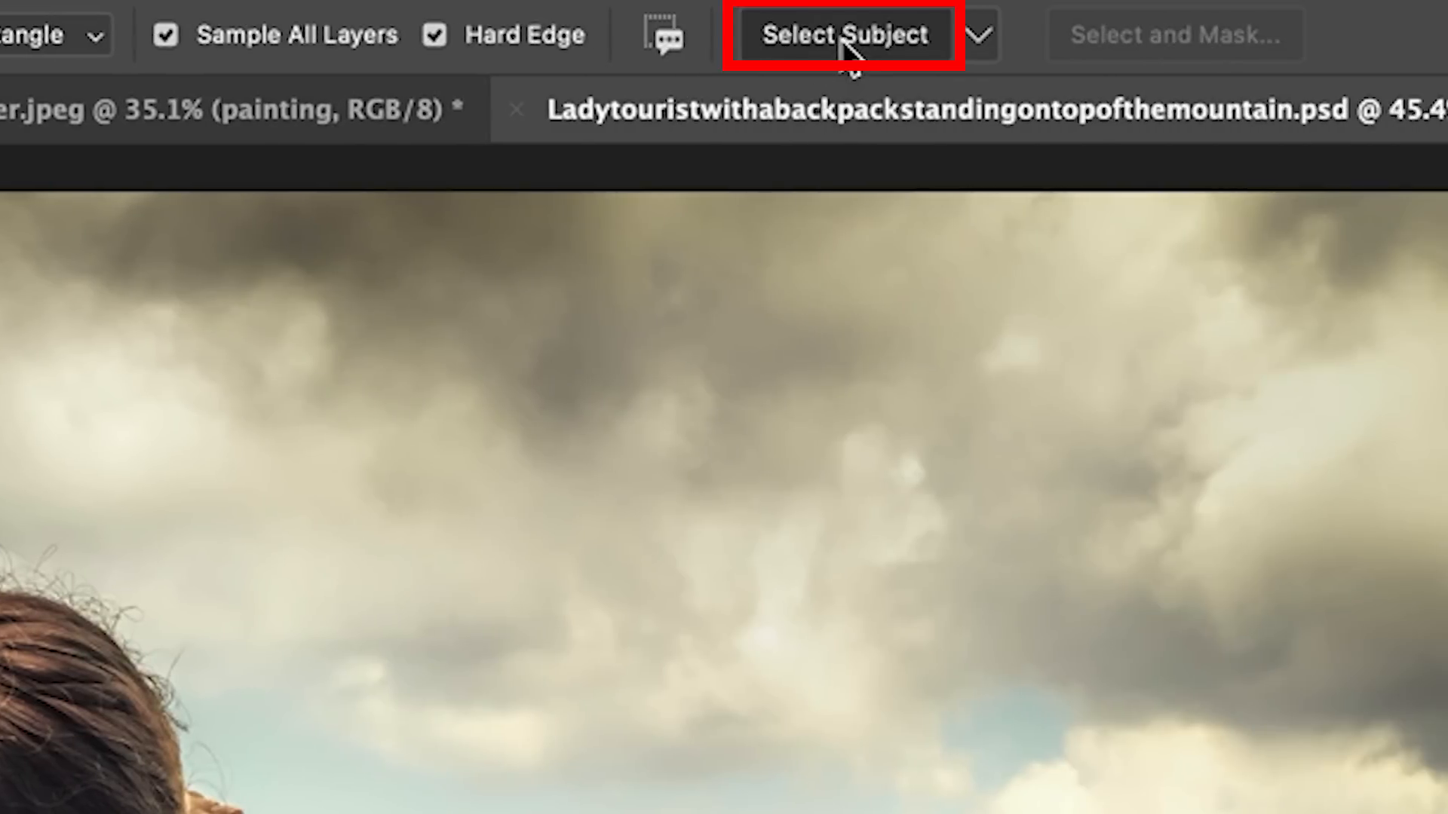
pyautogui.click(841, 35)
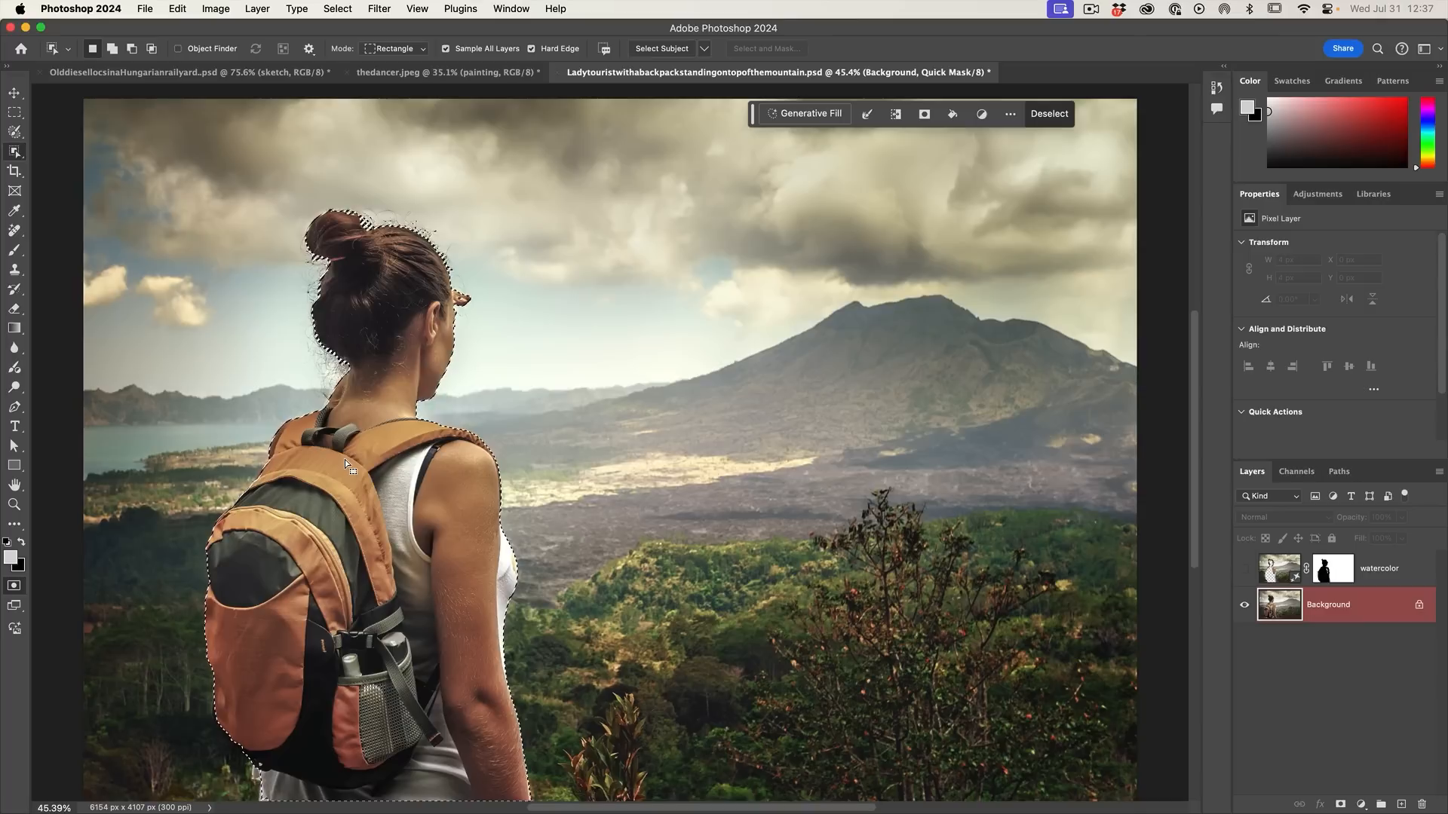
pyautogui.press('cmd+shift+i')
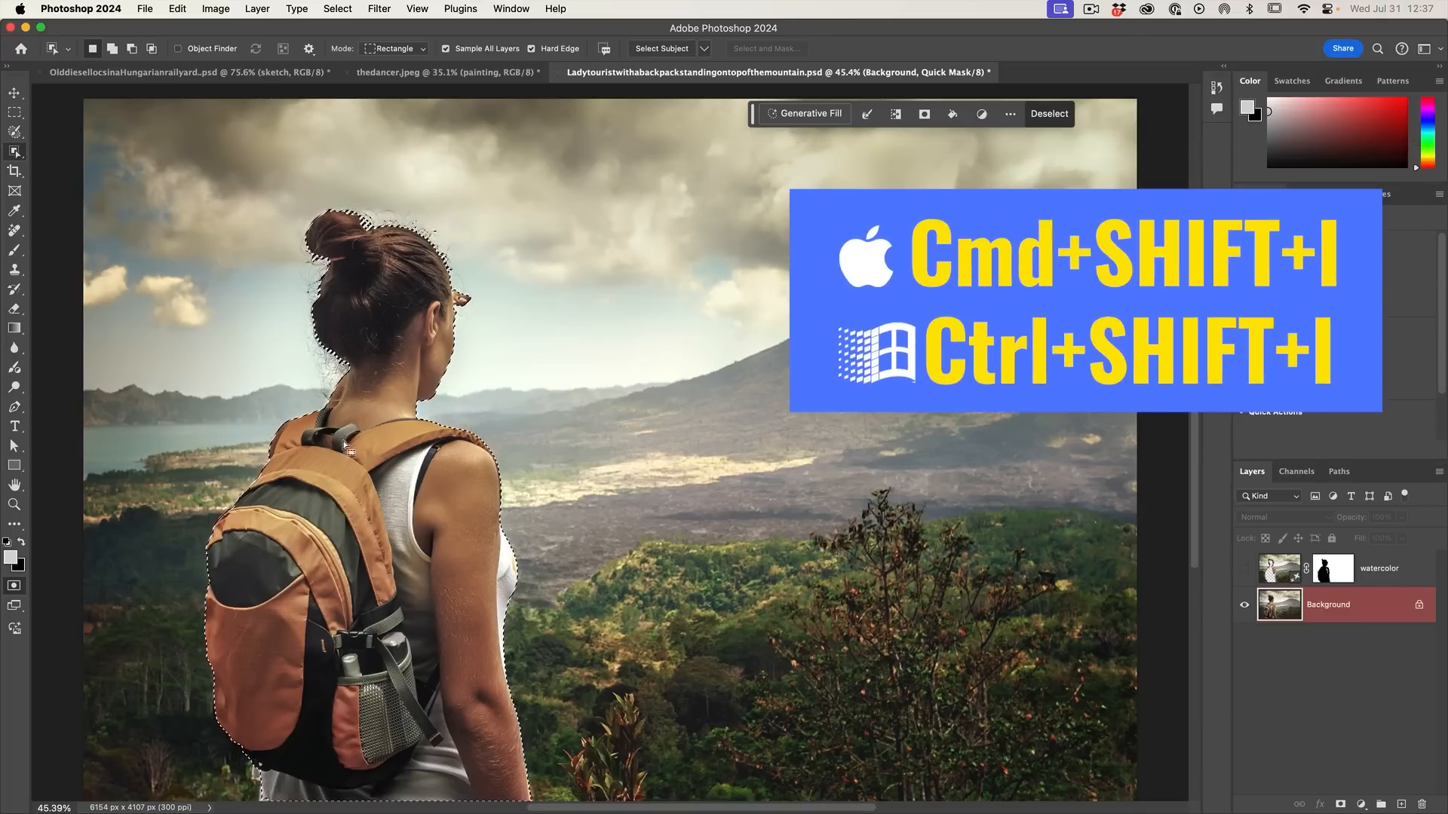
pyautogui.click(336, 9)
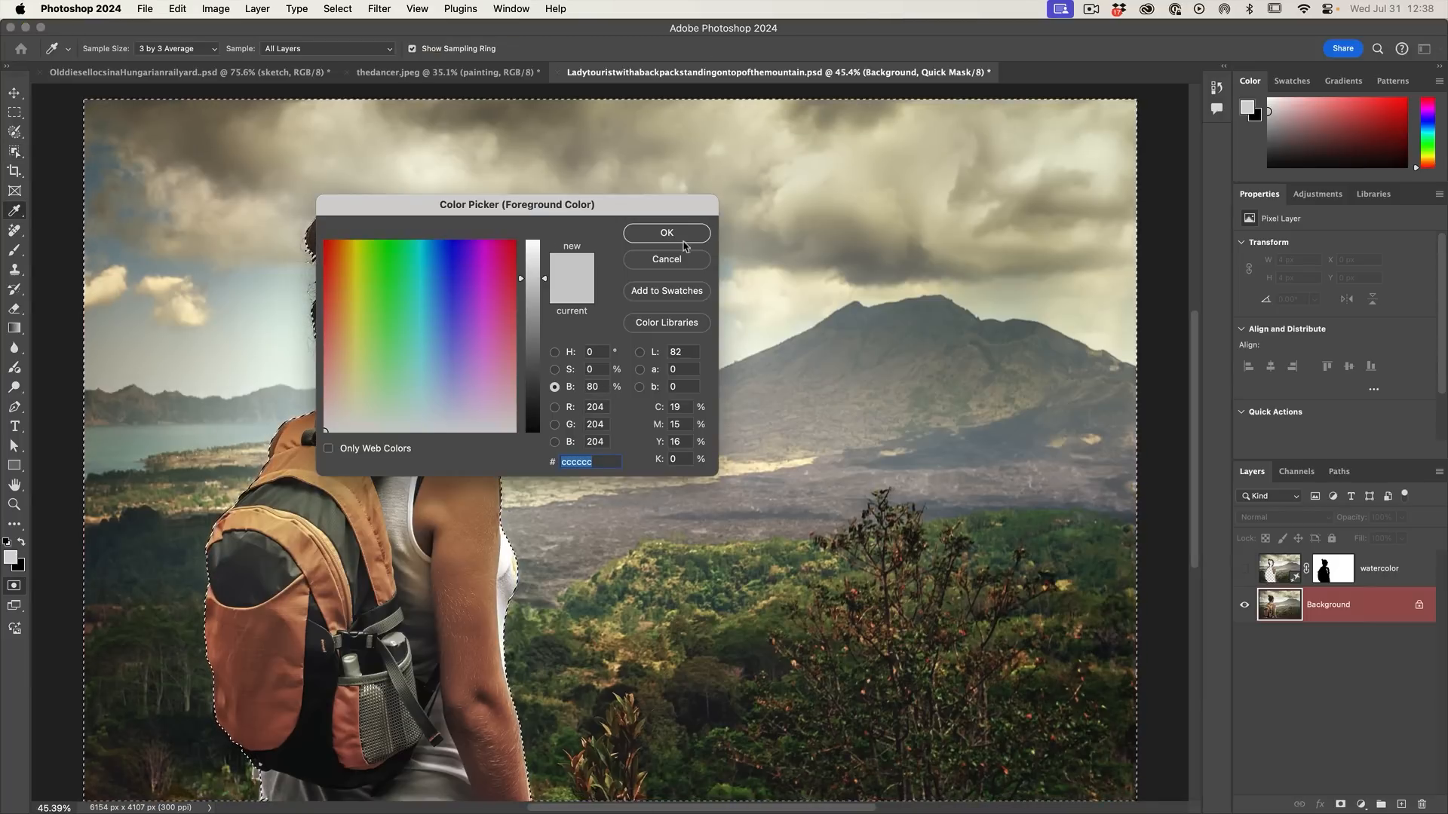
# Fill the quick mask with light grey #CCCCCC and drop the selection inside it.
pyautogui.click(665, 232)
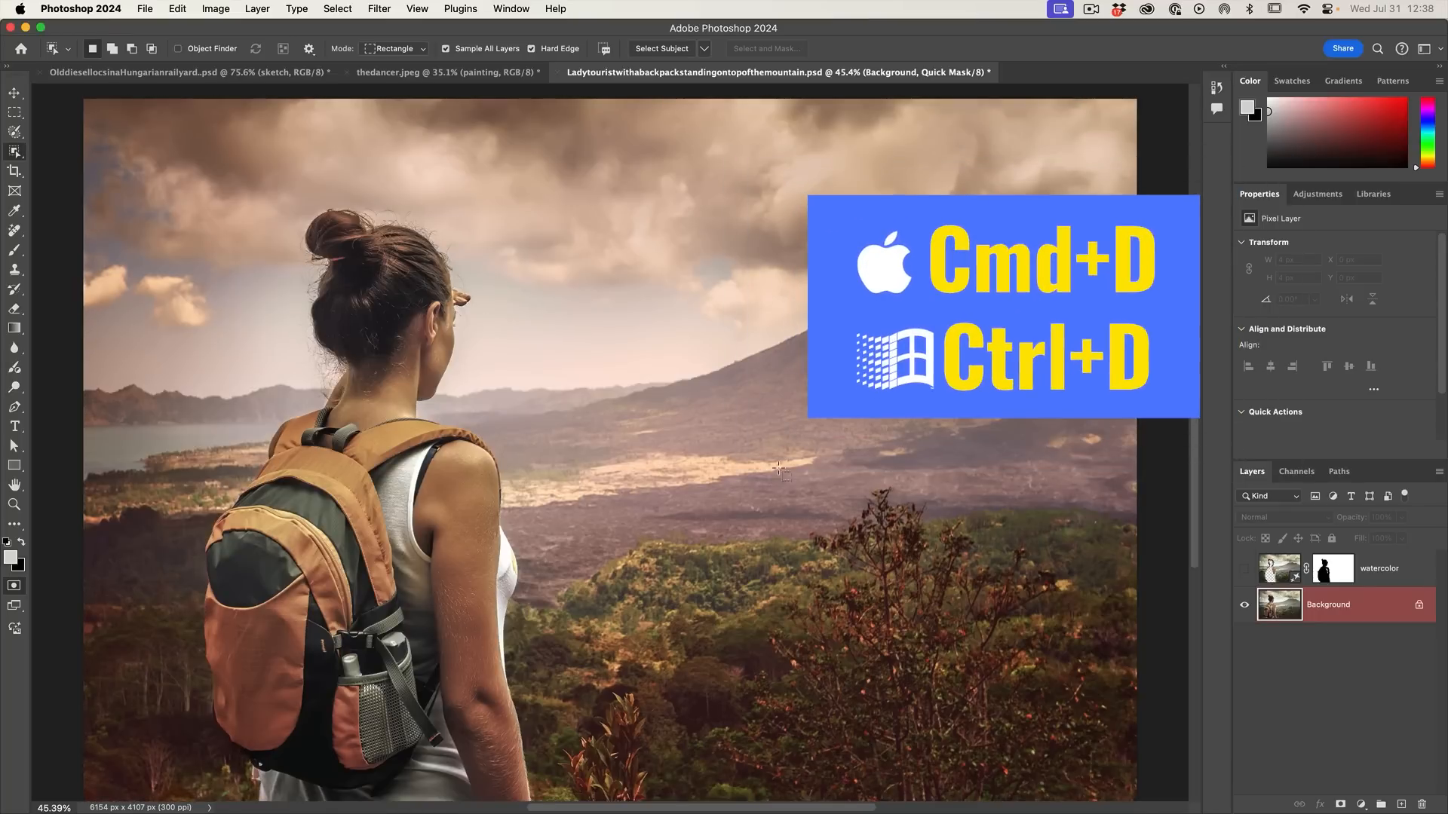
pyautogui.press('cmd+d')
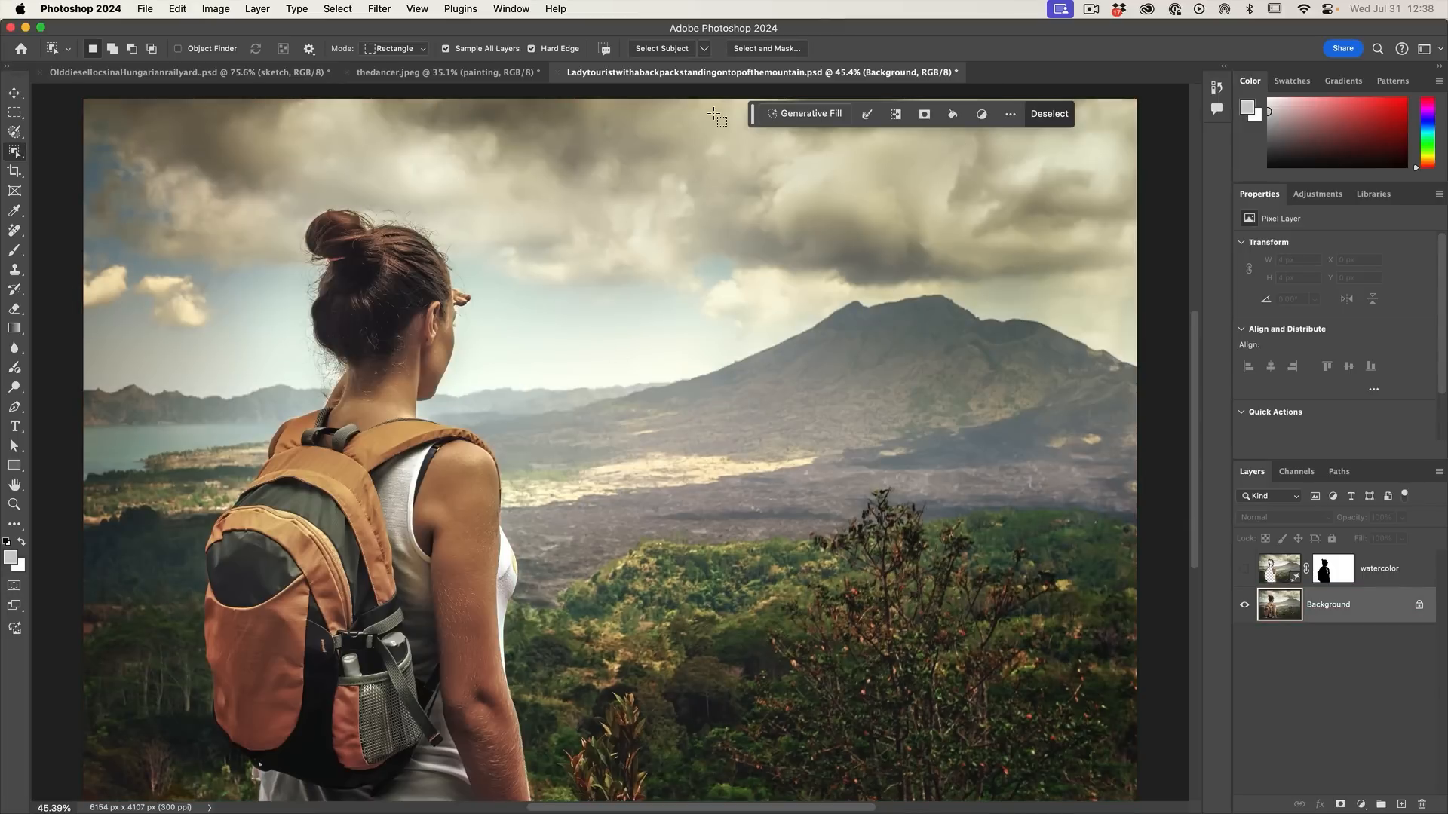
# Run Generative Fill with the prompt 'watercolor' on the partial scenery selection.
pyautogui.click(810, 113)
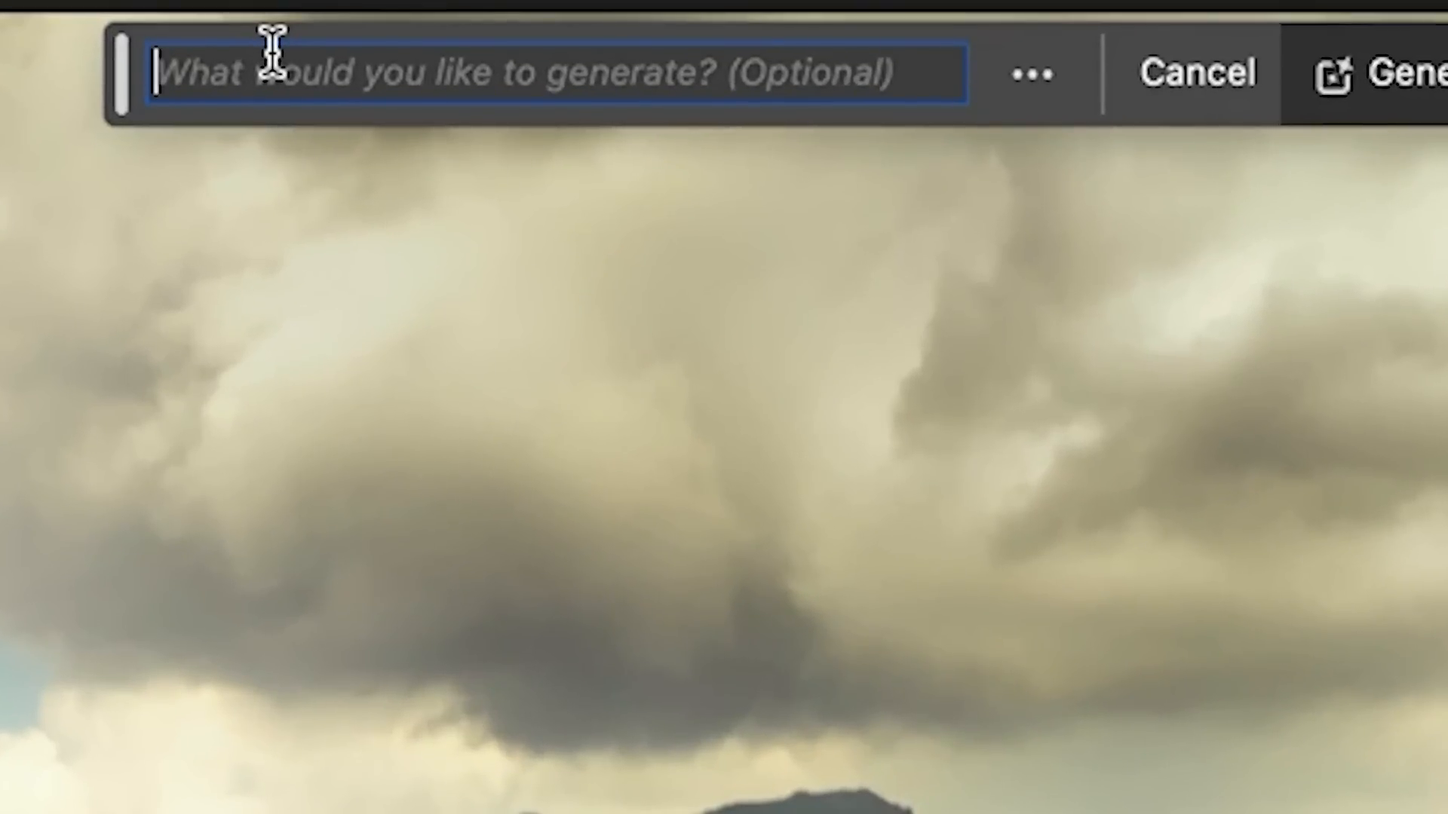
pyautogui.write('water')
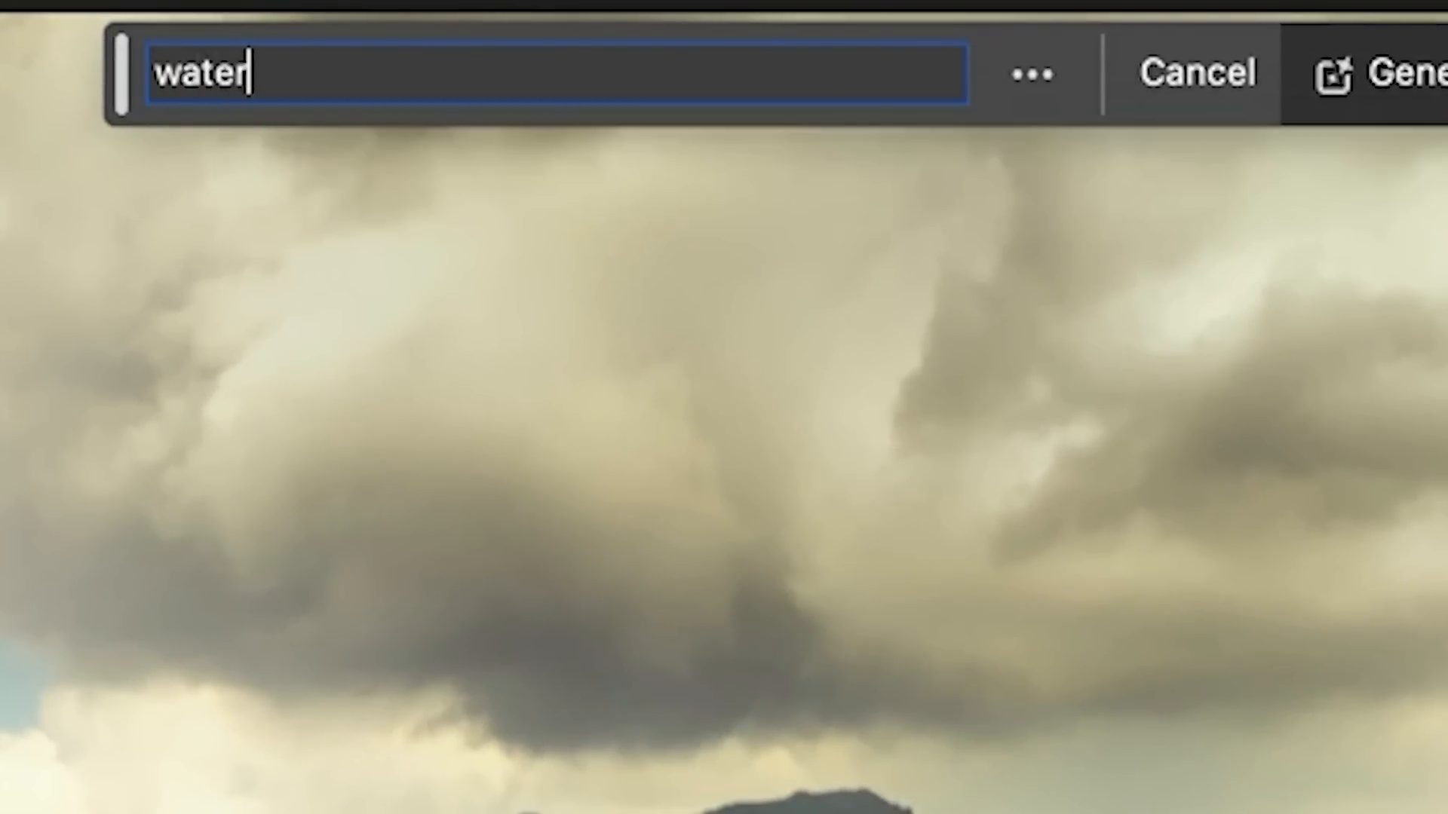
pyautogui.write('color')
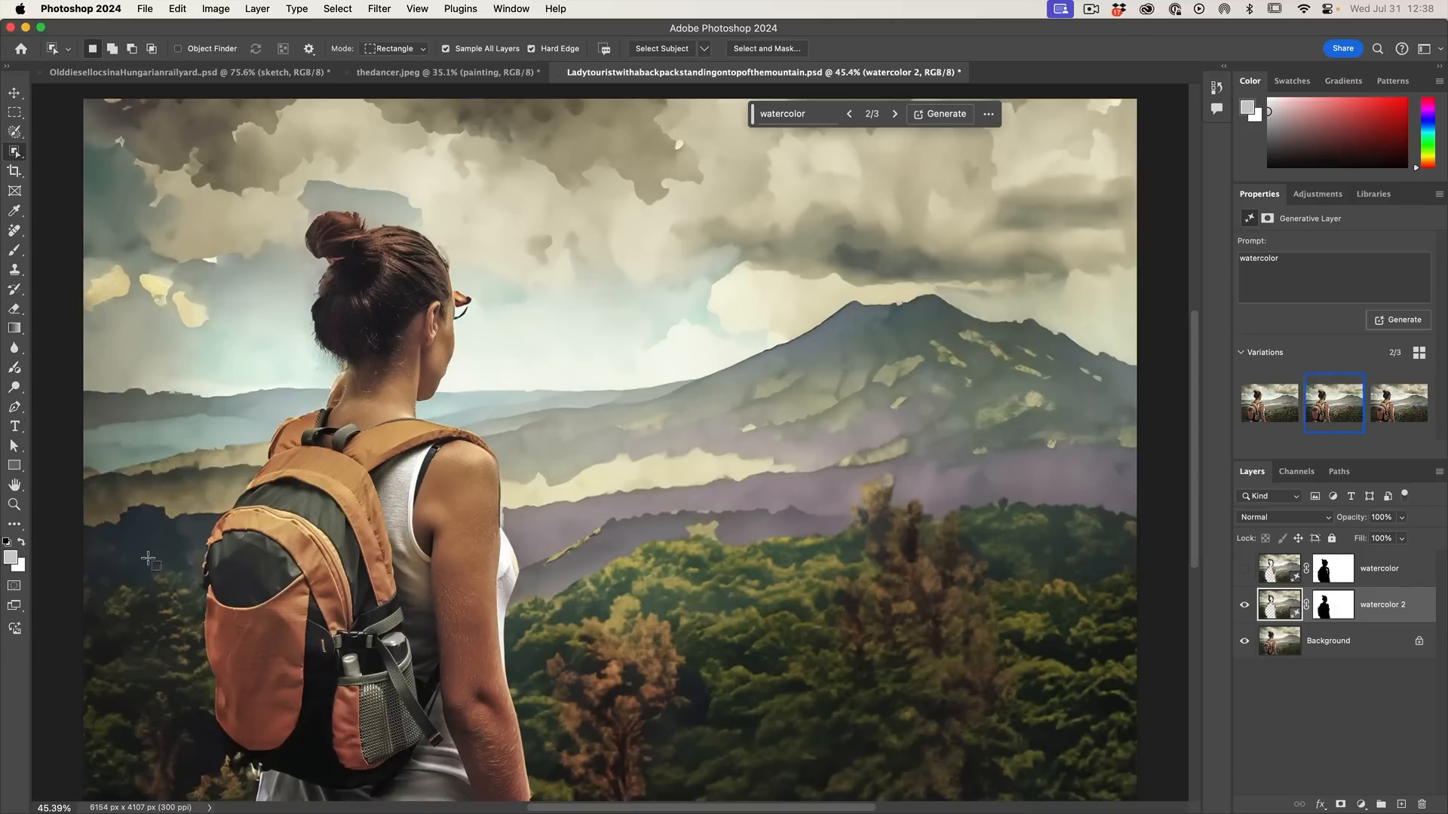
pyautogui.moveTo(398, 205)
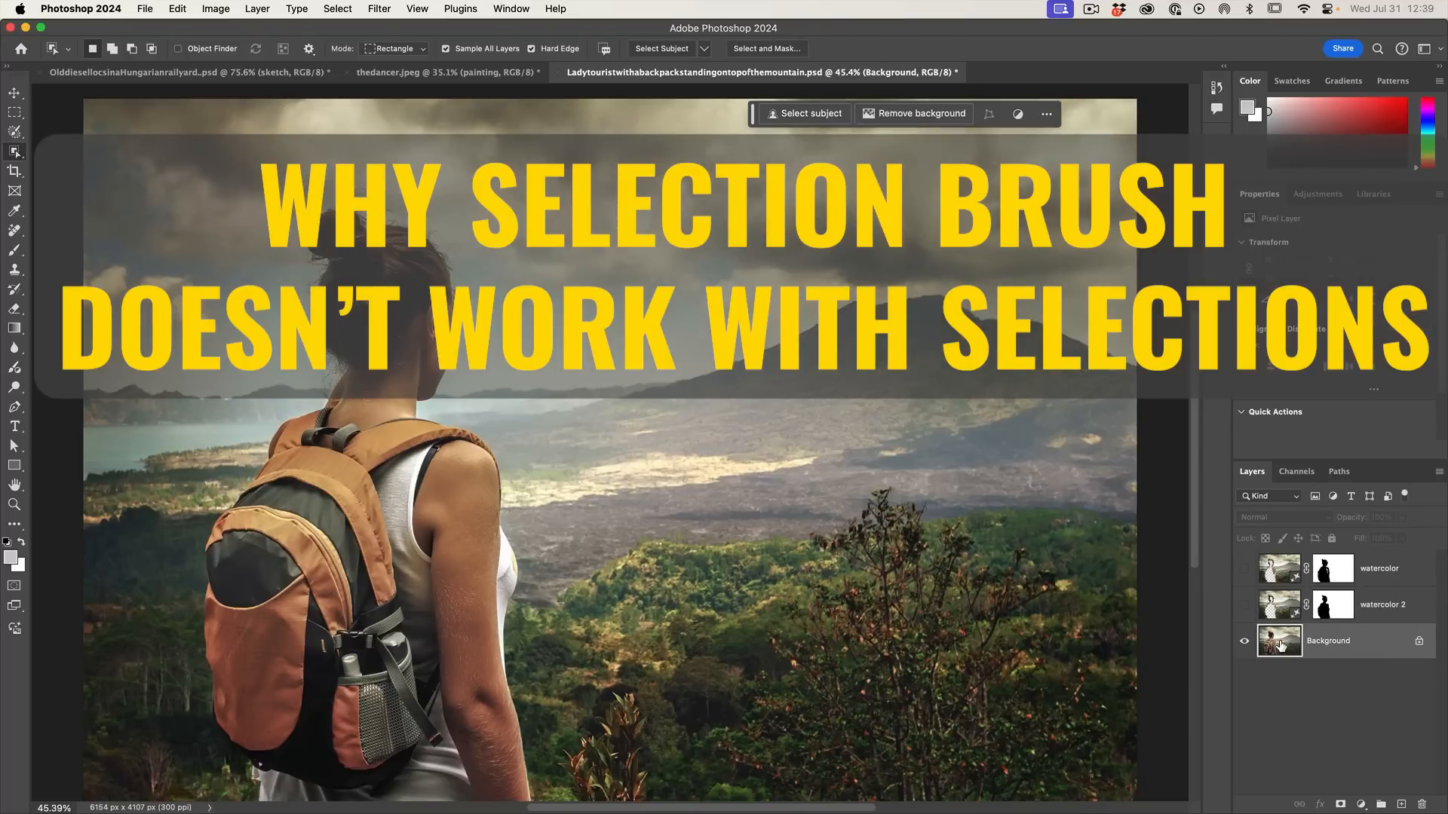
pyautogui.moveTo(1280, 643)
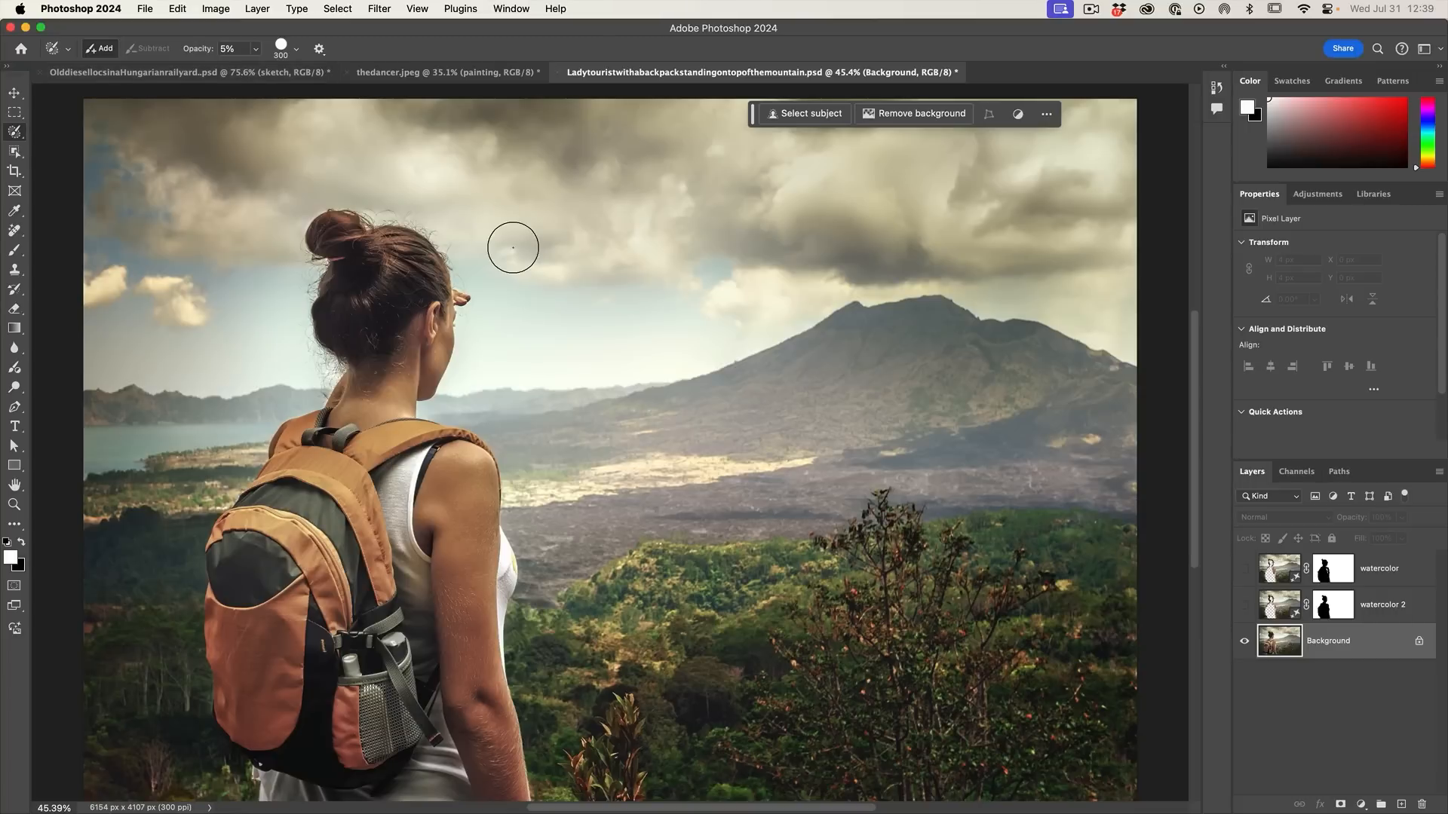
pyautogui.moveTo(421, 216)
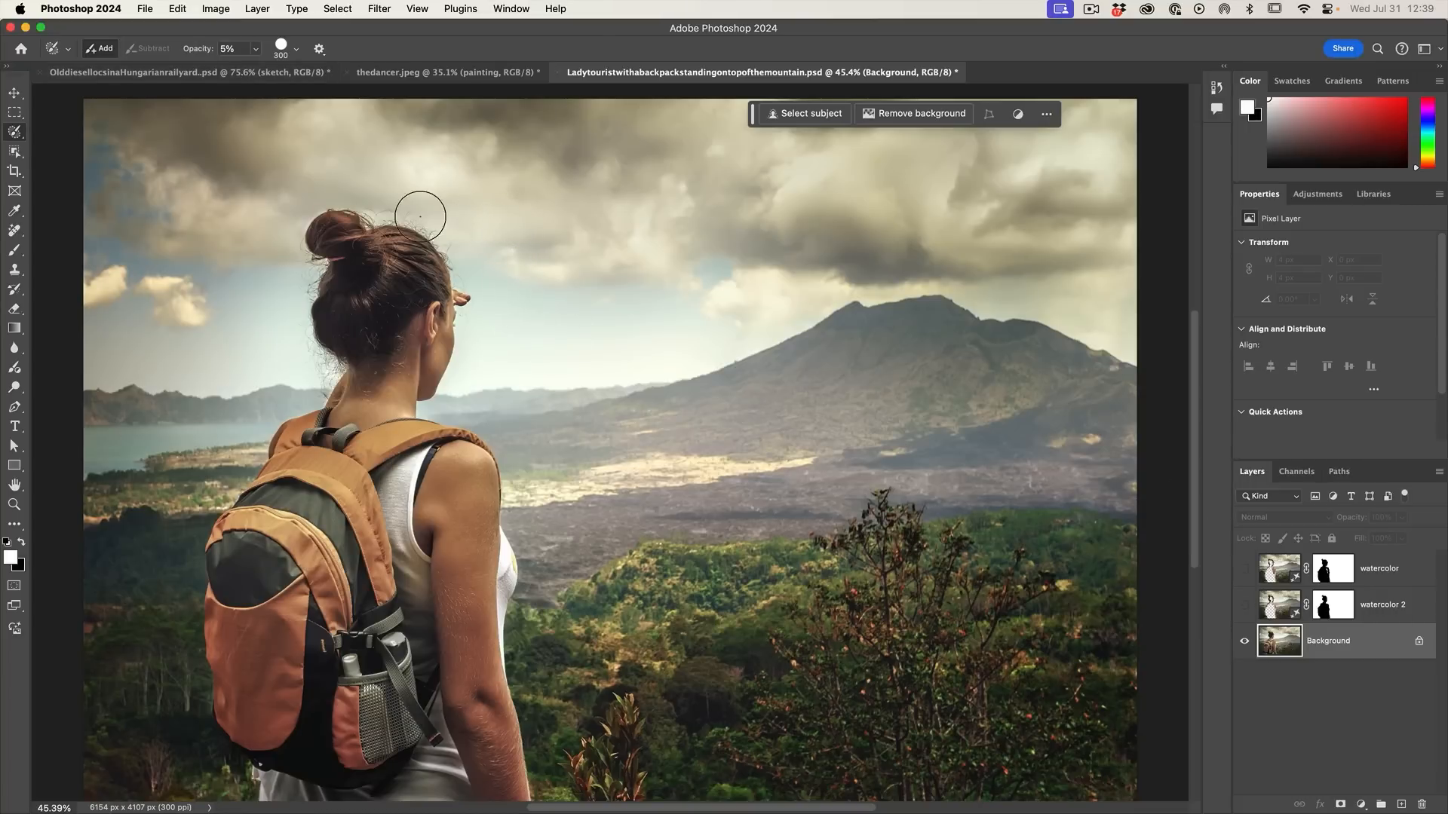
pyautogui.moveTo(192, 100)
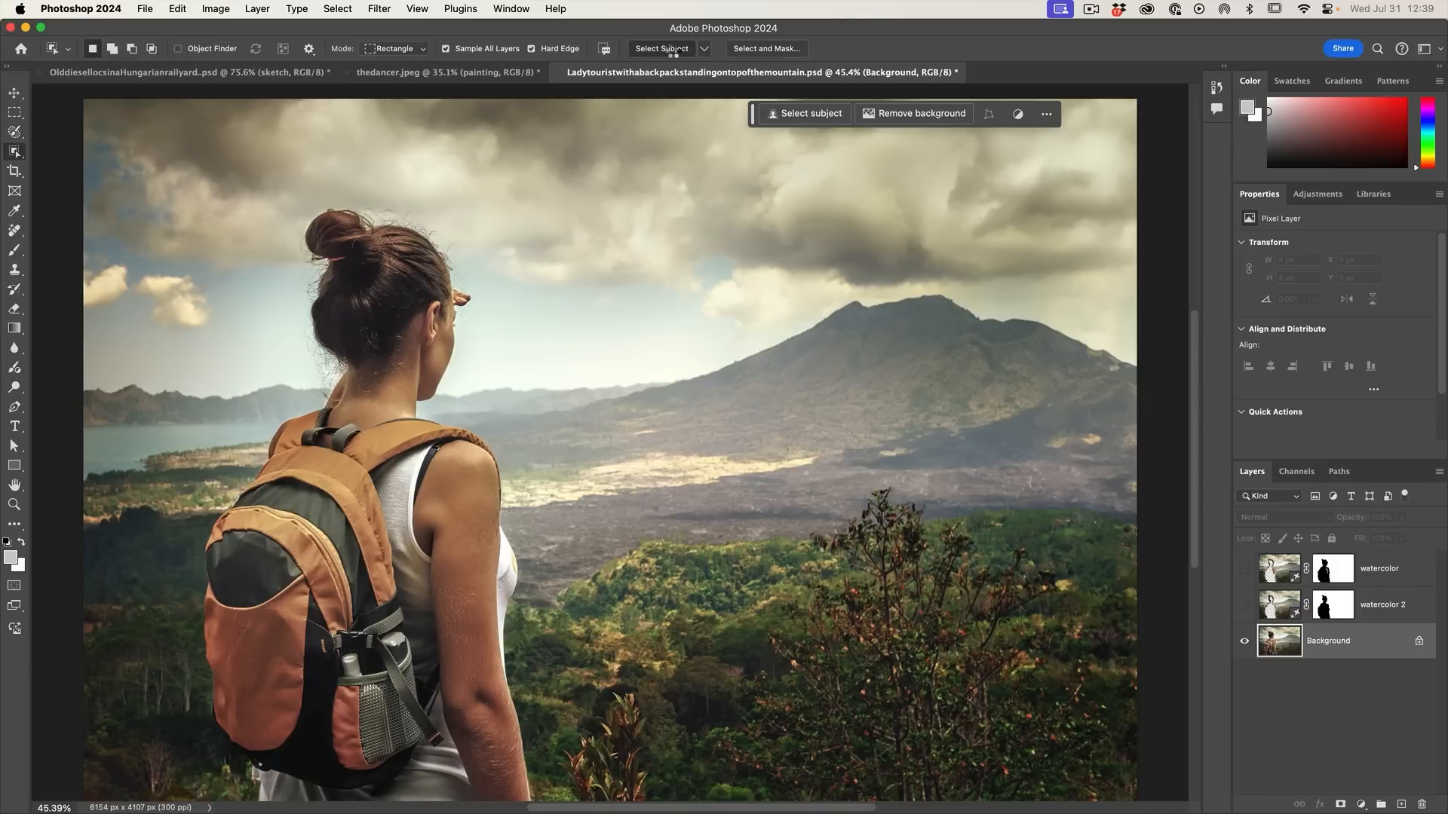
# Use Select Subject to auto-select the hiker with the low-opacity Selection Brush.
pyautogui.click(809, 113)
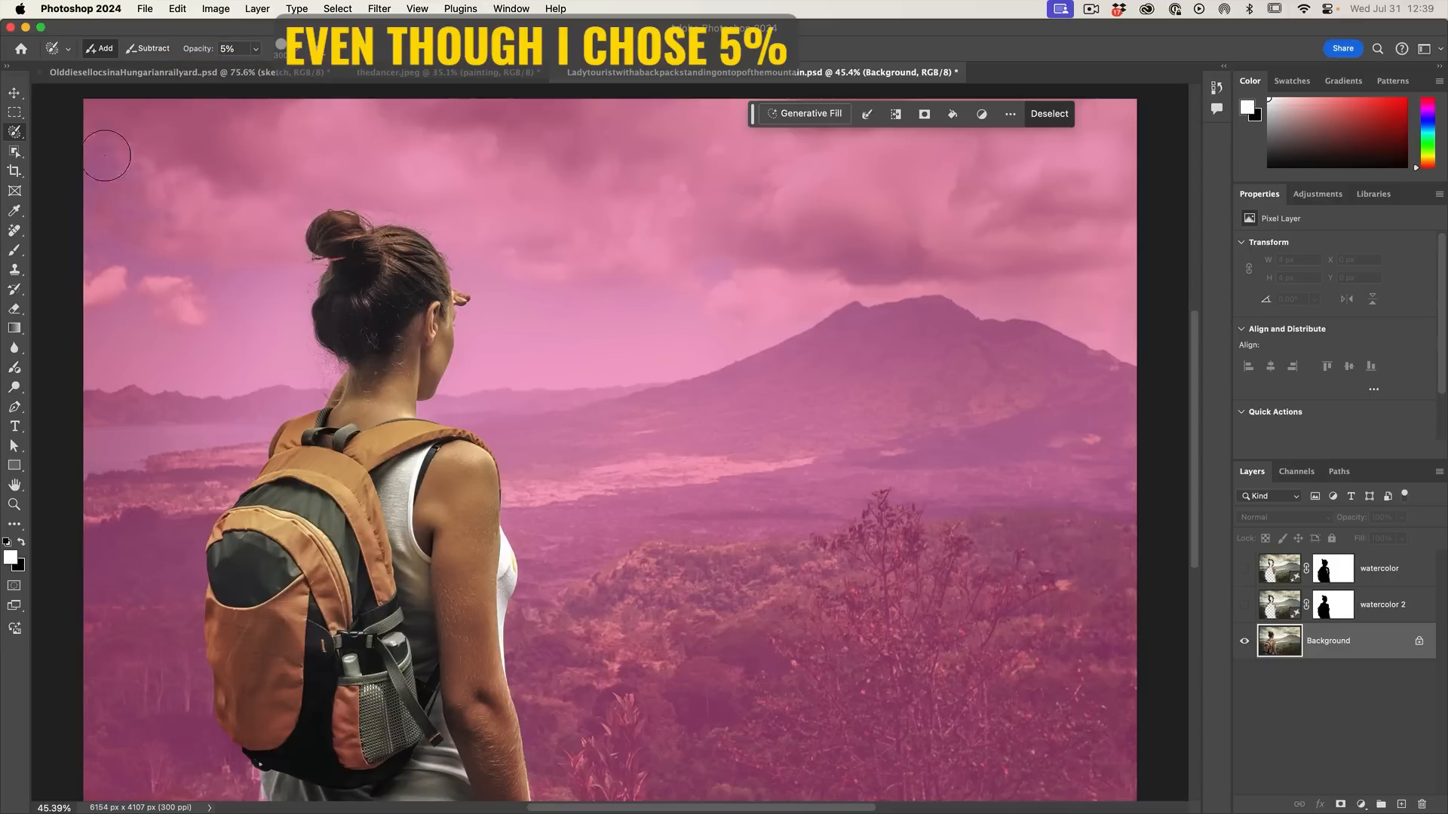
pyautogui.moveTo(182, 140)
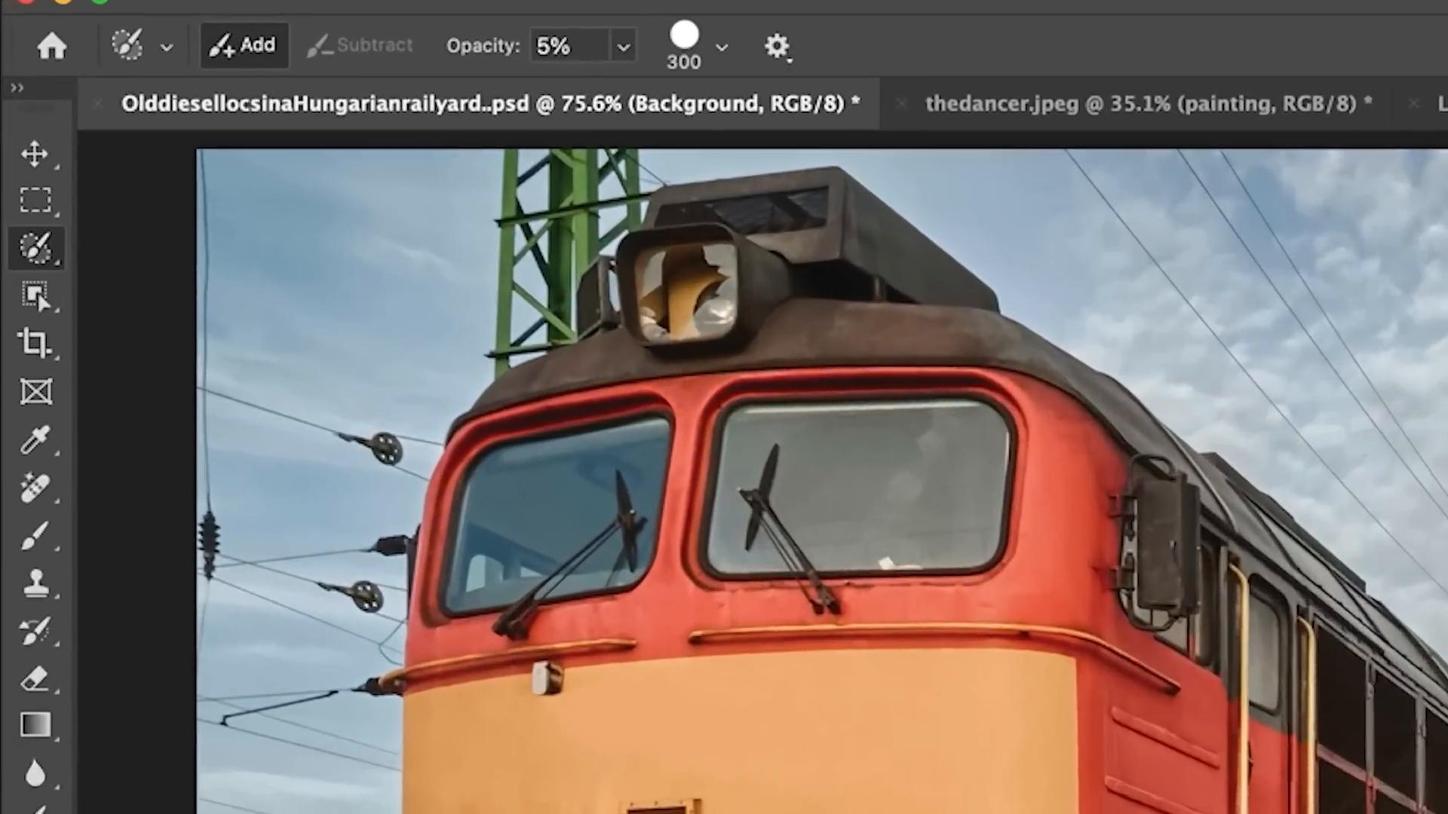
# Switch to the Selection Brush at 20% opacity and brush over the front locomotive.
pyautogui.click(36, 249)
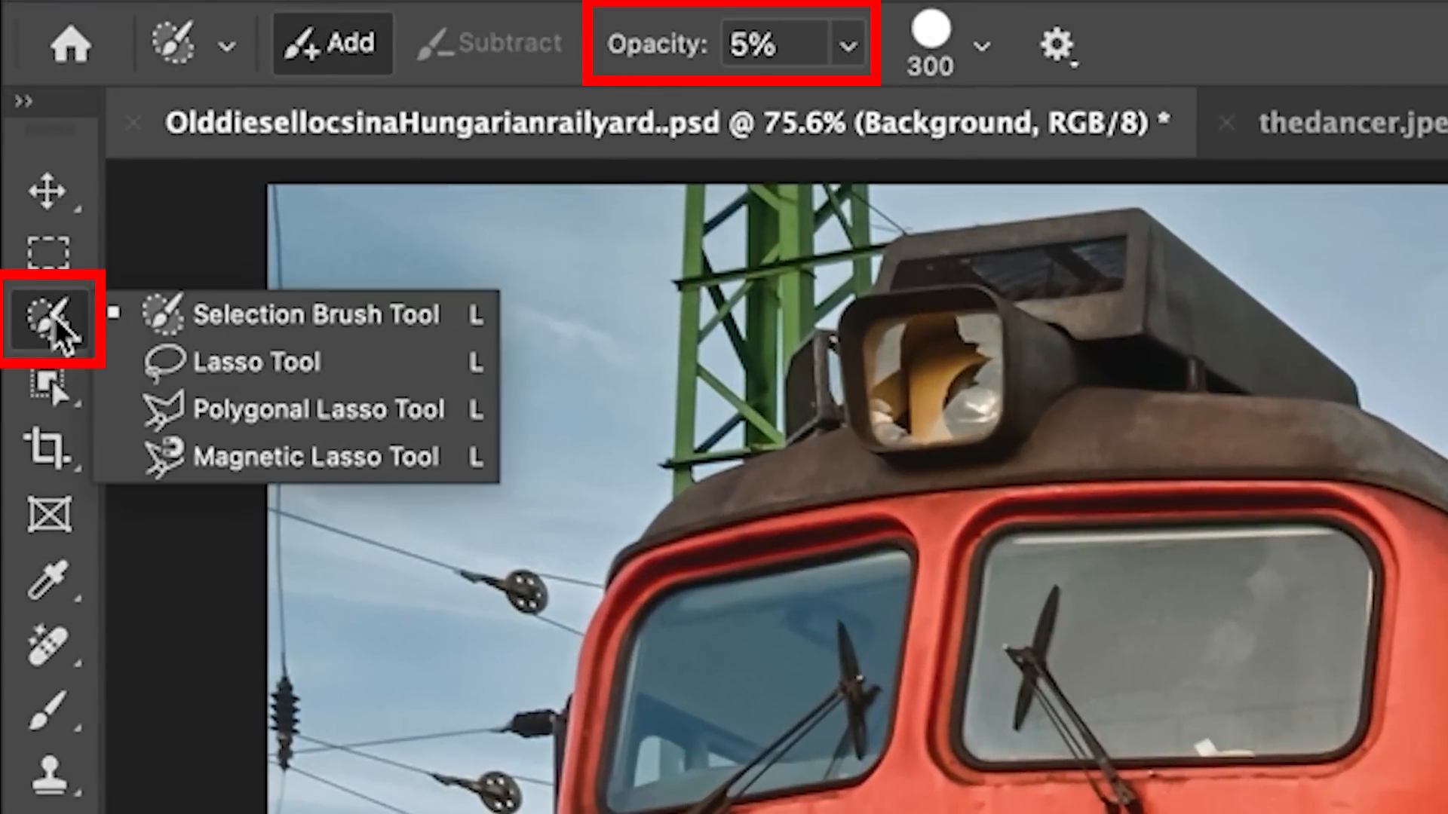
pyautogui.click(52, 318)
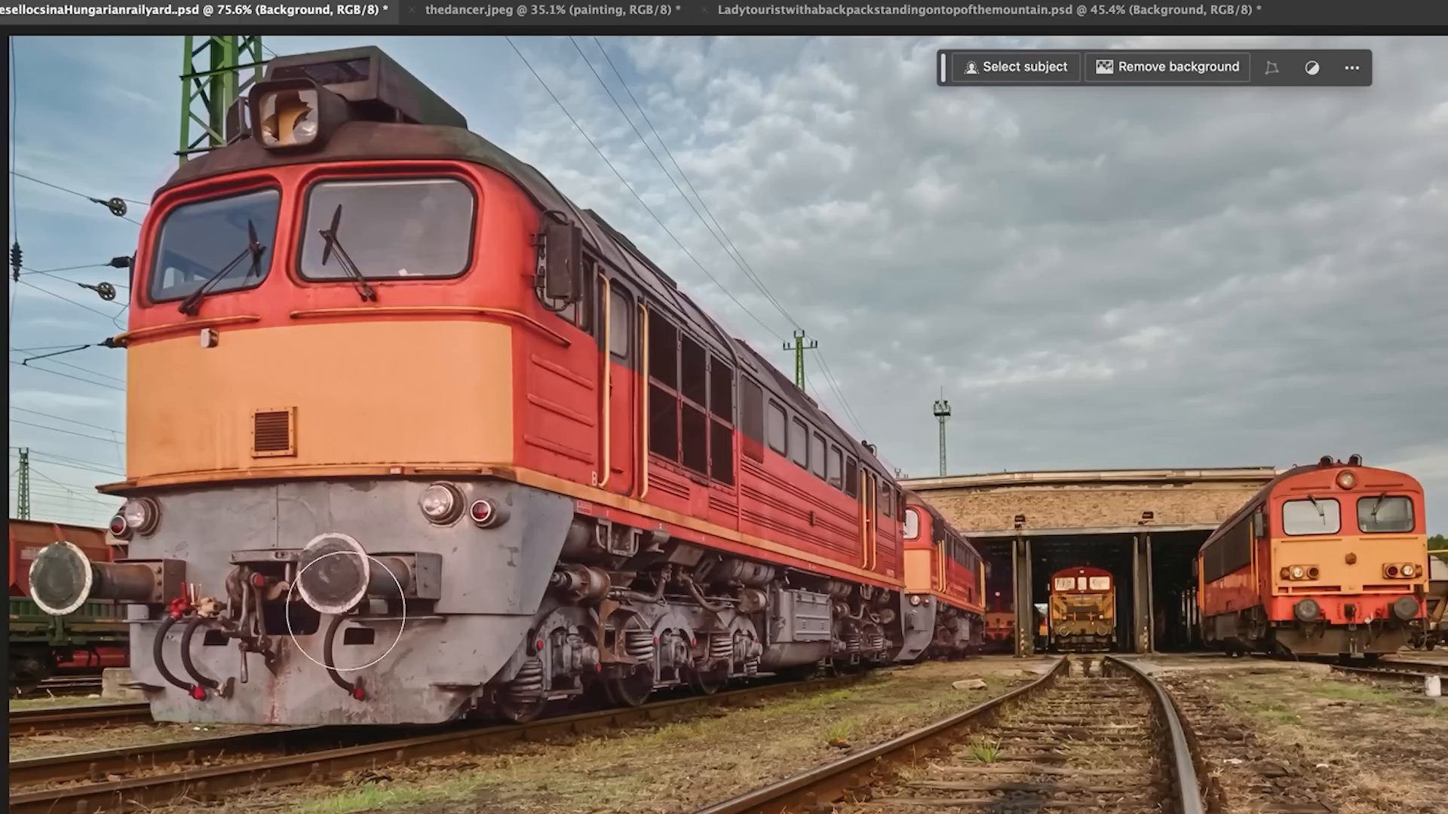
pyautogui.moveTo(196, 225)
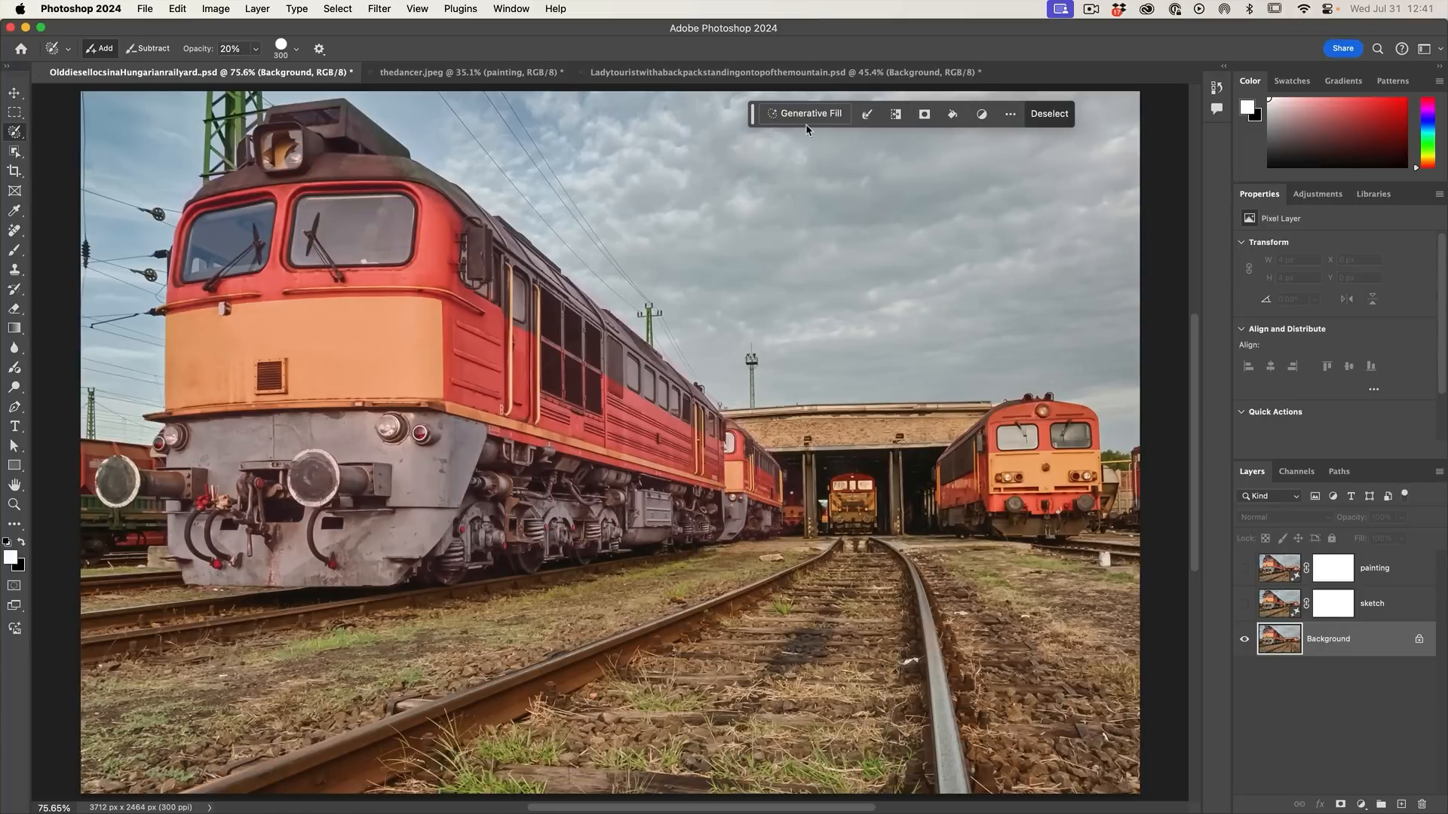
# Generative Fill the locomotive with the prompt 'painting' and keep the third variation.
pyautogui.click(806, 113)
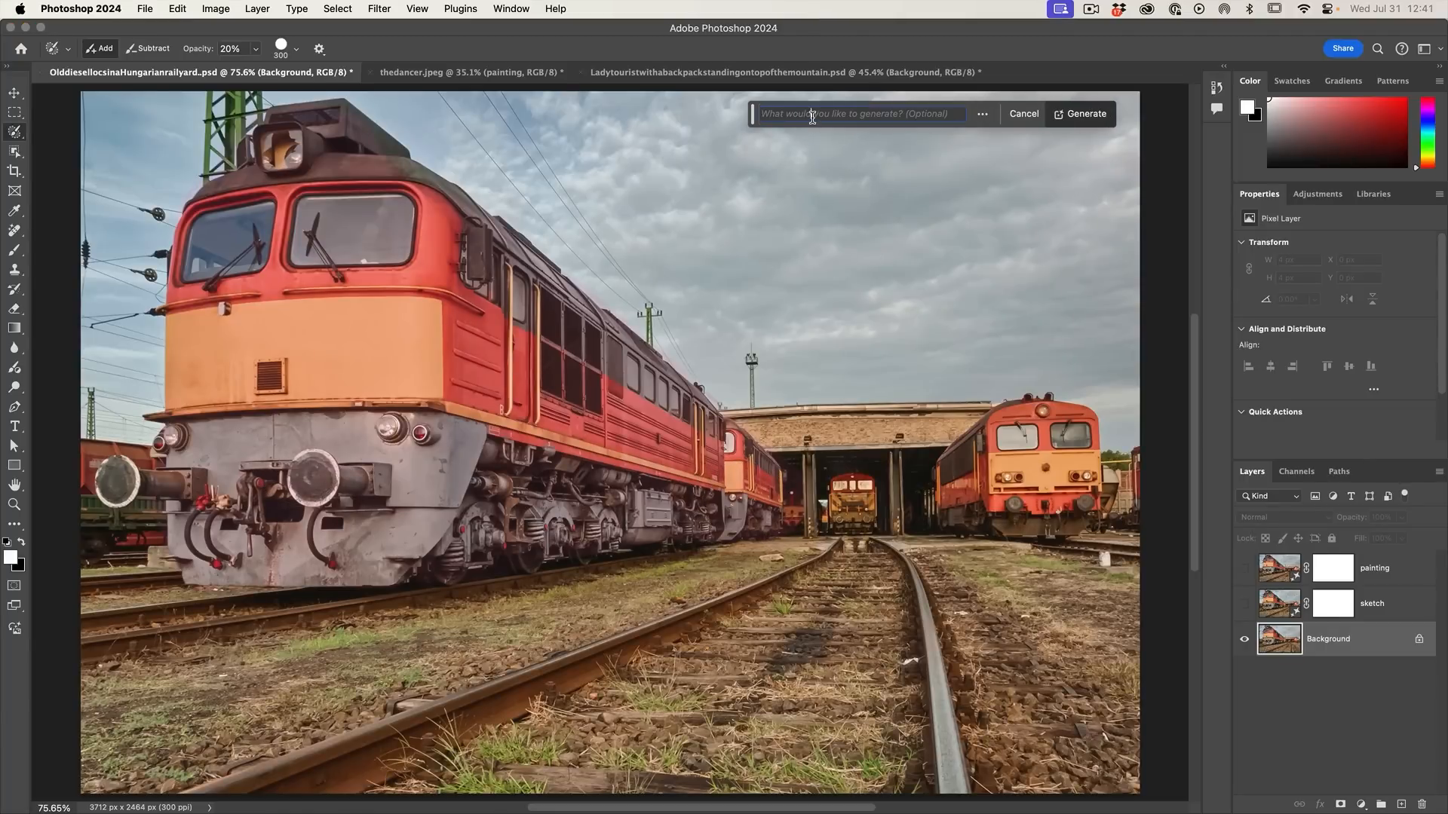
pyautogui.write('painting')
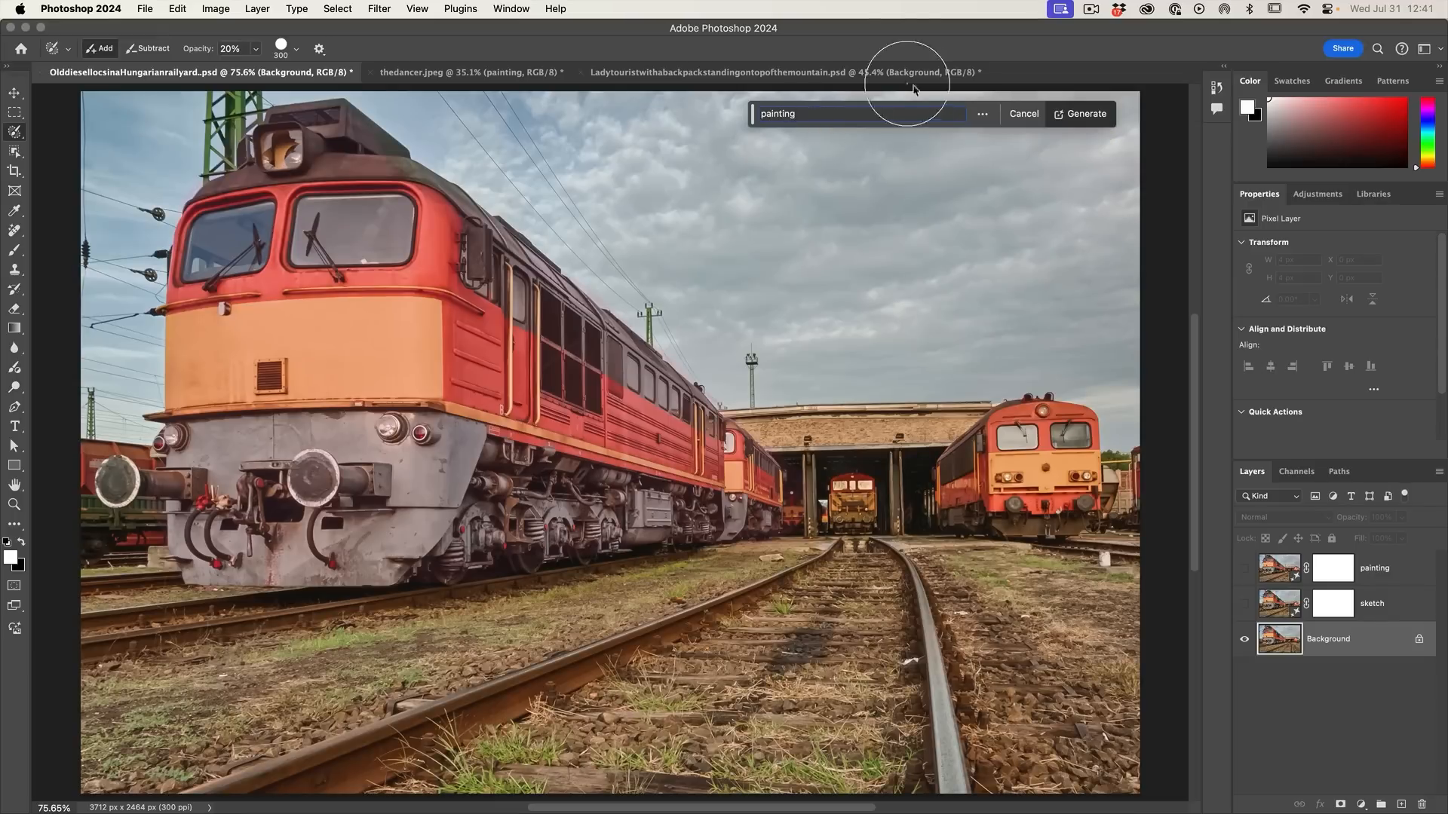
pyautogui.click(1084, 113)
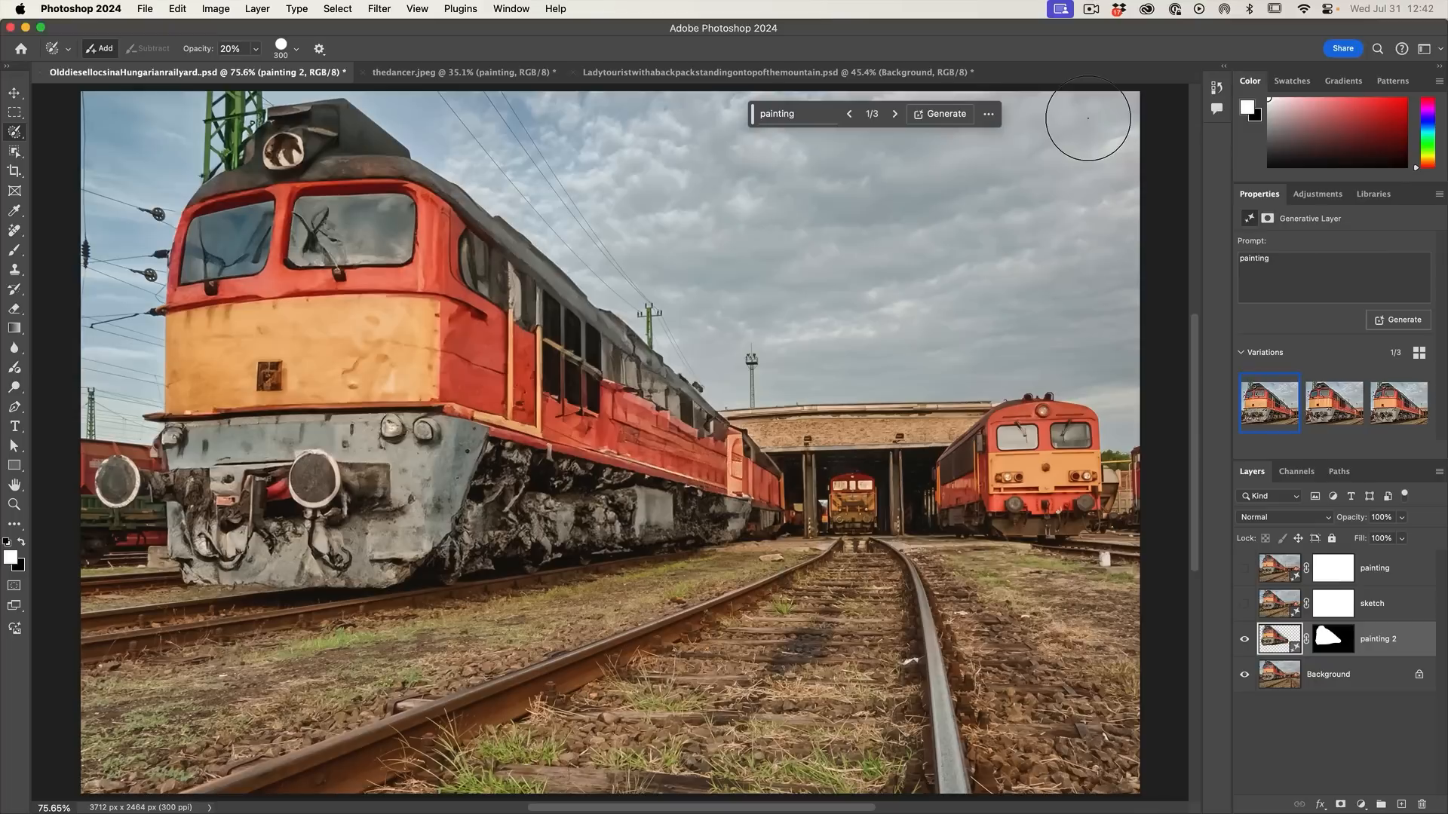
pyautogui.moveTo(974, 508)
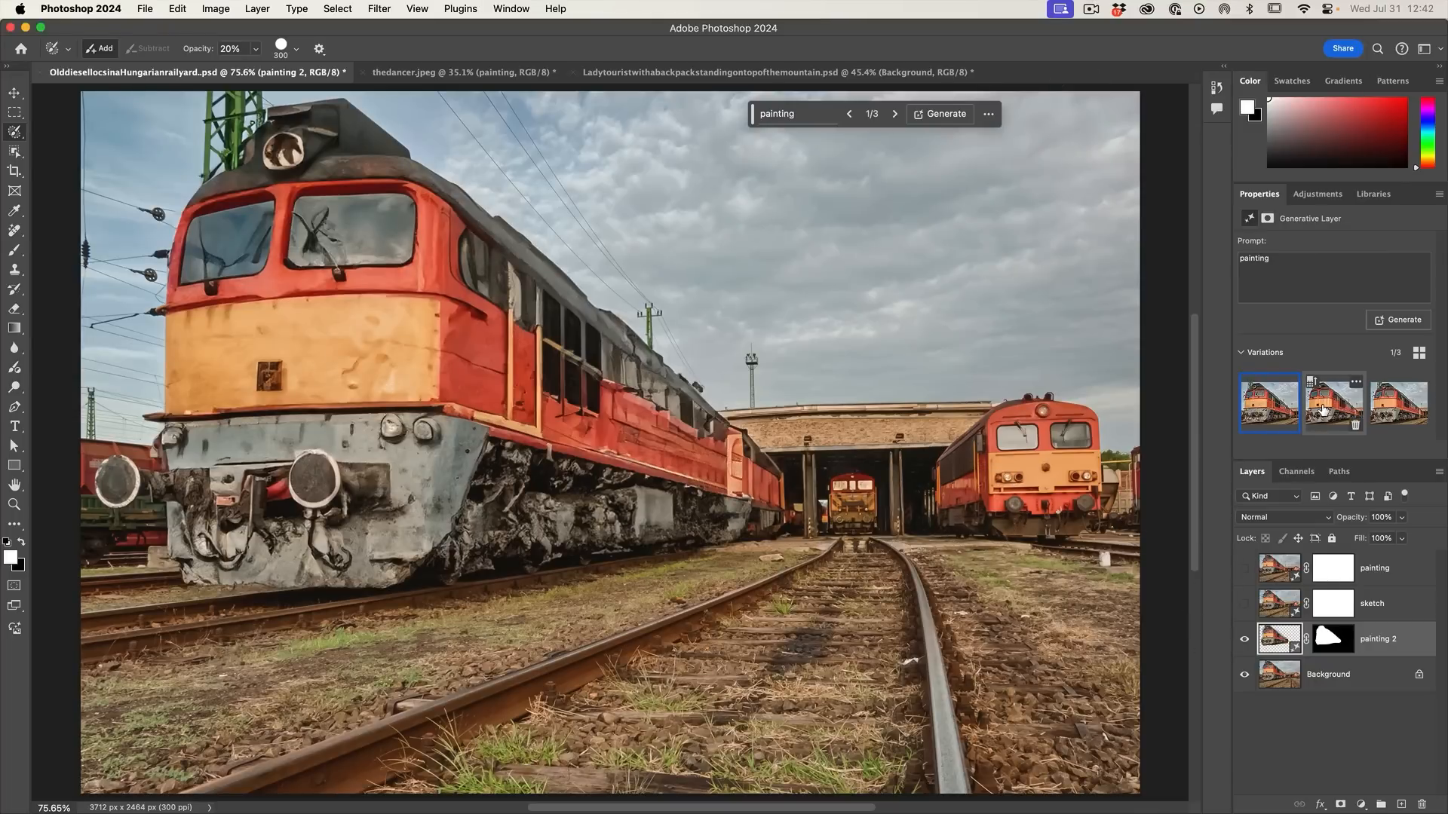
pyautogui.click(1398, 404)
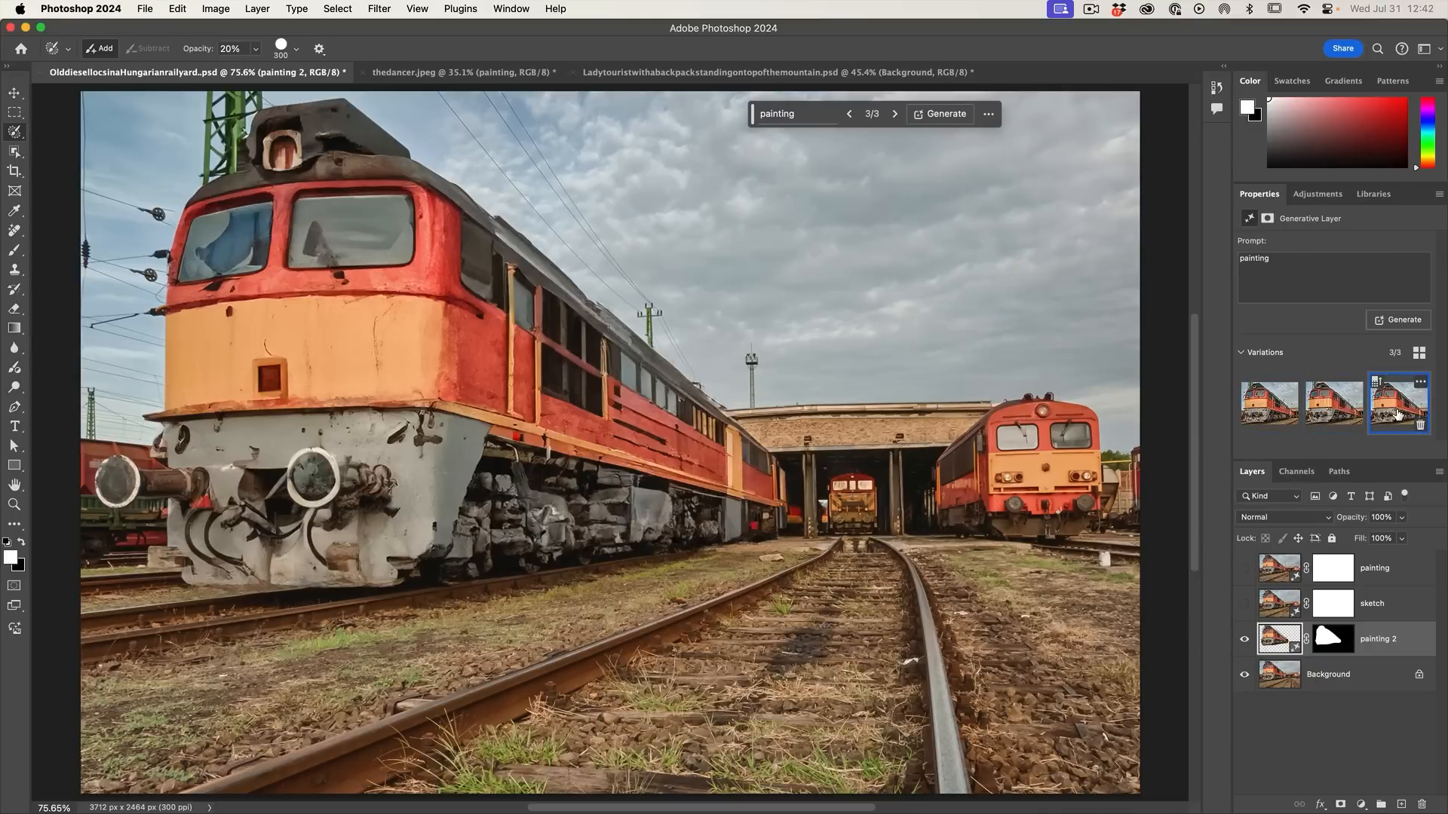